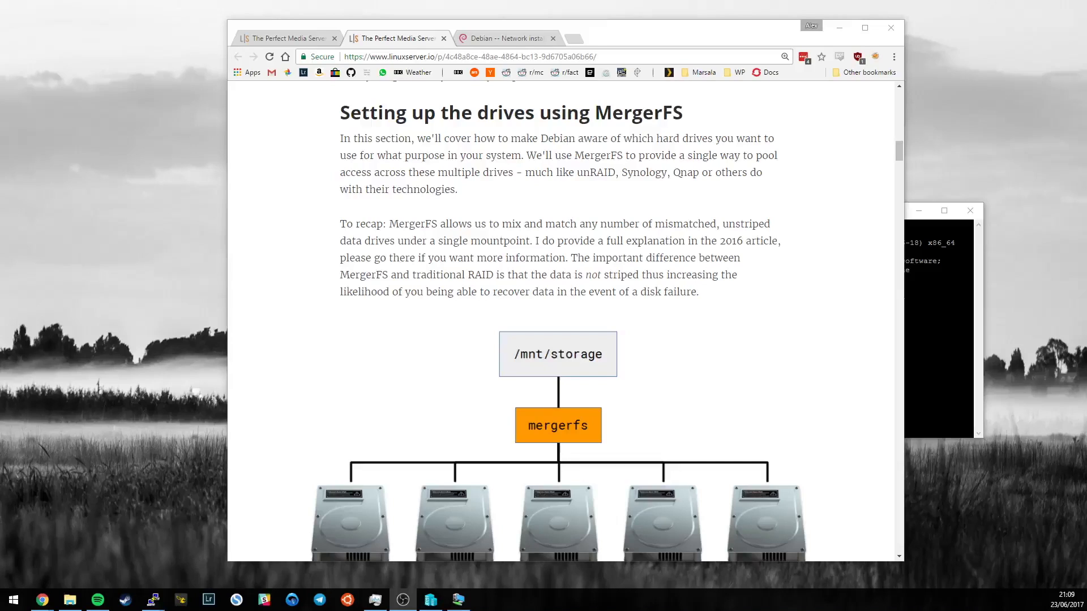
mouse_move(424, 360)
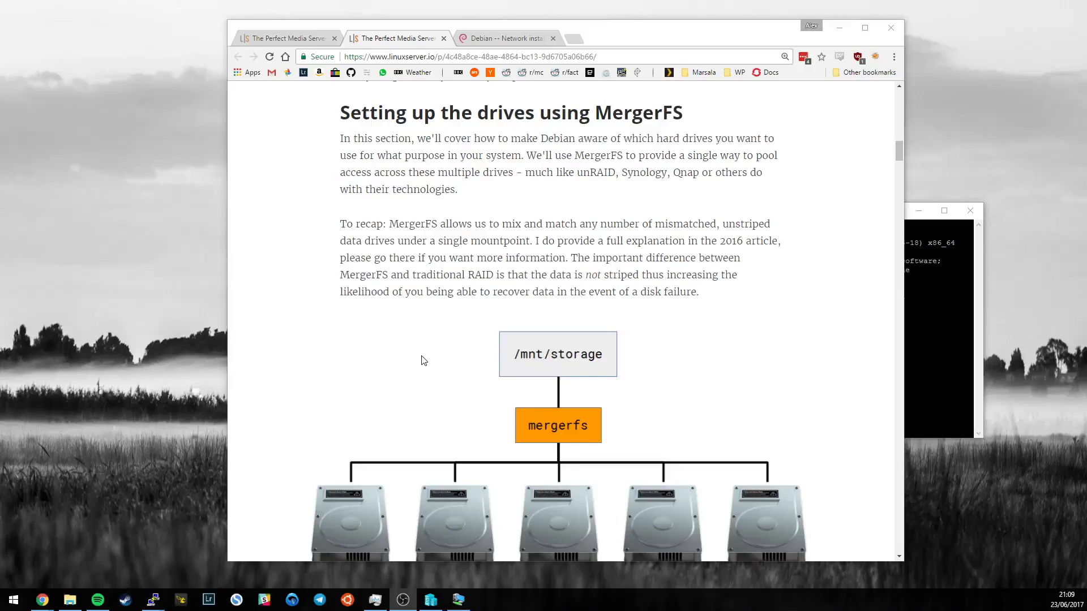
mouse_move(609, 281)
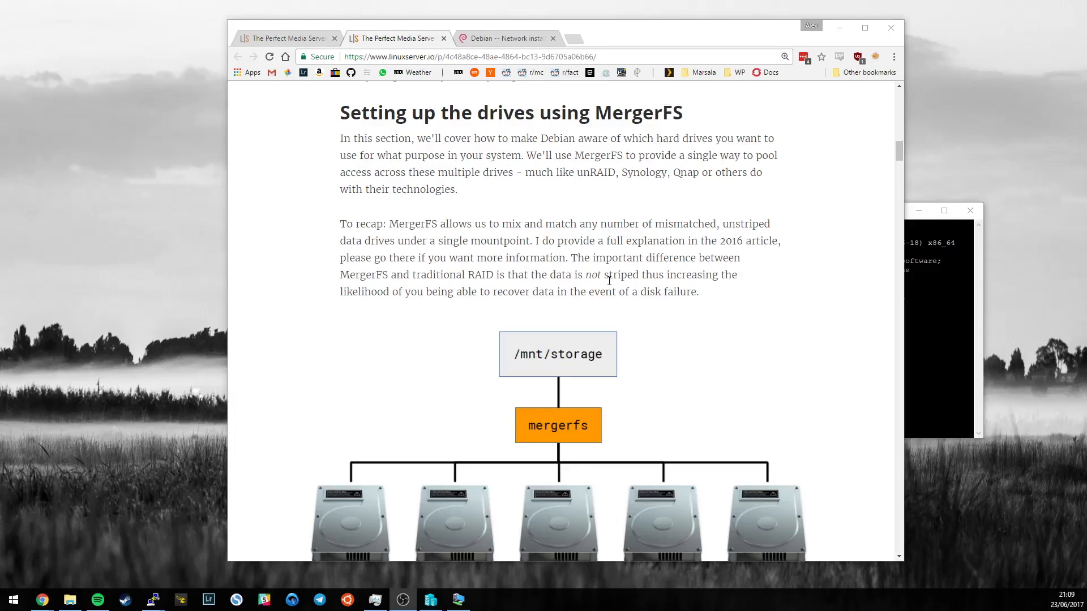
- Review the 2016 Perfect Media Server article's MergerFS section via the 'mhdd' matches
scroll(down, 3)
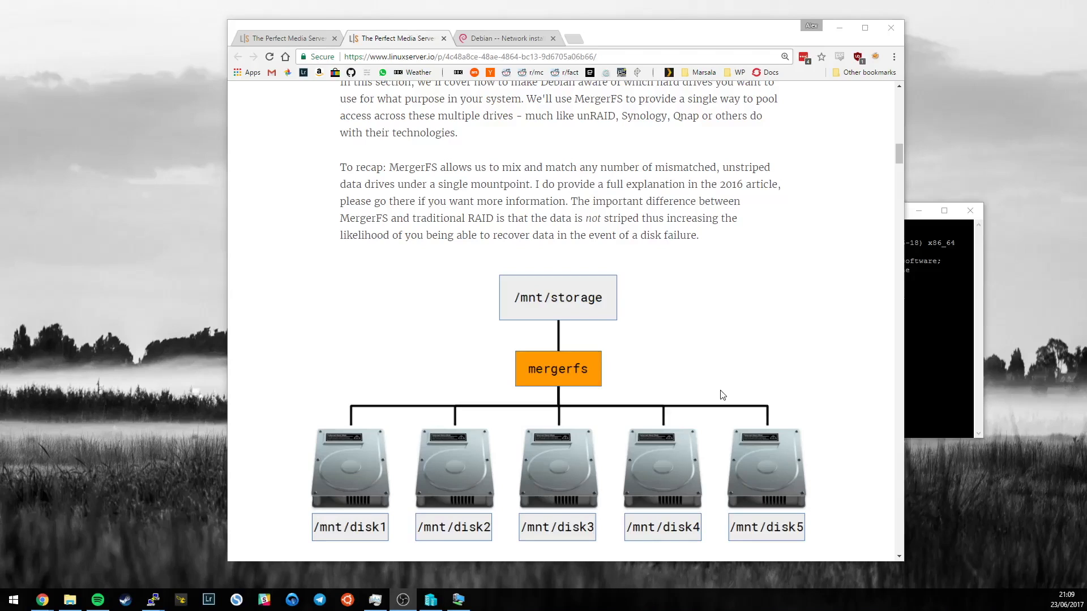
click(285, 37)
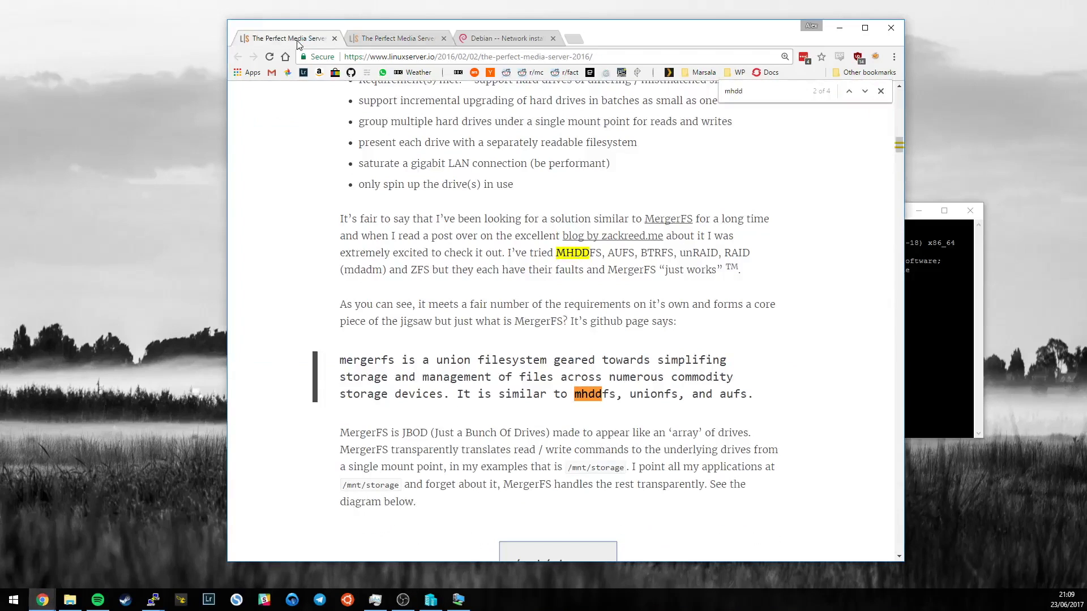
click(864, 91)
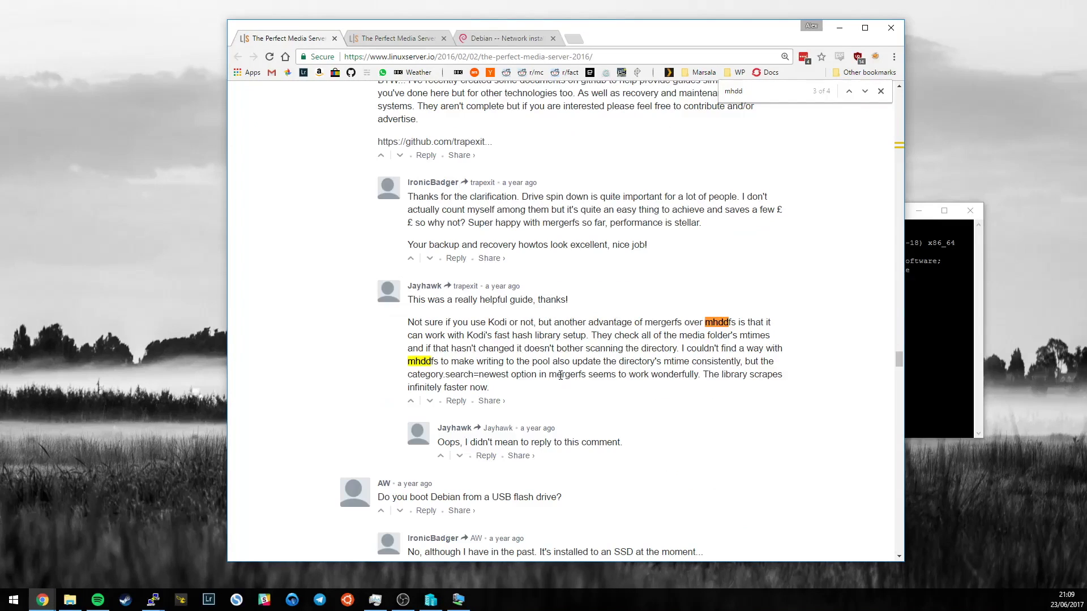
click(848, 91)
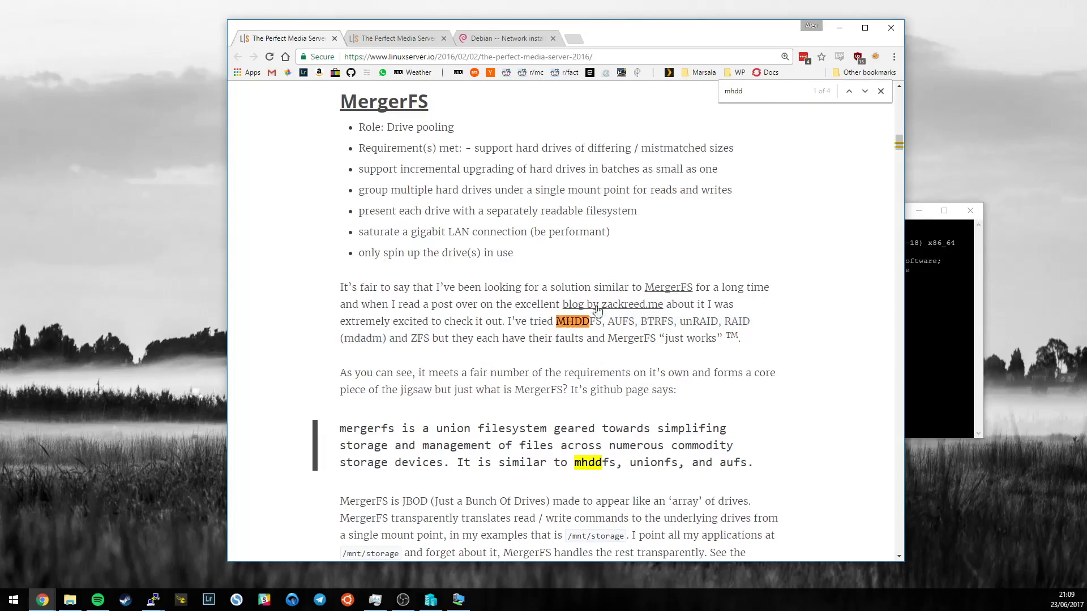
mouse_move(398, 39)
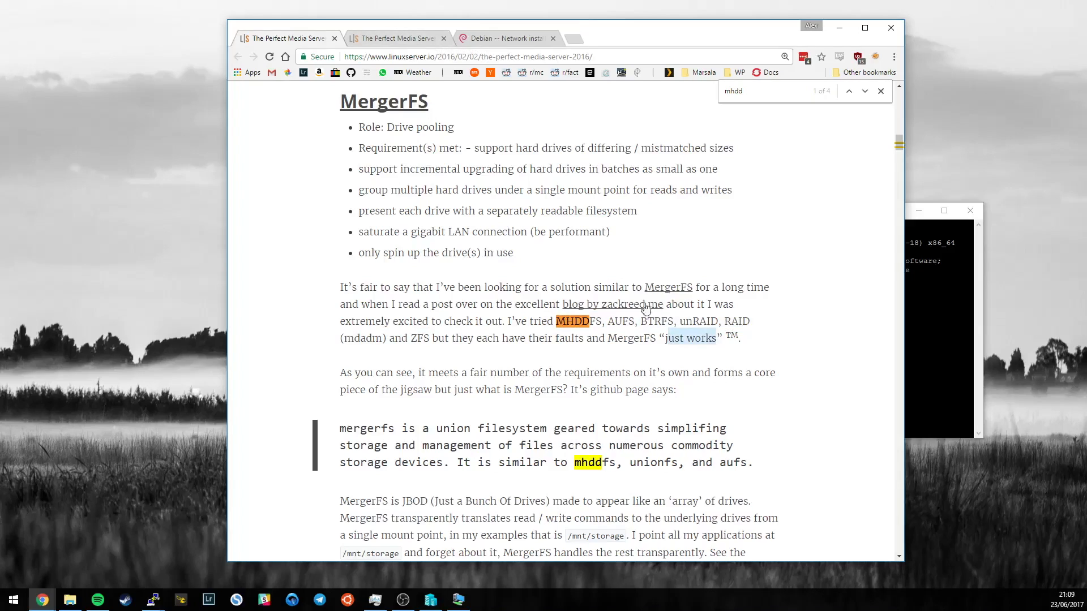
click(613, 304)
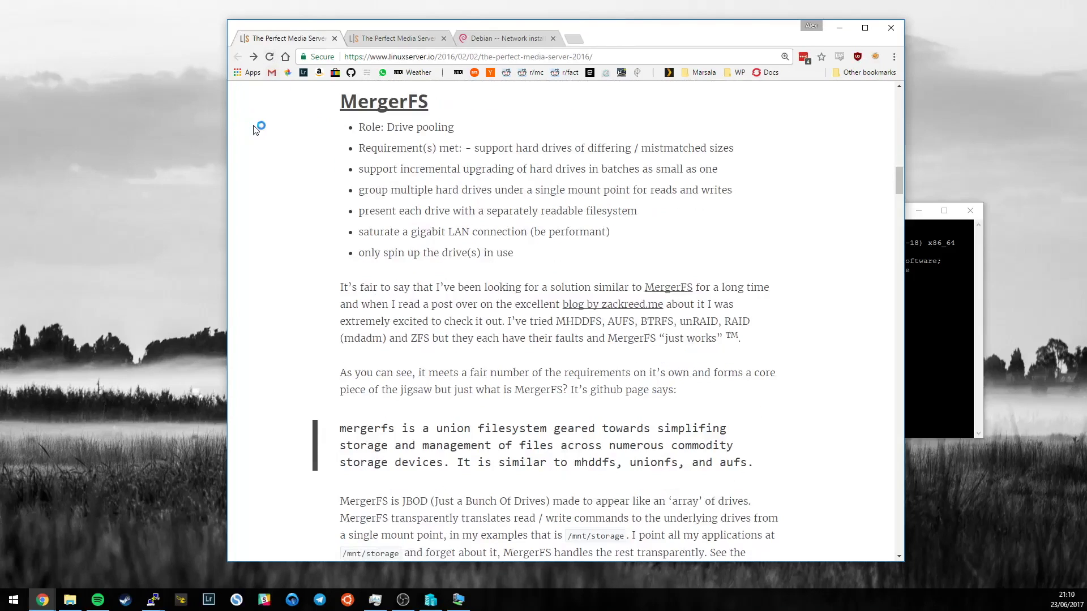
- Read the linked zackreed.me blog post on pooling SnapRAID disks with mergerfs
click(613, 303)
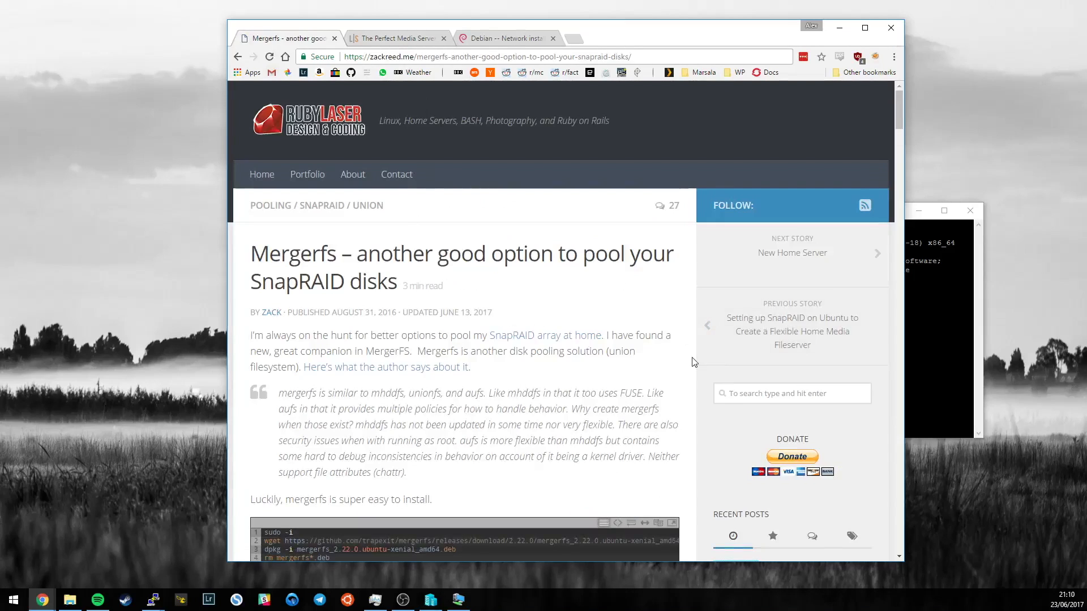
scroll(down, 3)
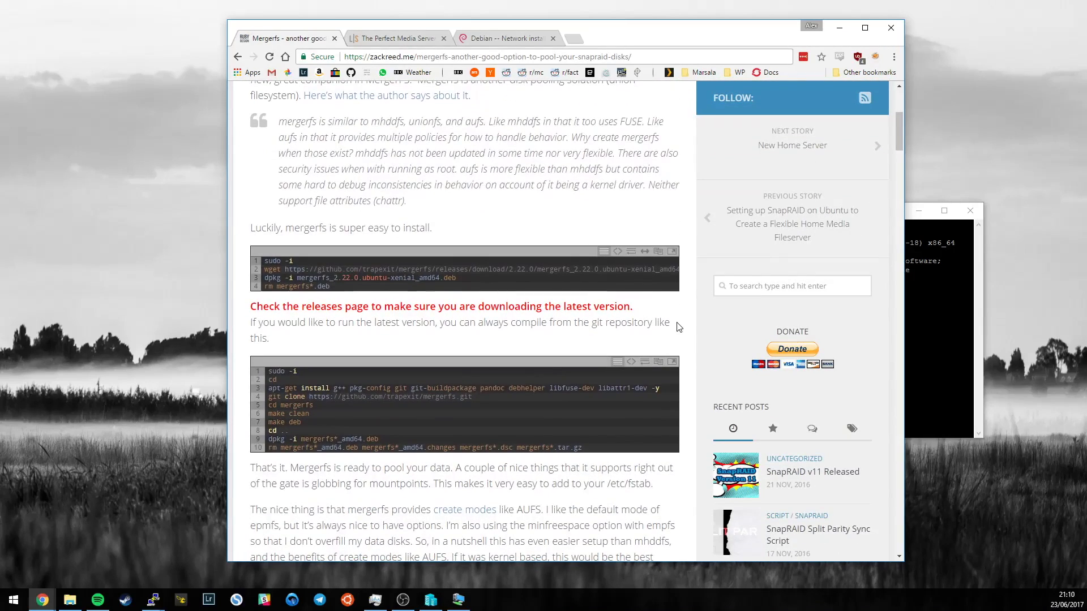
scroll(down, 3)
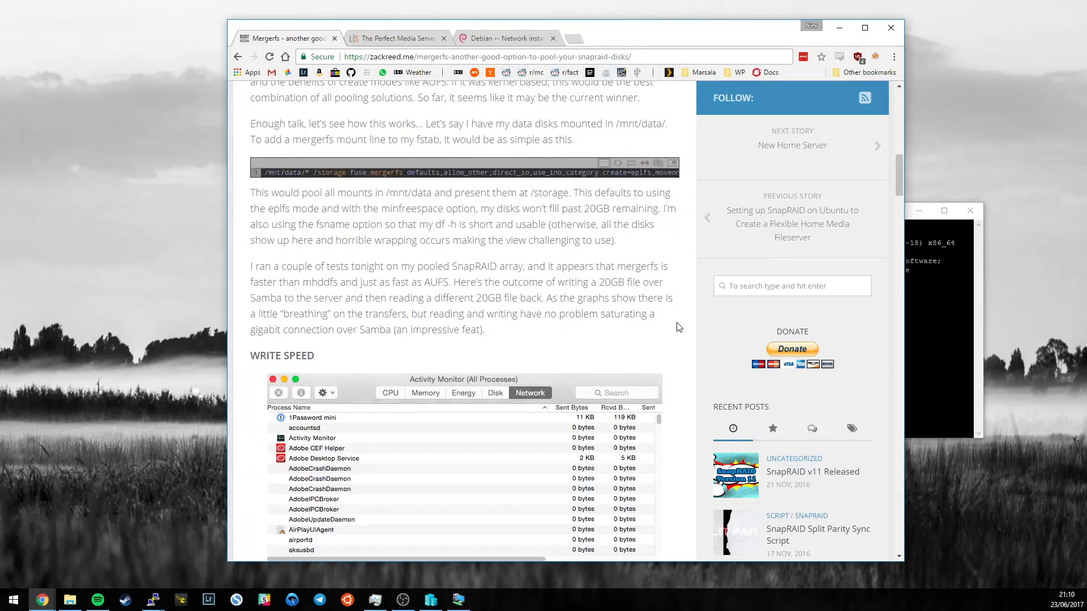
scroll(up, 3)
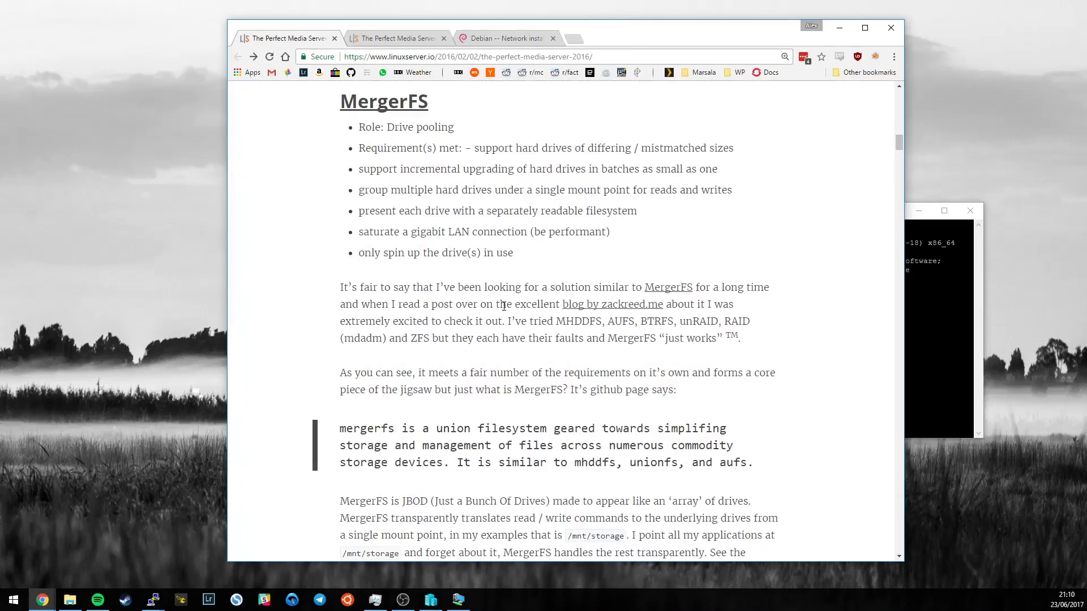
mouse_move(446, 253)
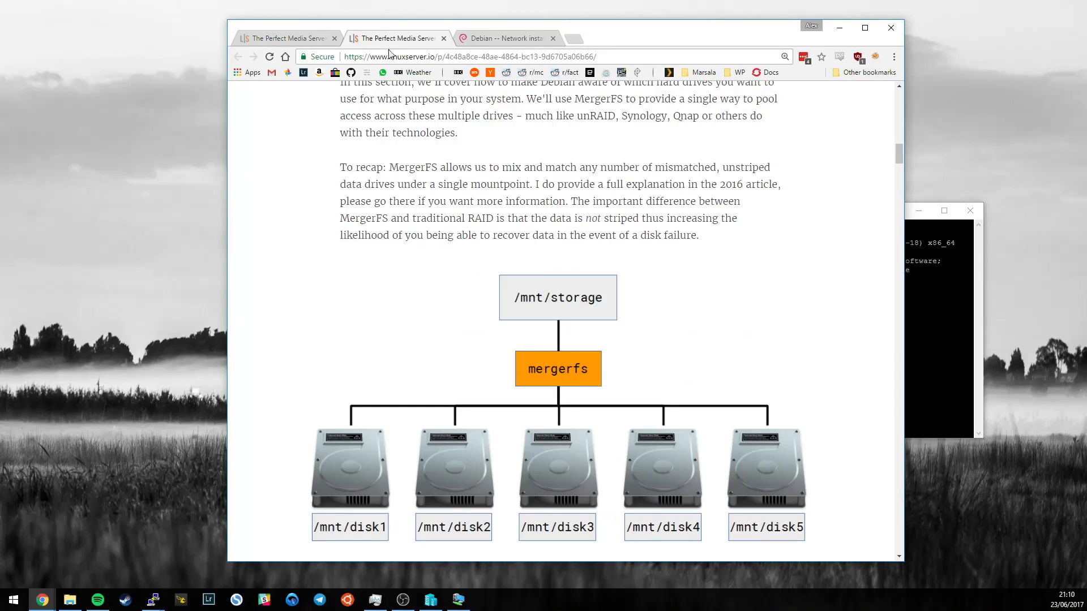
mouse_move(295, 321)
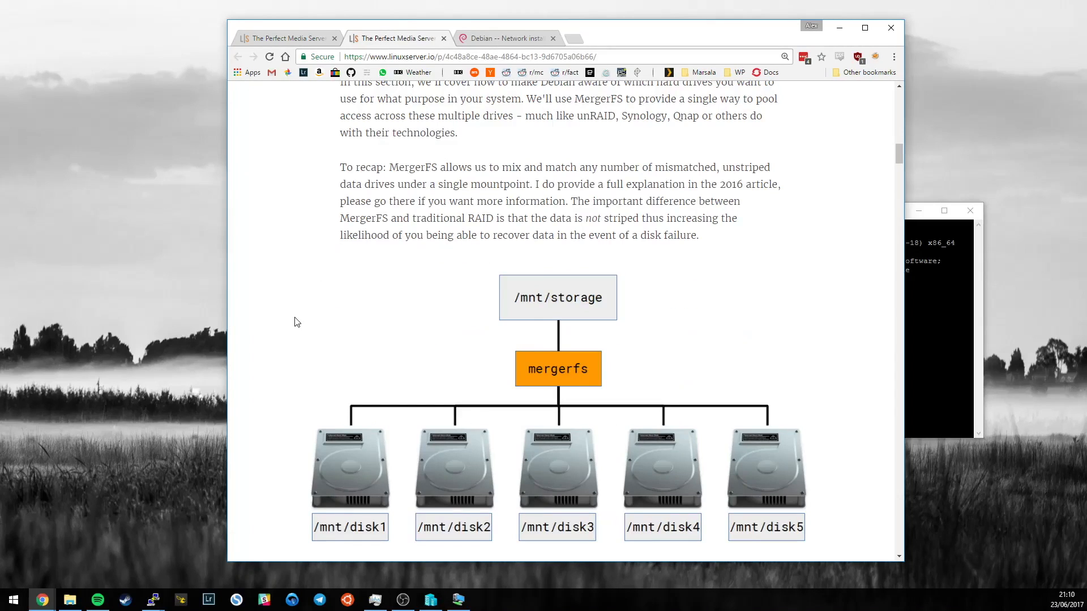
- Scroll the setup article to the MergerFS installation section with its apt and wget options
scroll(down, 3)
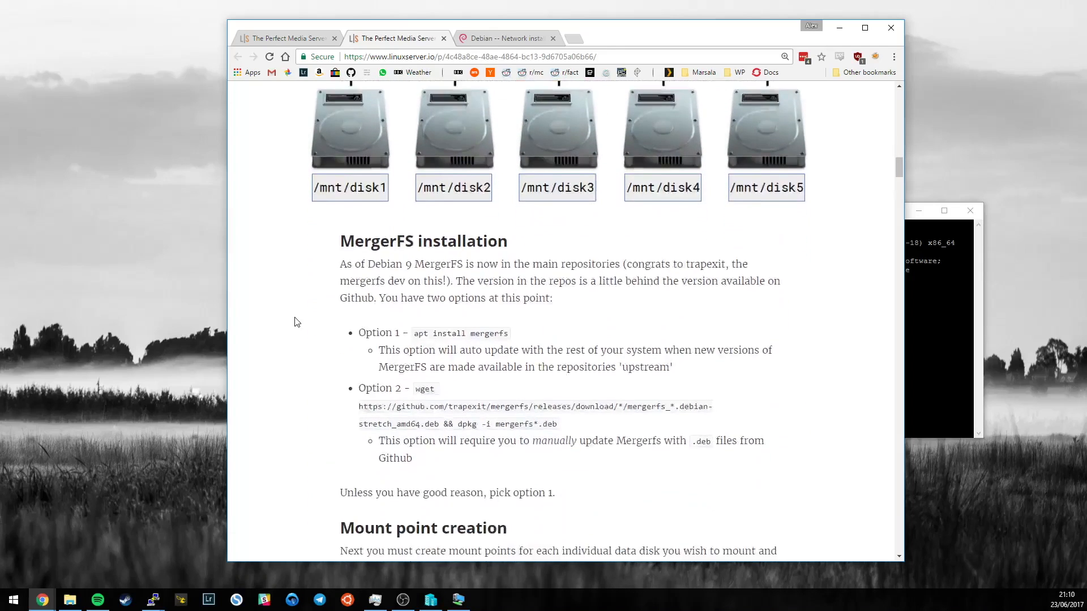
scroll(down, 3)
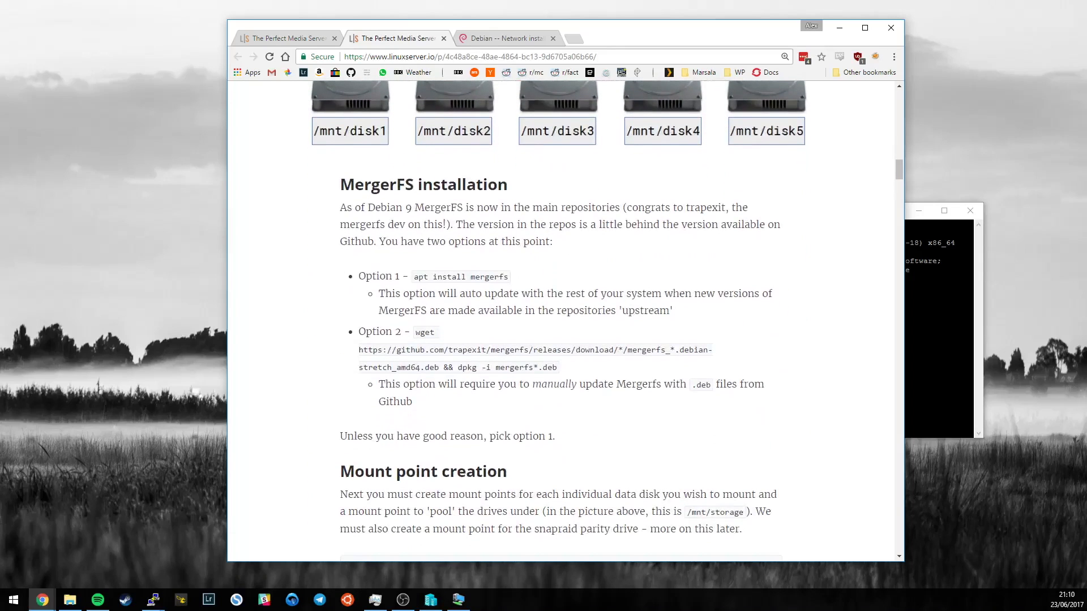
mouse_move(81, 329)
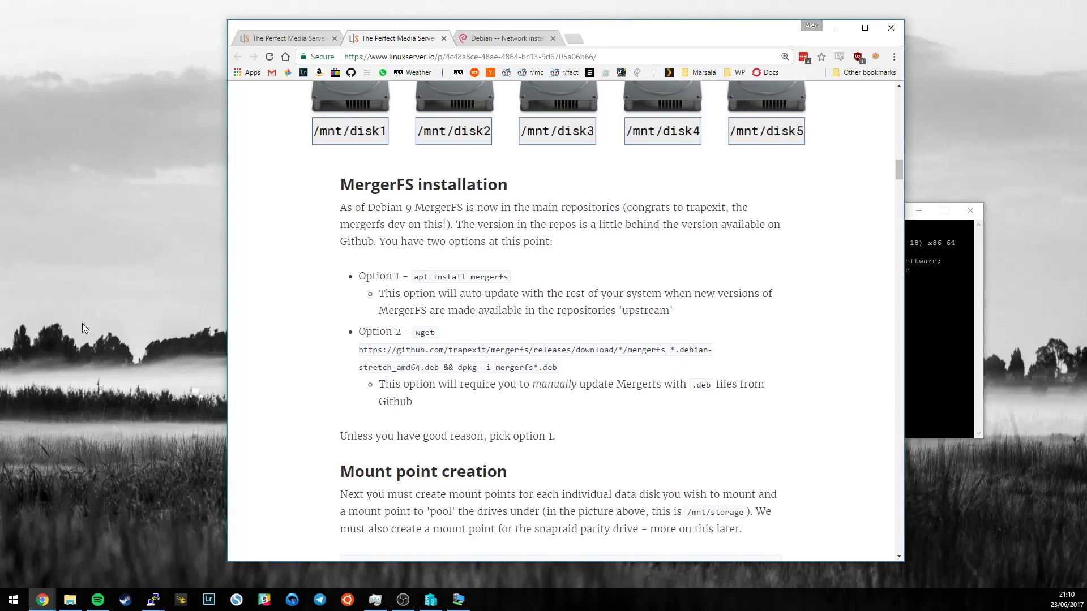
mouse_move(425, 270)
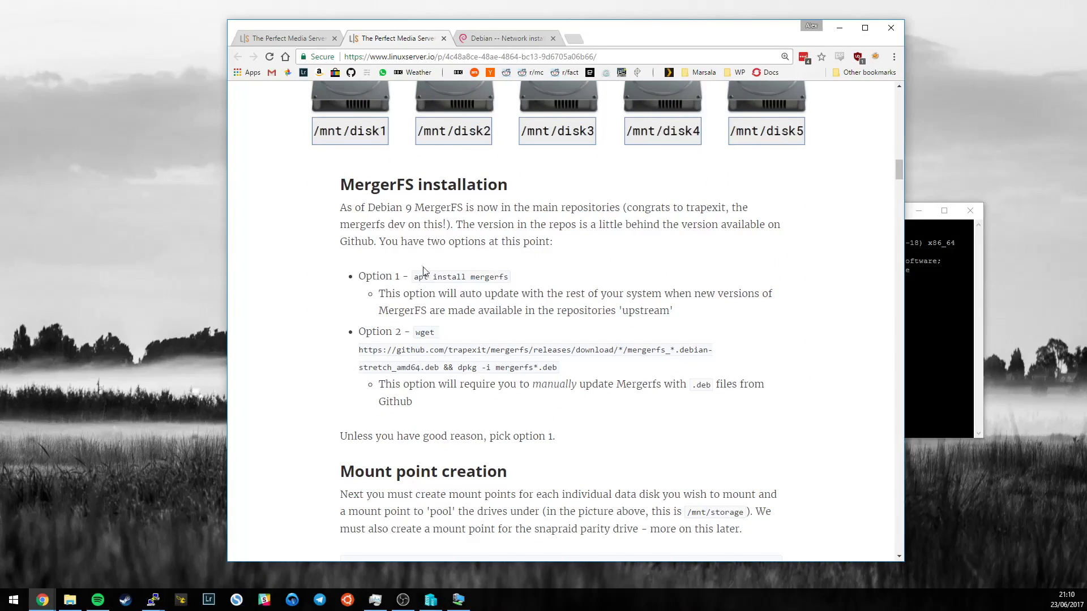
mouse_move(487, 290)
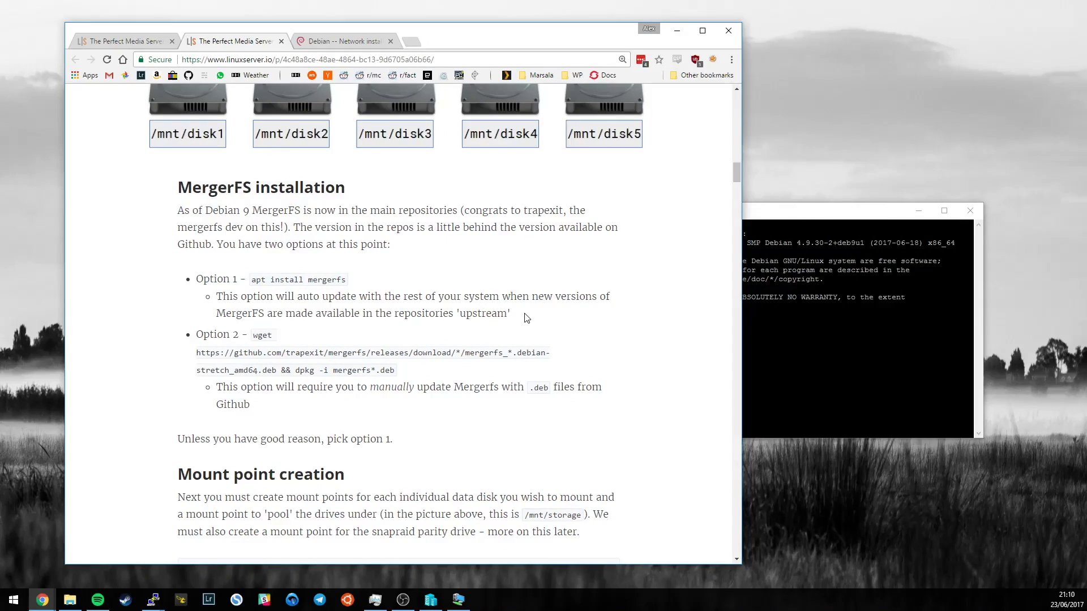
mouse_move(83, 329)
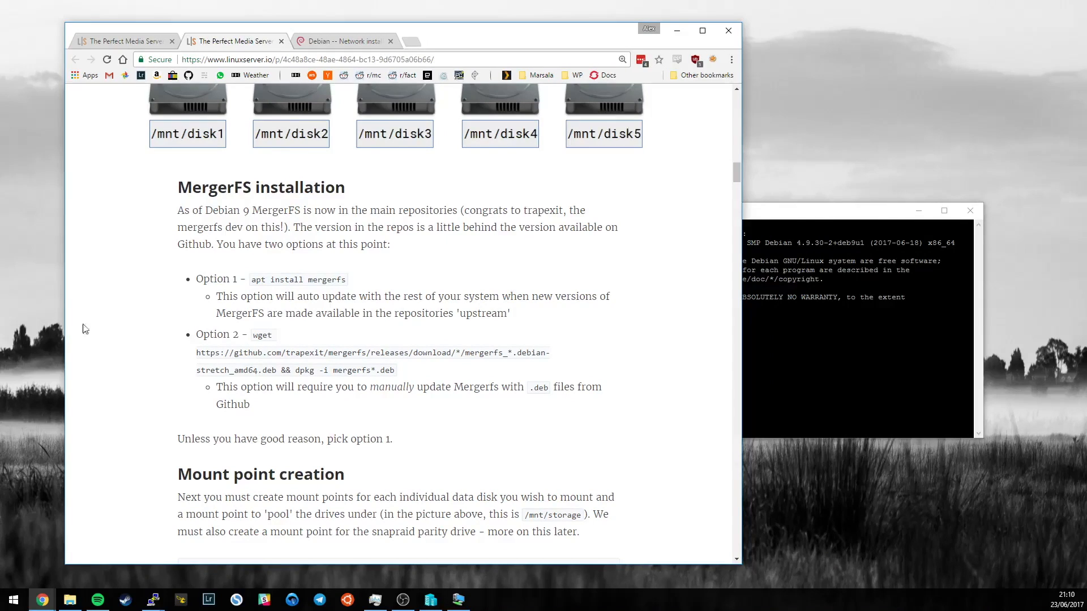
mouse_move(443, 332)
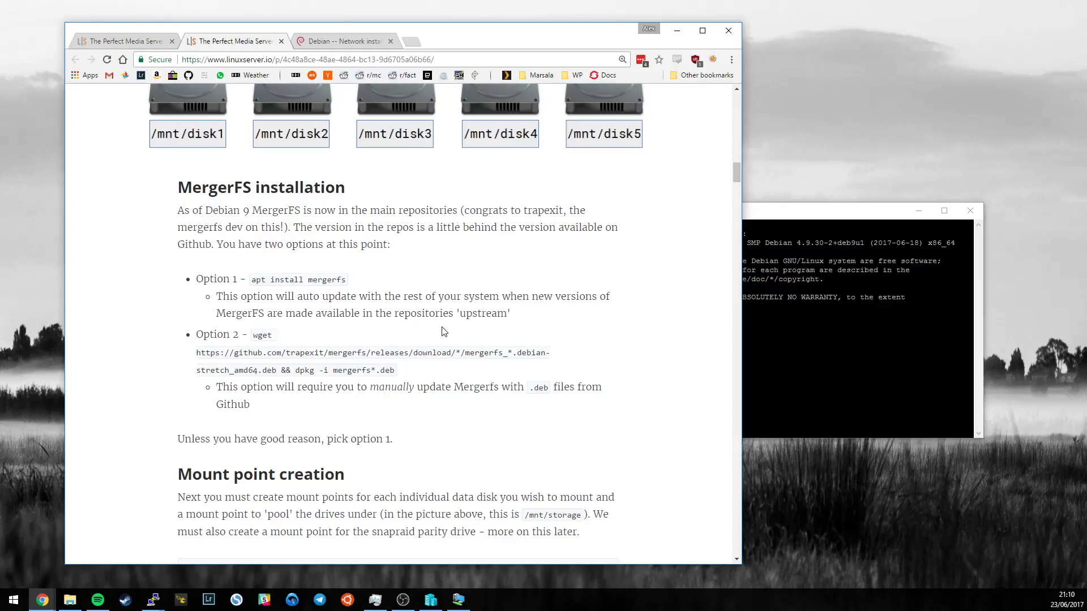
mouse_move(397, 376)
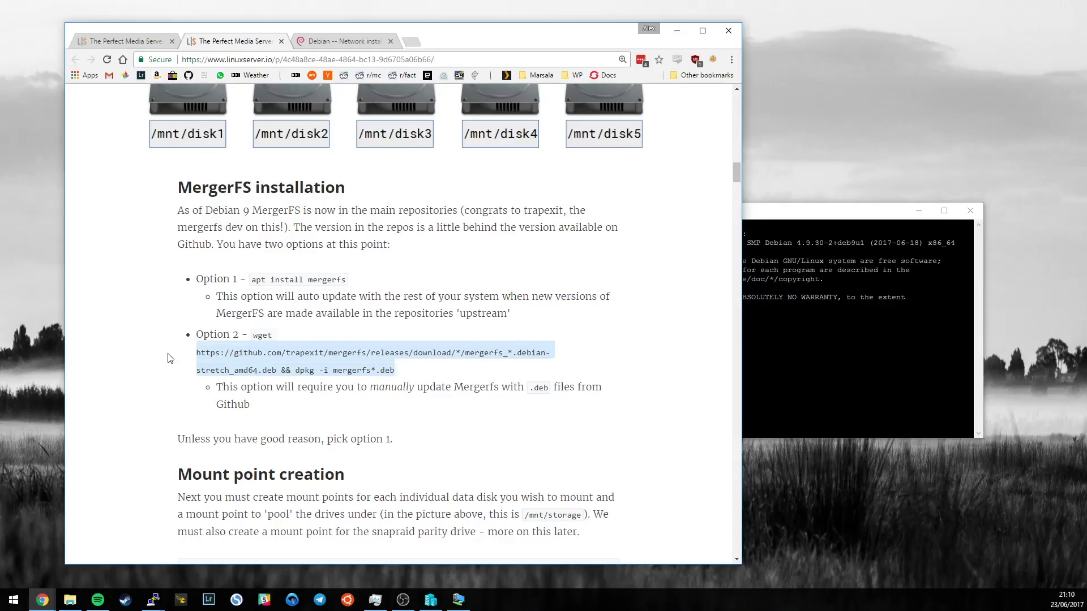
- In the Debian root shell, install mergerfs with apt and refresh the package lists
click(167, 357)
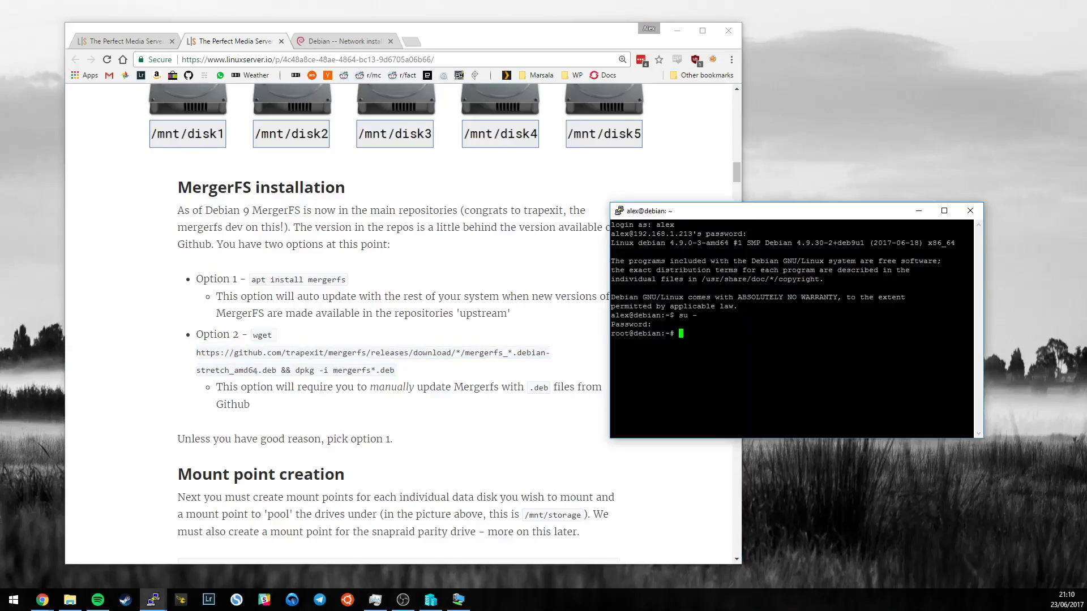
text(apt install merge)
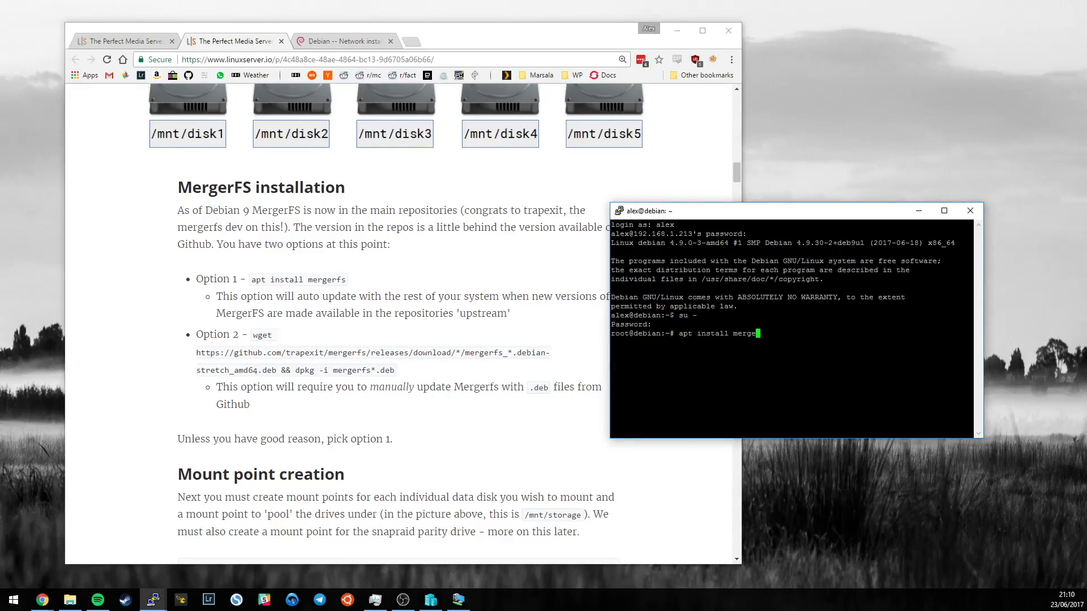
key(Return)
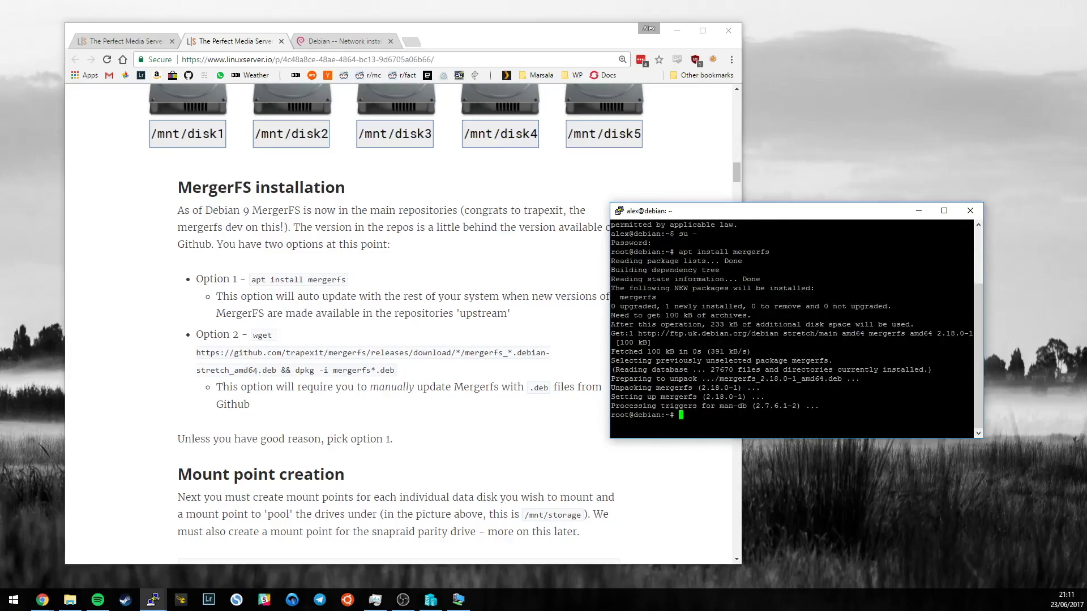
text(apt upda)
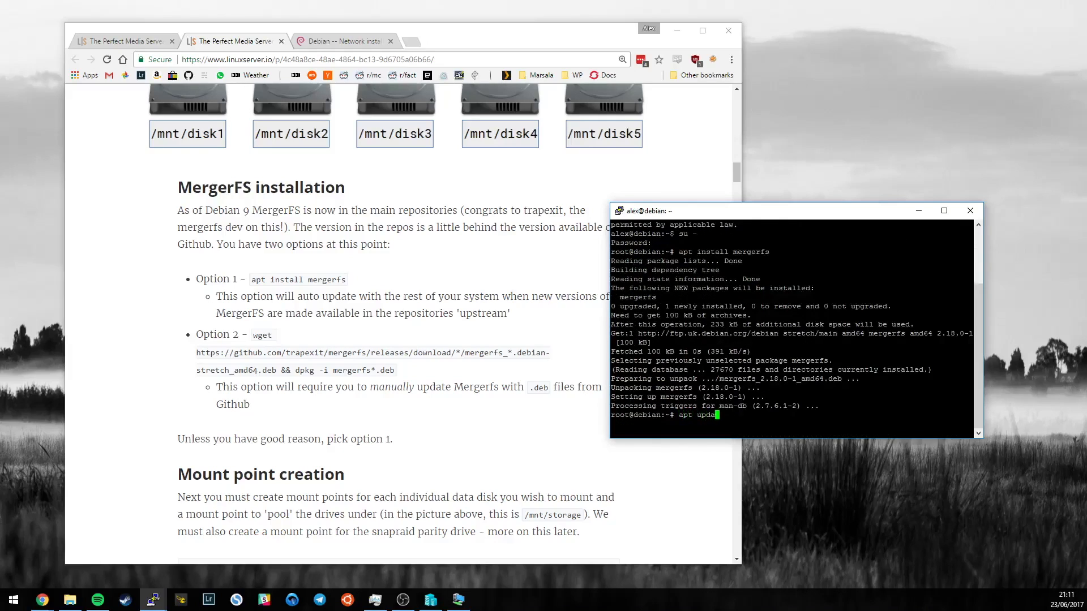
key(Return)
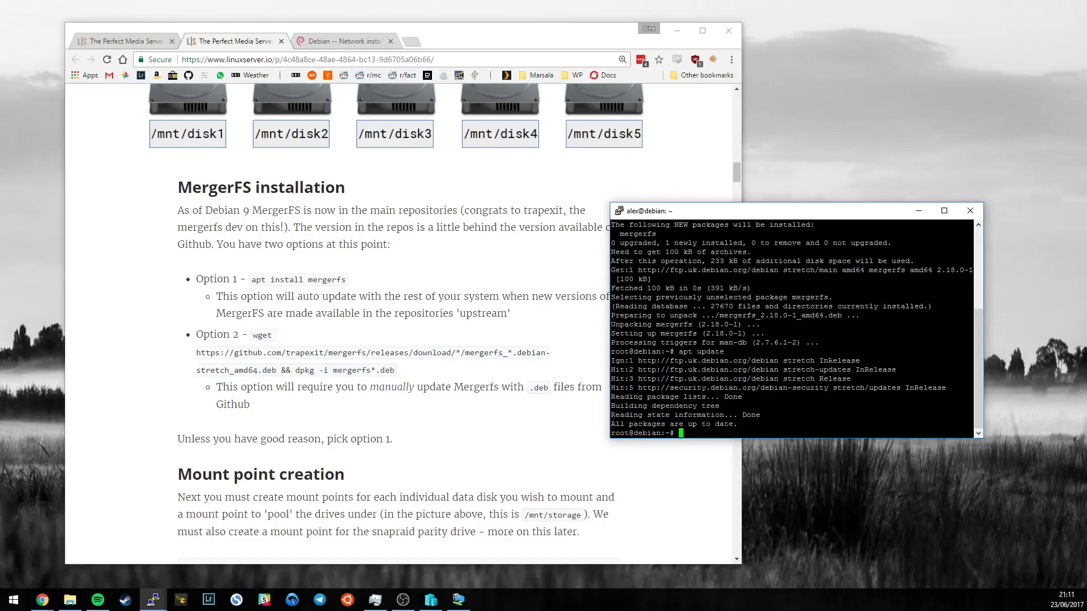
- List packages filtered for mergerfs to confirm 2.18.0-1 shows as [installed]
text(ap)
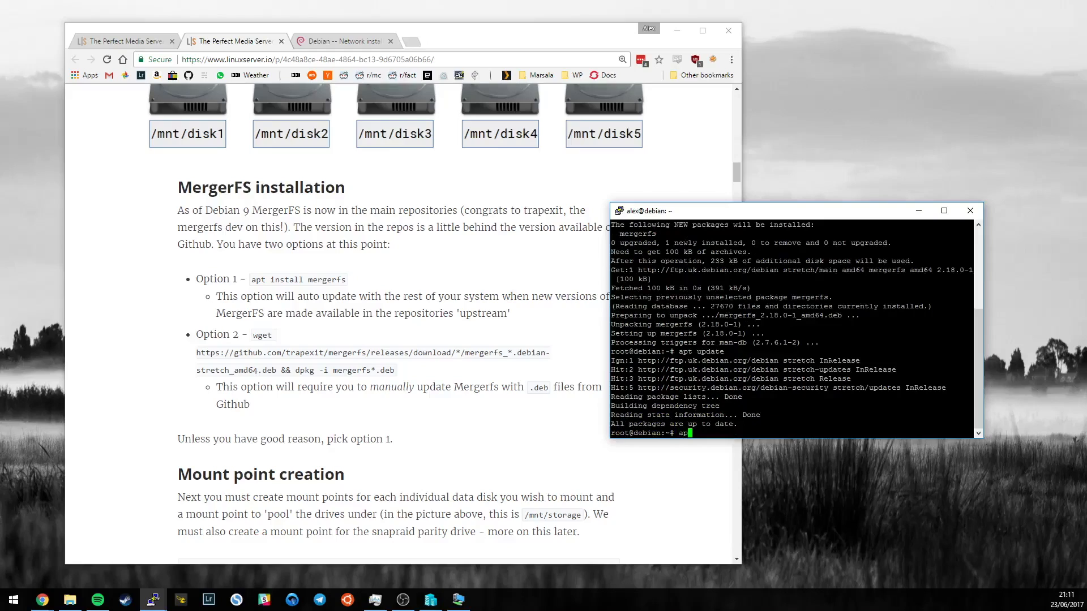
text(installed)
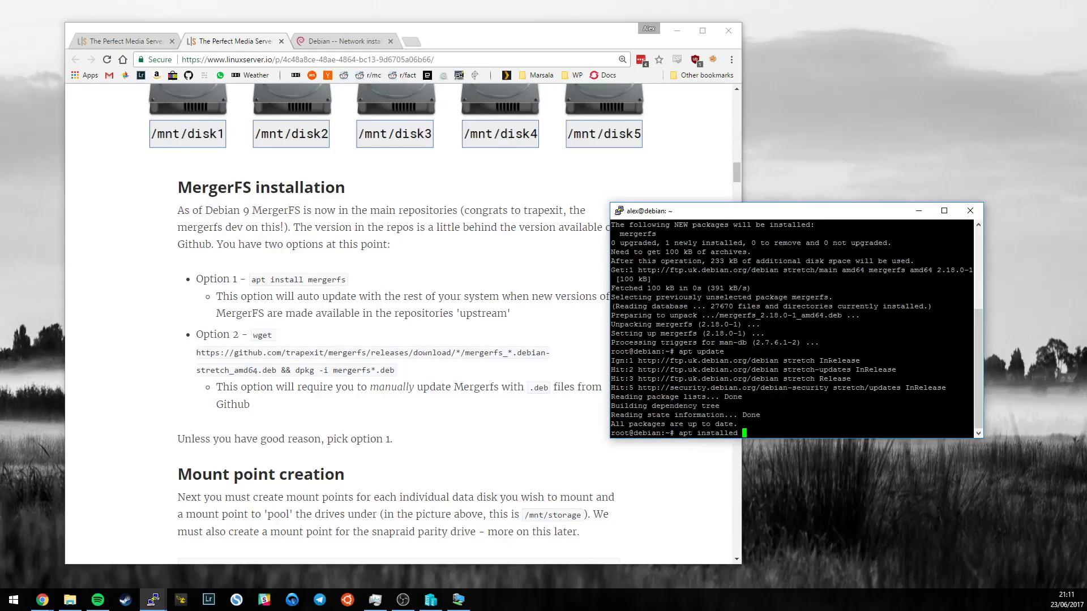
key(Return)
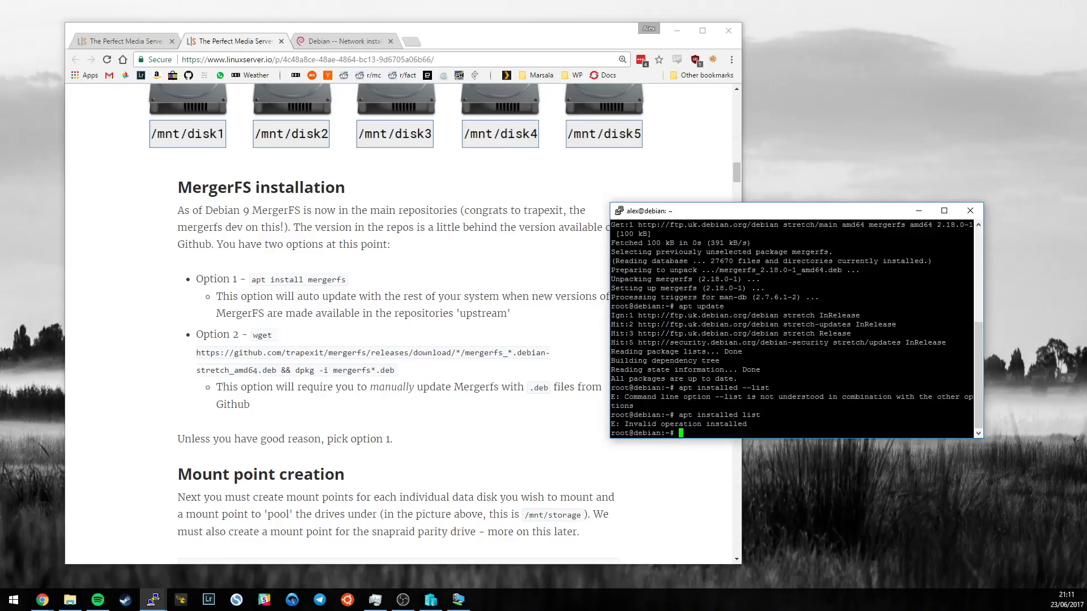
text(apt installed list)
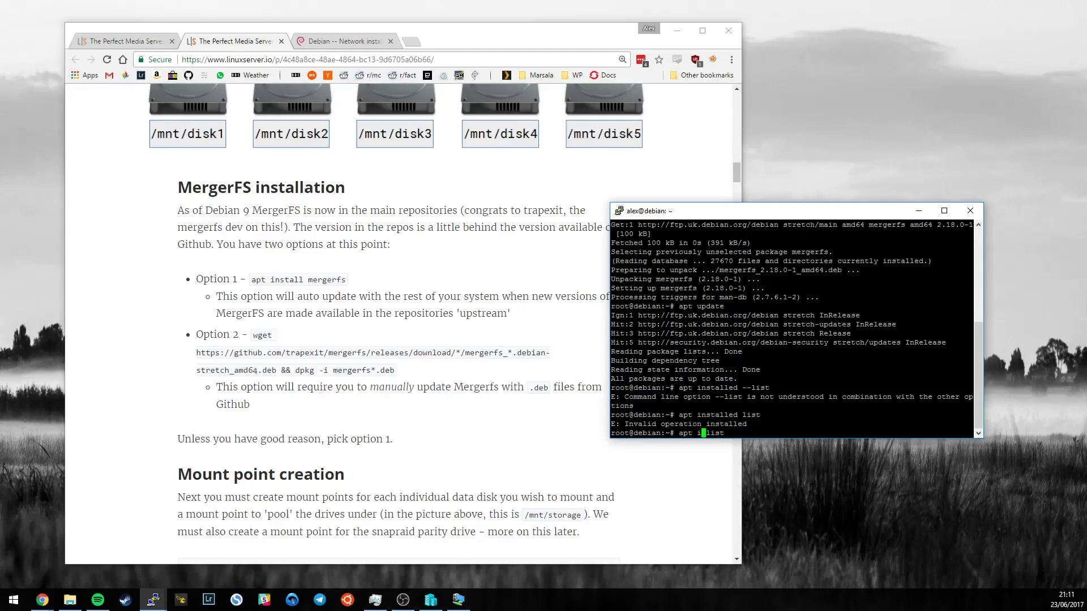
key(Return)
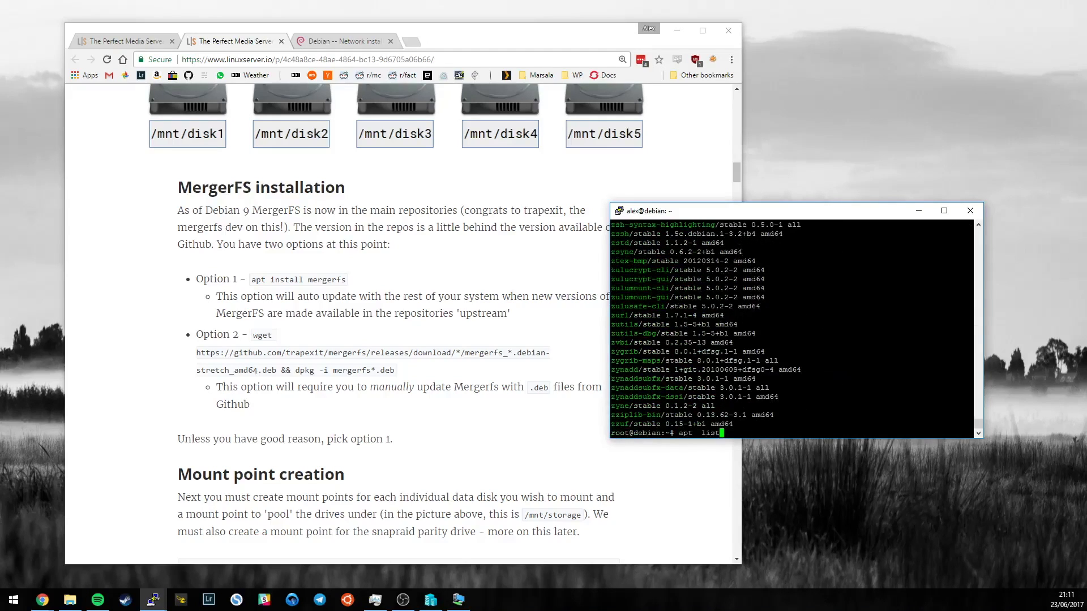
text(| grep mergerf)
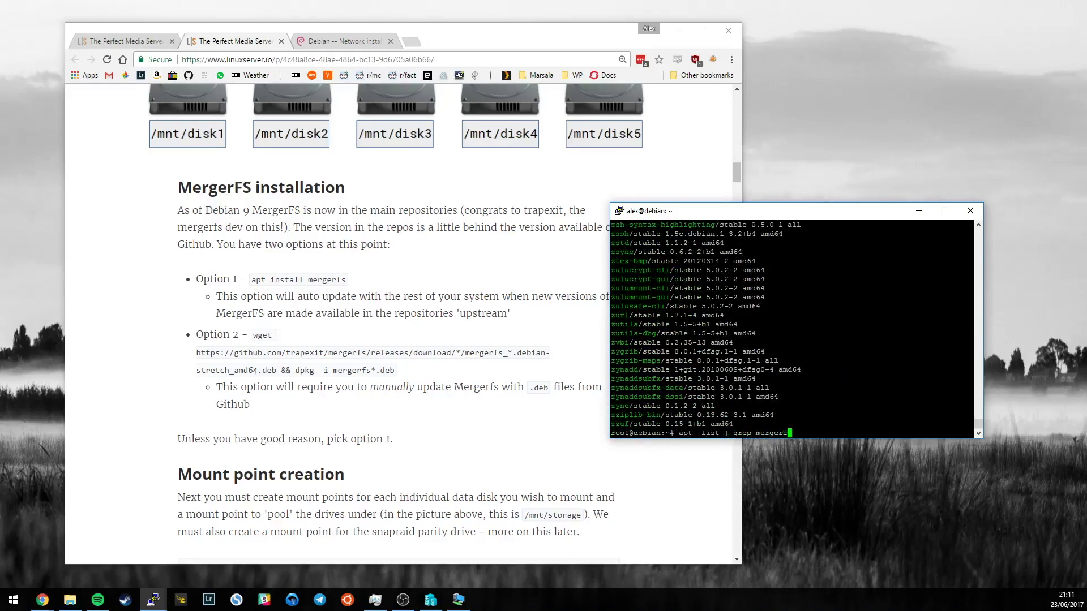
key(Return)
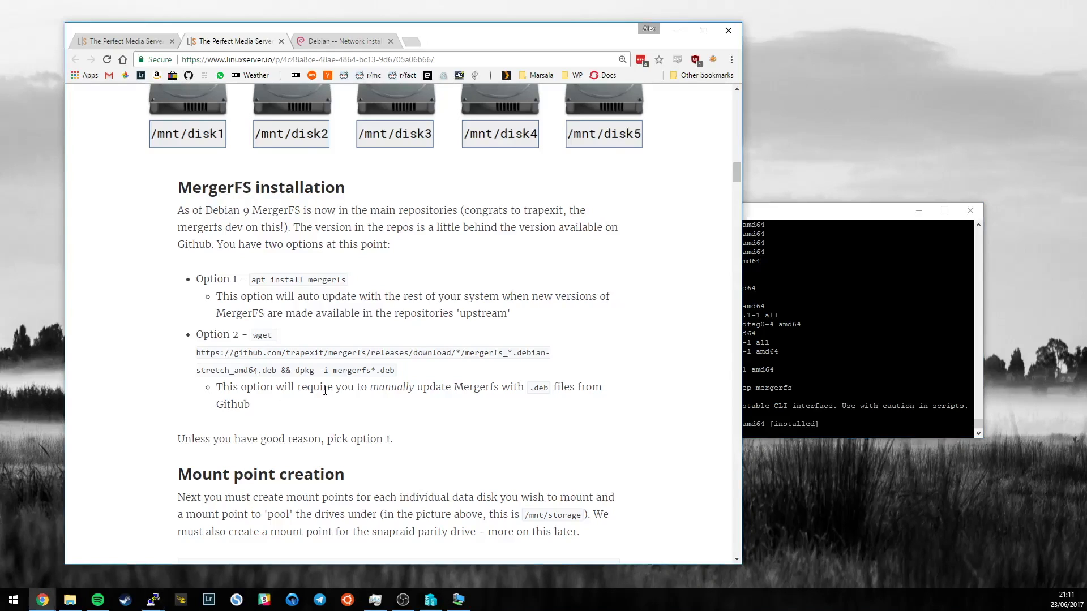
- Create the mount points /mnt/disk{1,2,3,4,5} and list /mnt to check them
scroll(down, 3)
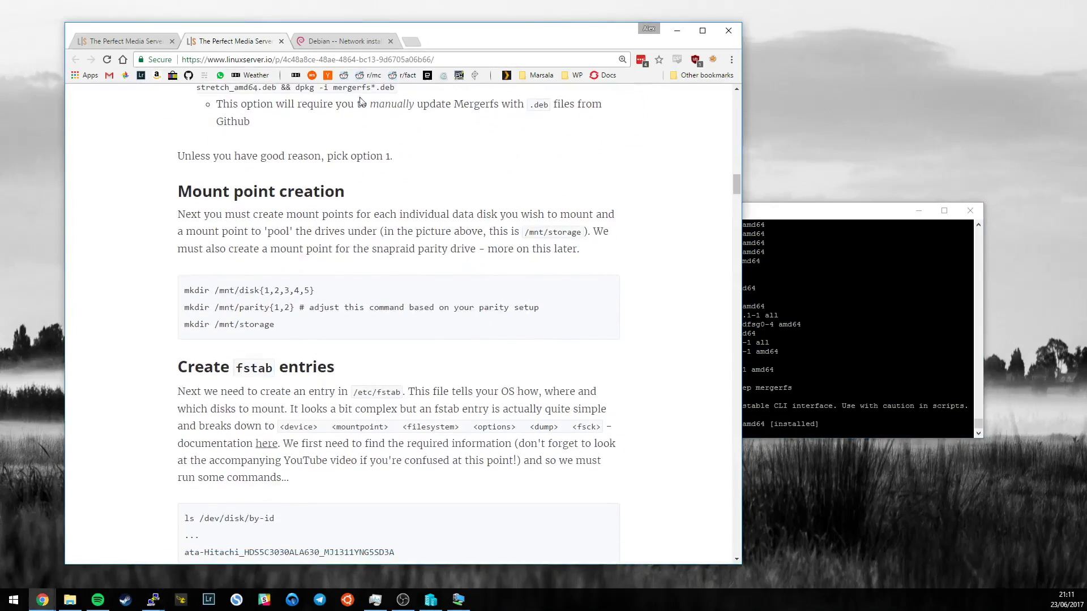
mouse_move(425, 299)
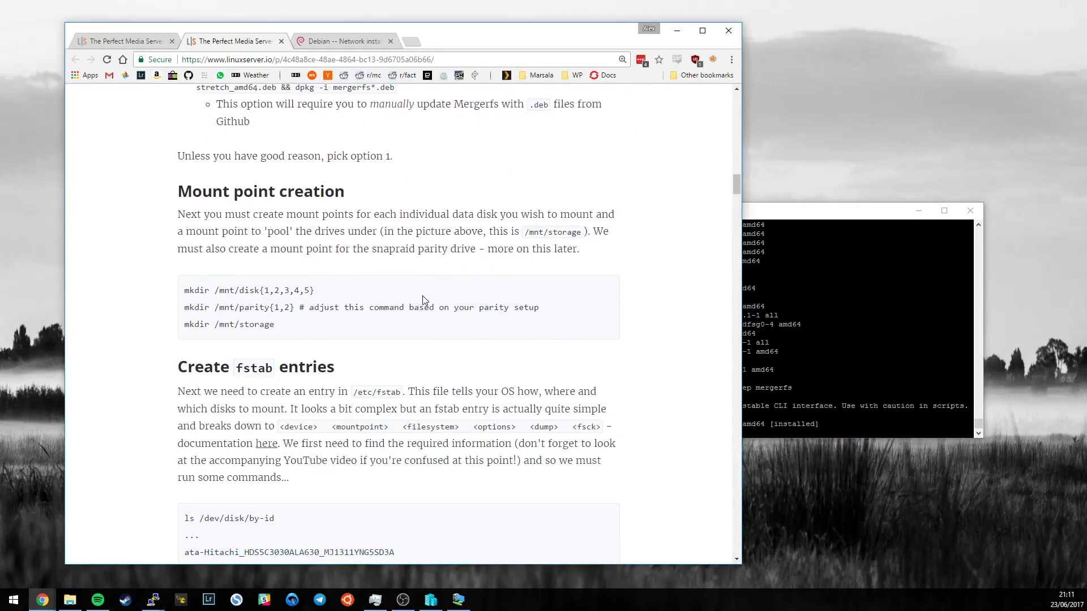
mouse_move(399, 304)
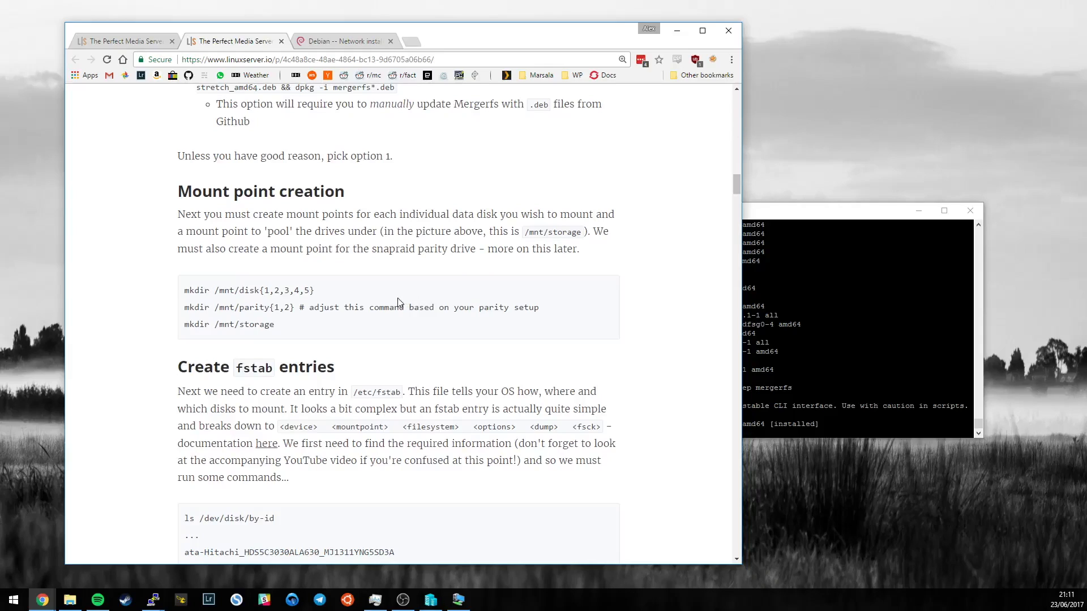
mouse_move(310, 280)
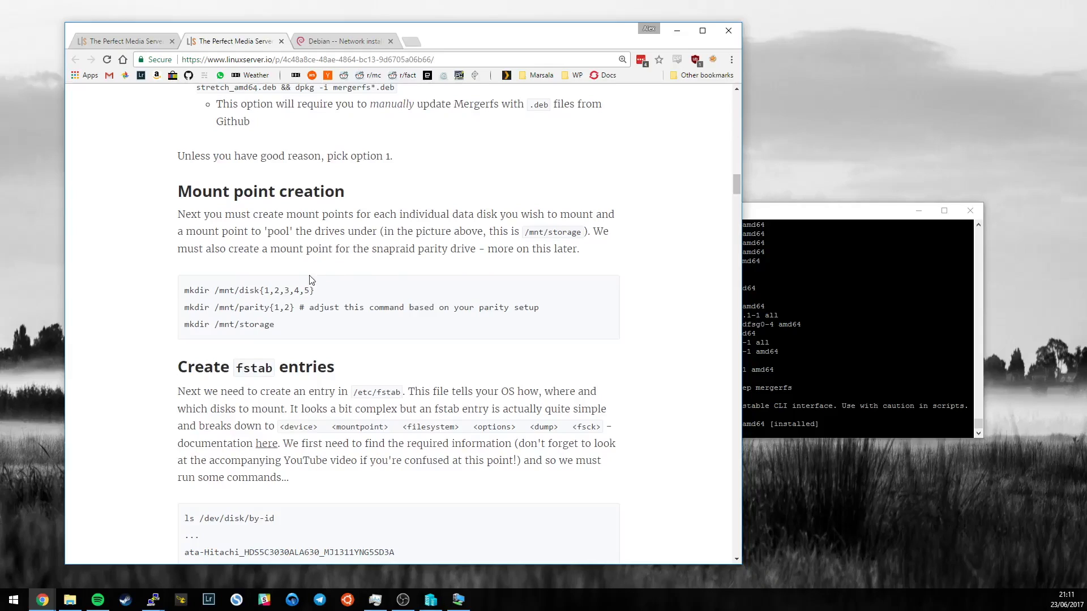
mouse_move(805, 220)
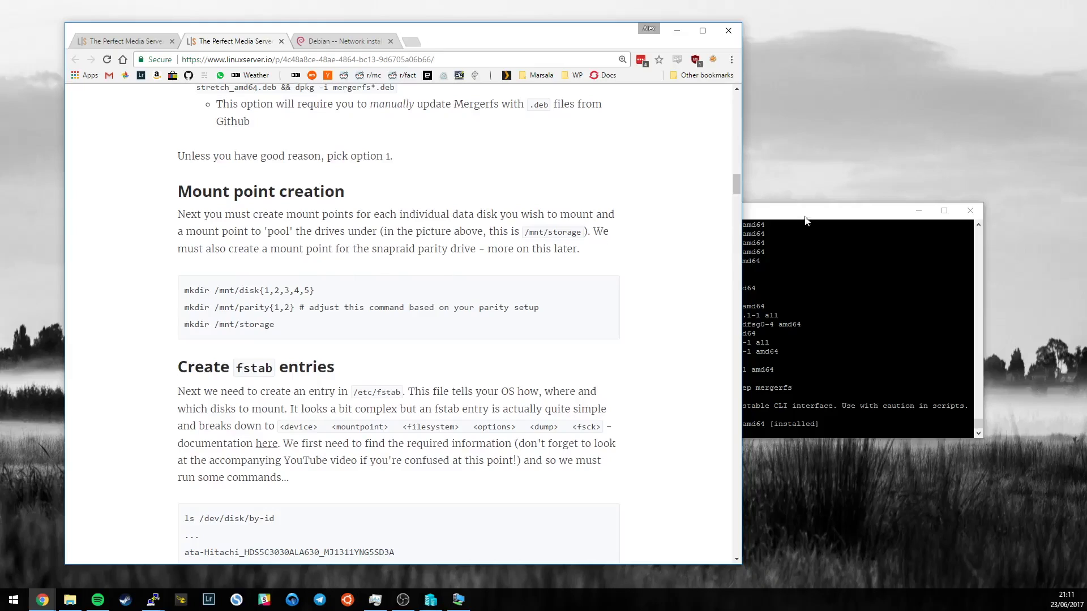
click(804, 210)
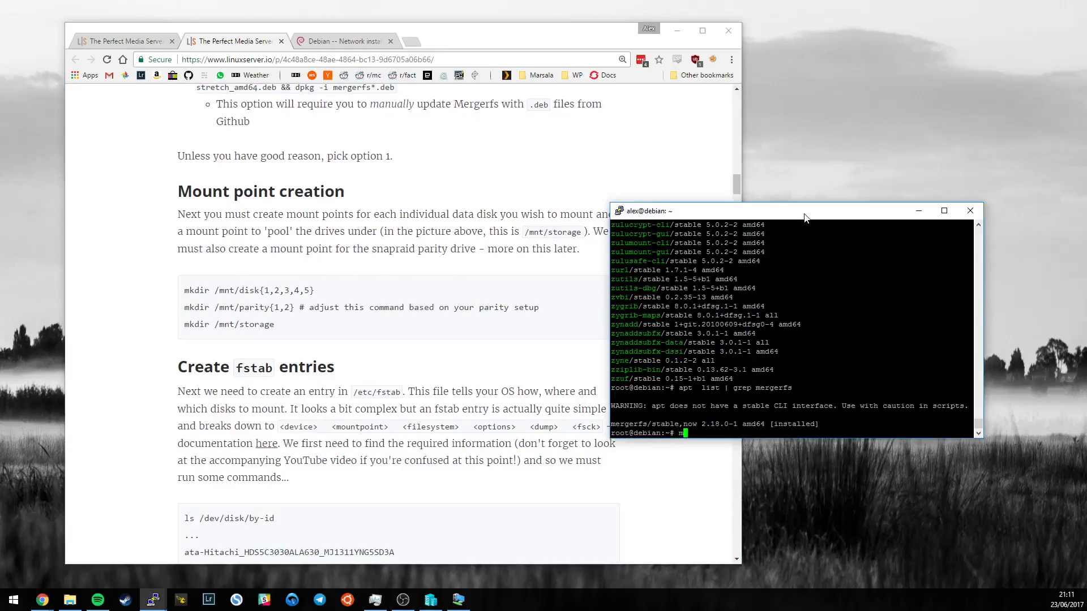
text(k)
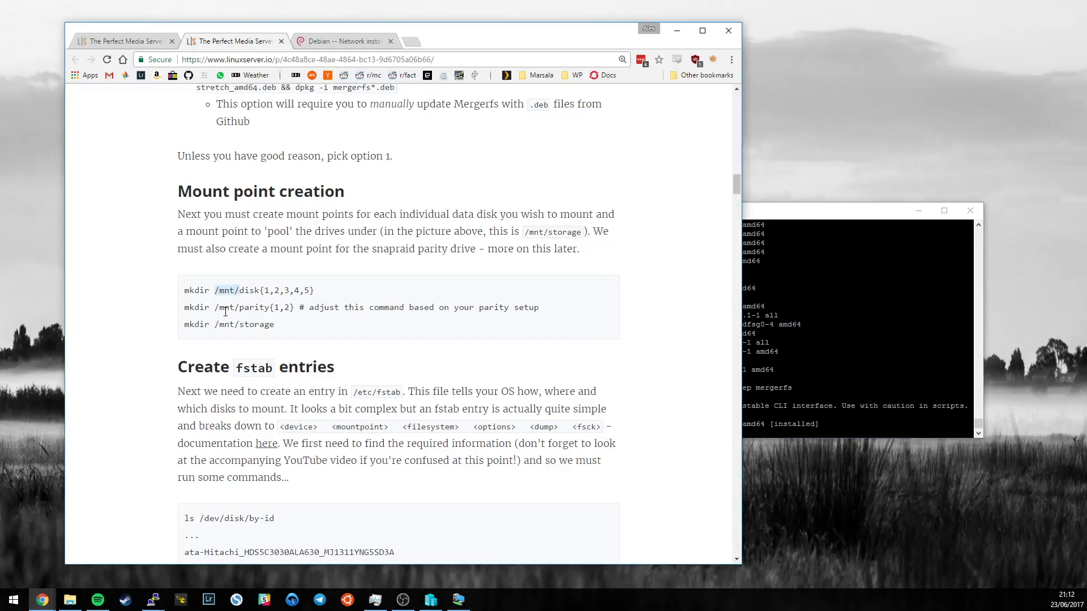
mouse_move(233, 301)
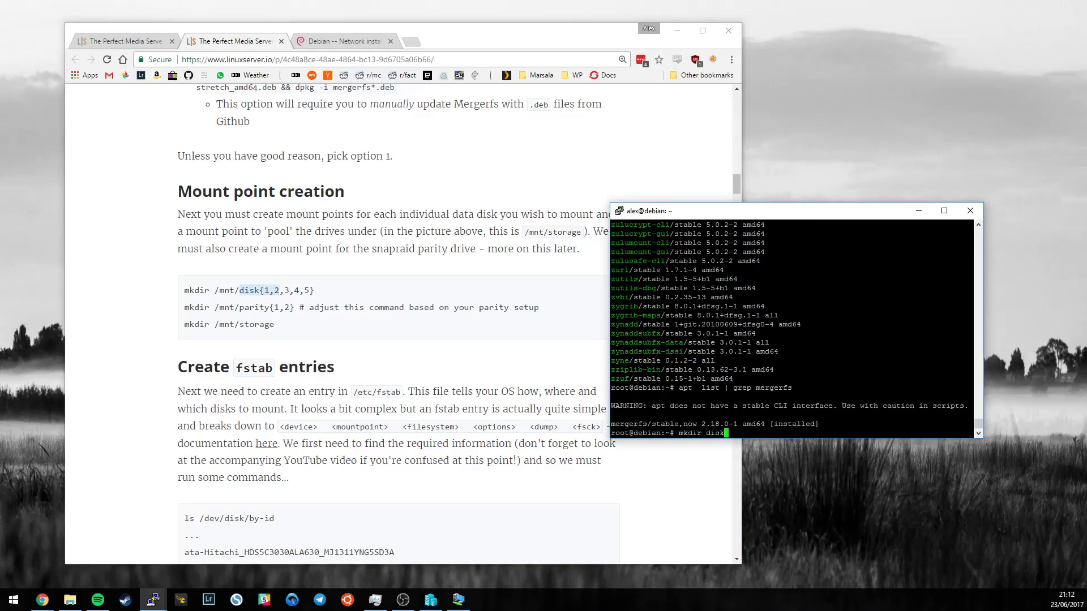
text({1,2)
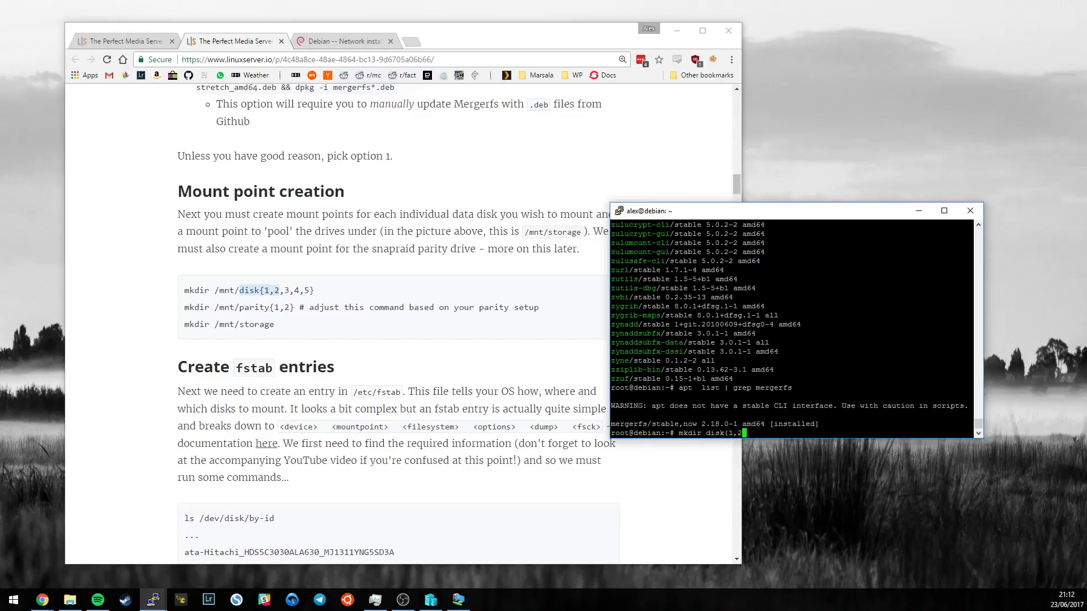
text(,3,4,5)
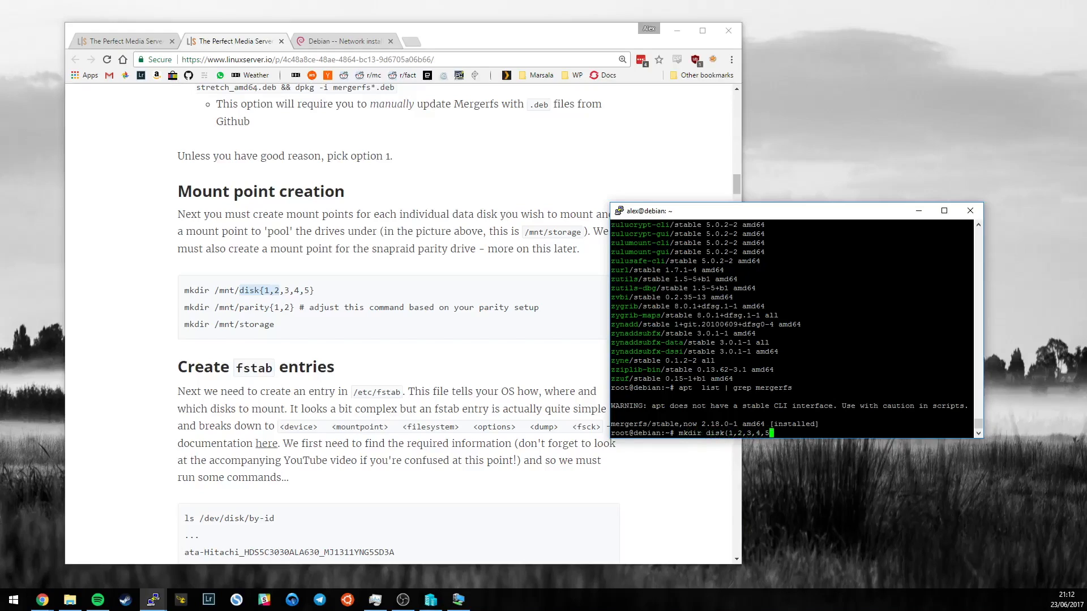
text(})
text(ls)
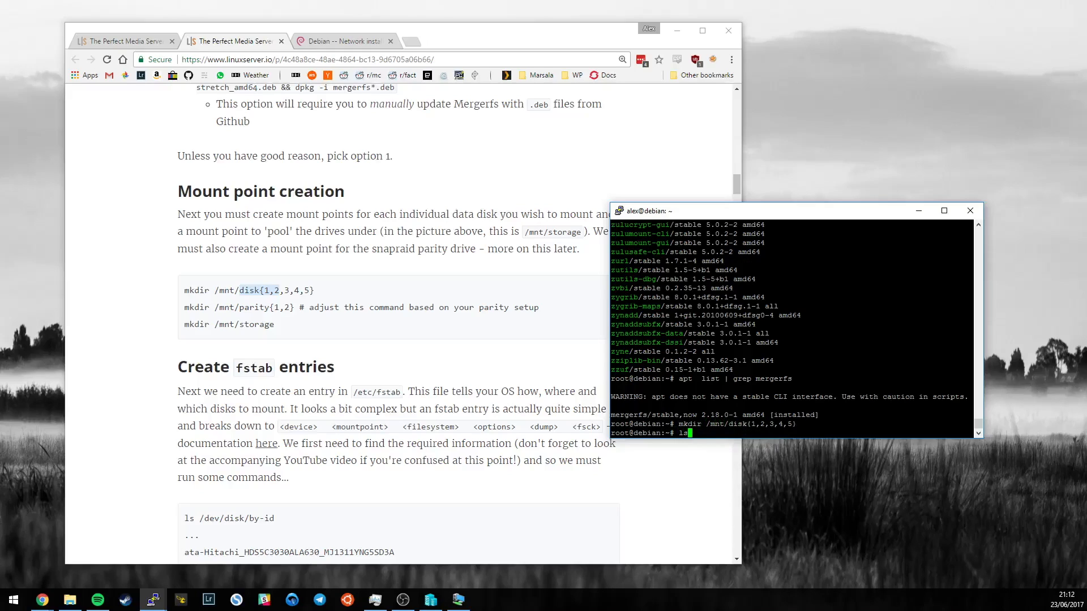
text( /mnt)
key(Return)
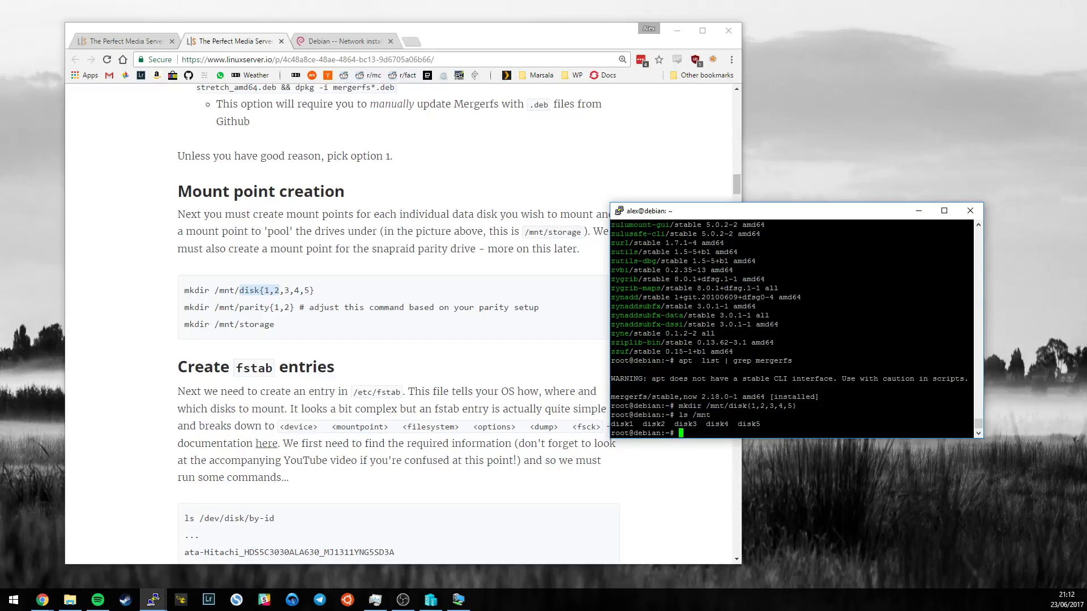
text(ls)
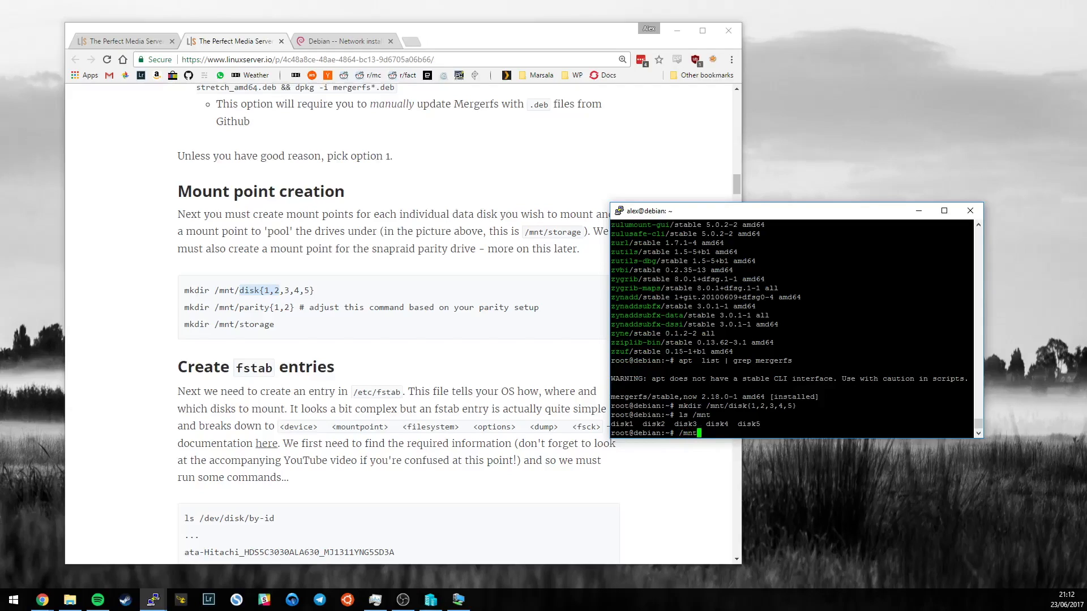
- Create the /mnt/parity1 and /mnt/storage mount point folders
text(mkdir)
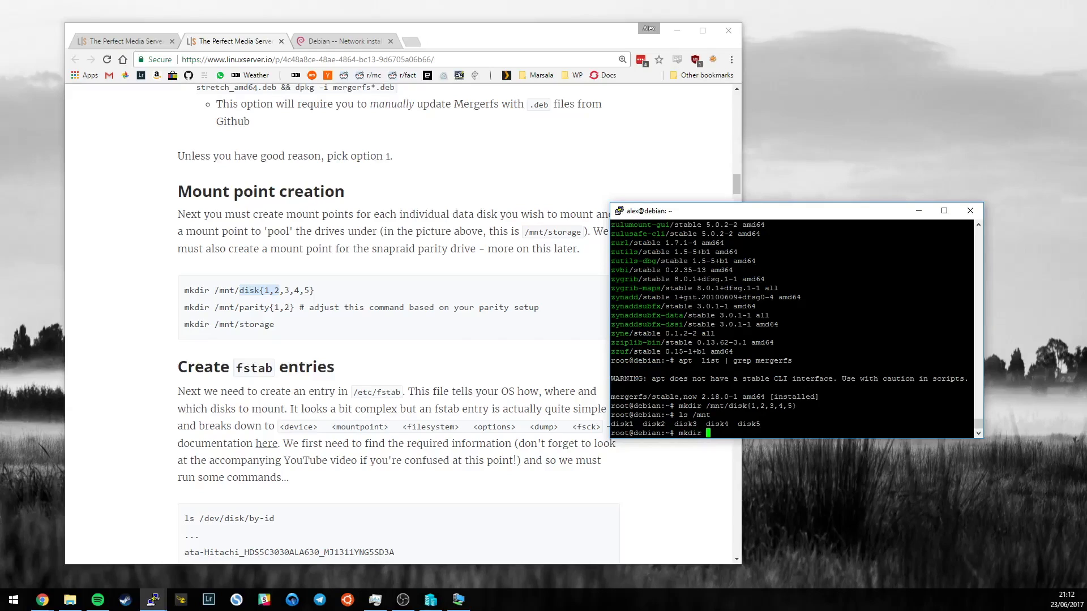
text(/mnt/parity)
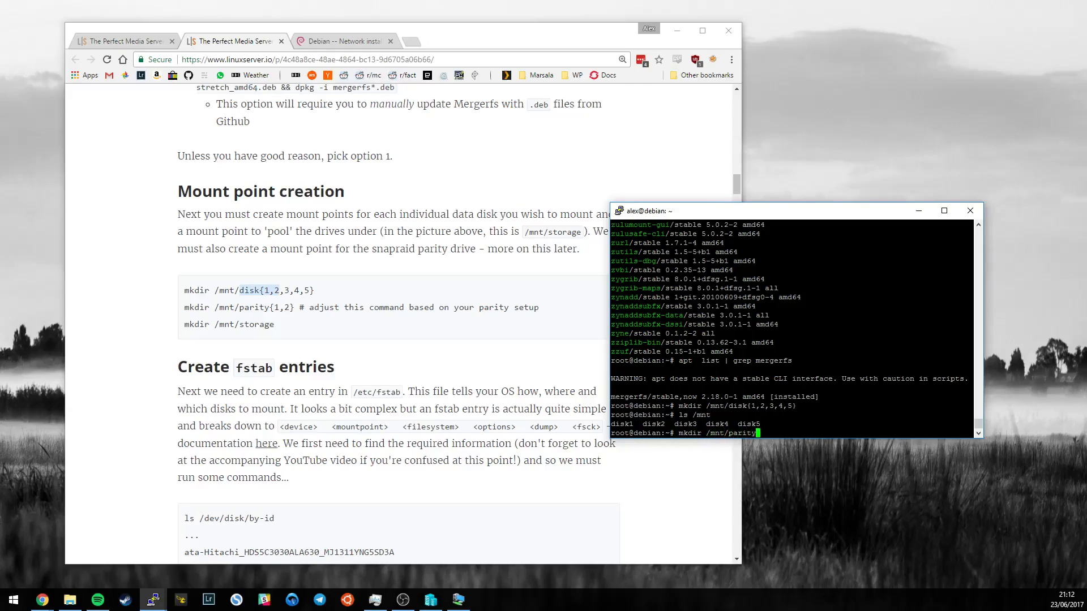
text(1)
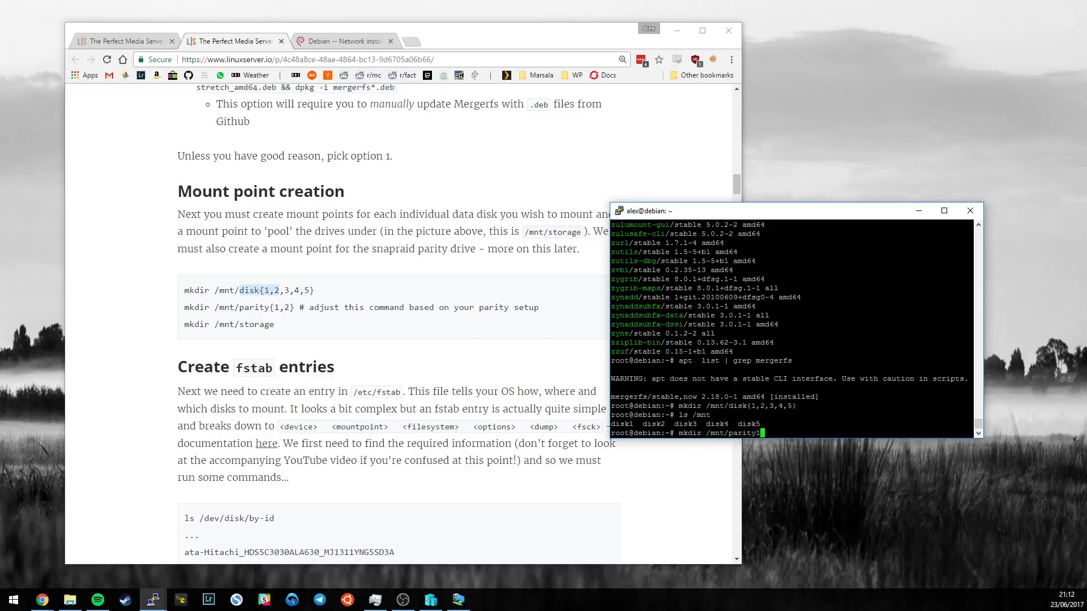
text(1,2,3,)
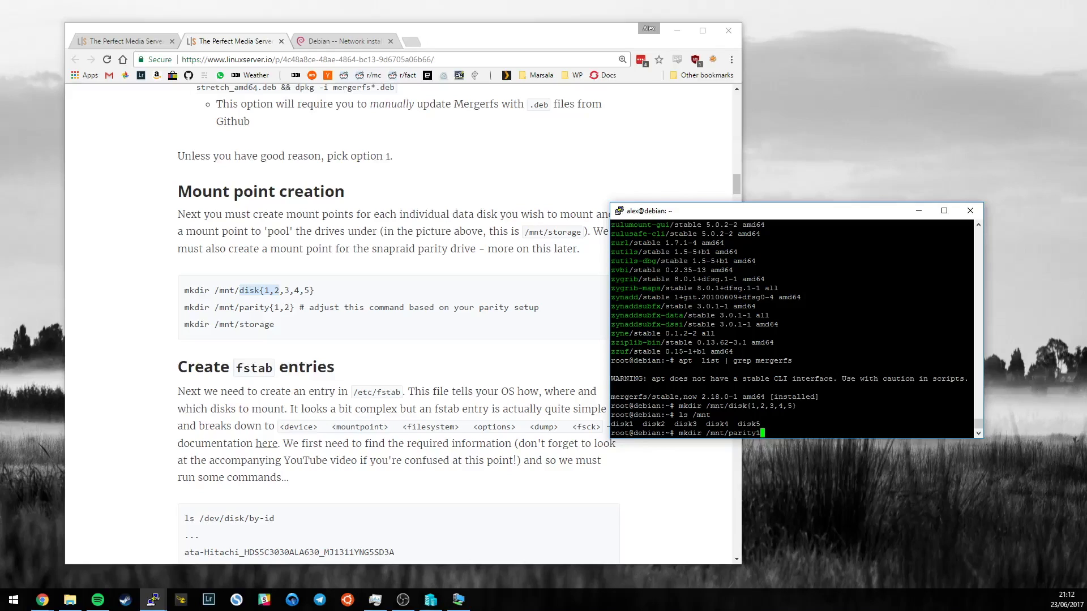
key(Return)
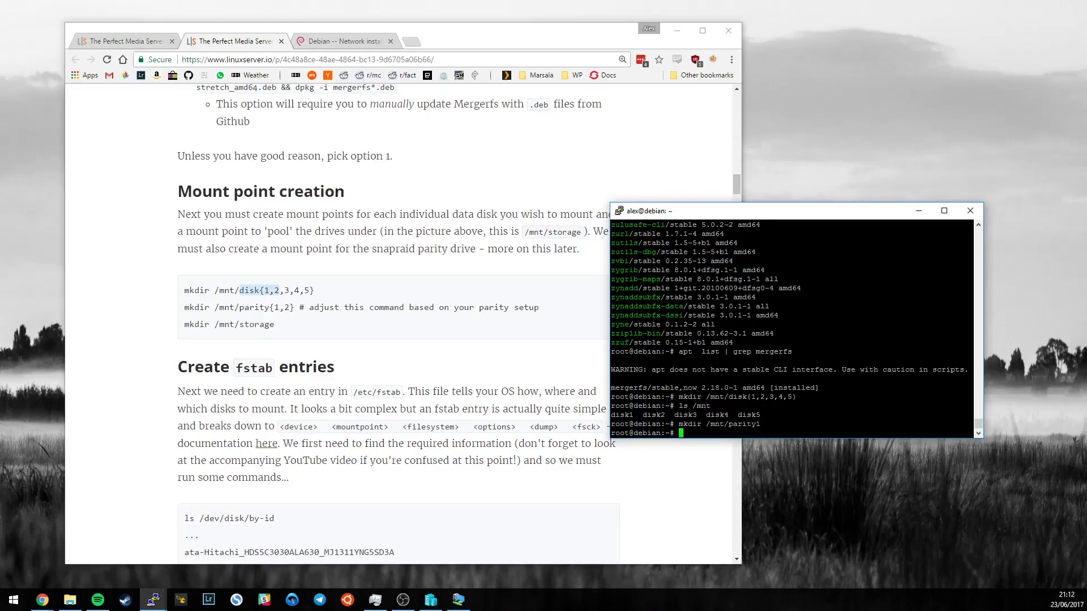
text(mkdir /mn)
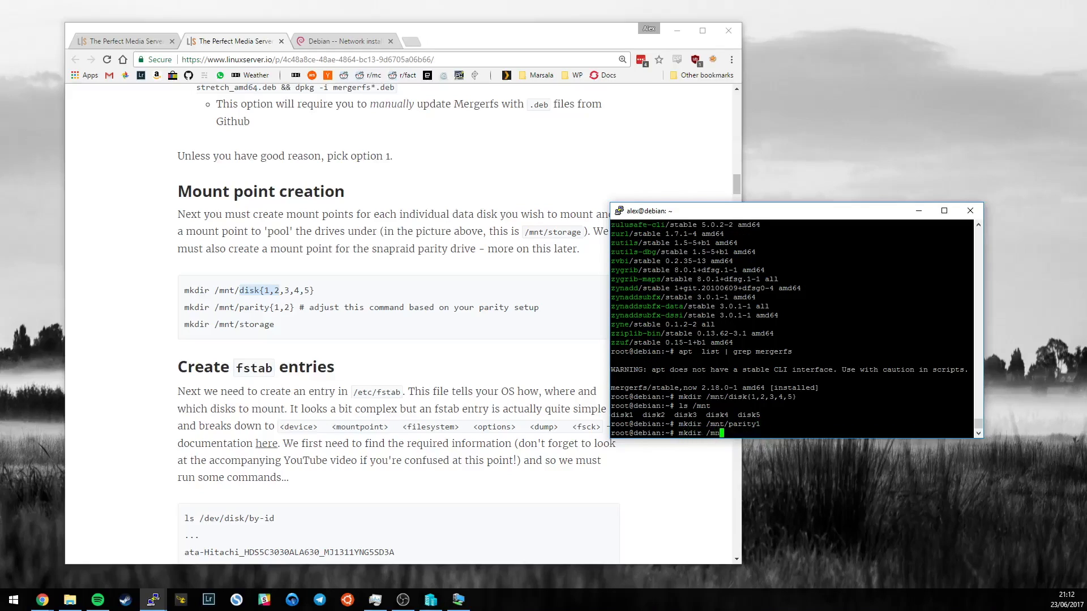
text(/storage)
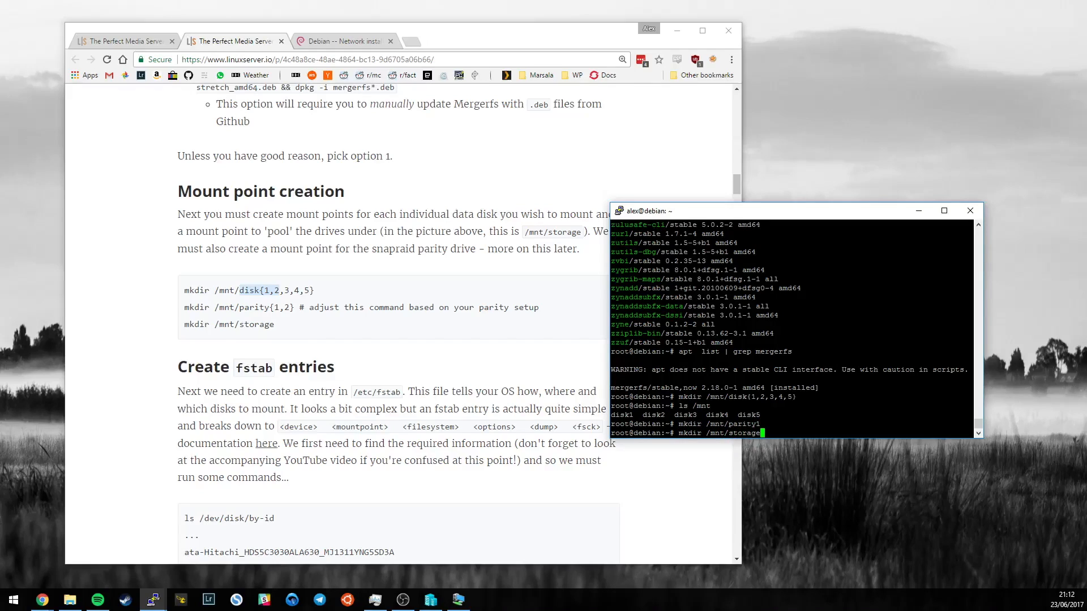
key(Return)
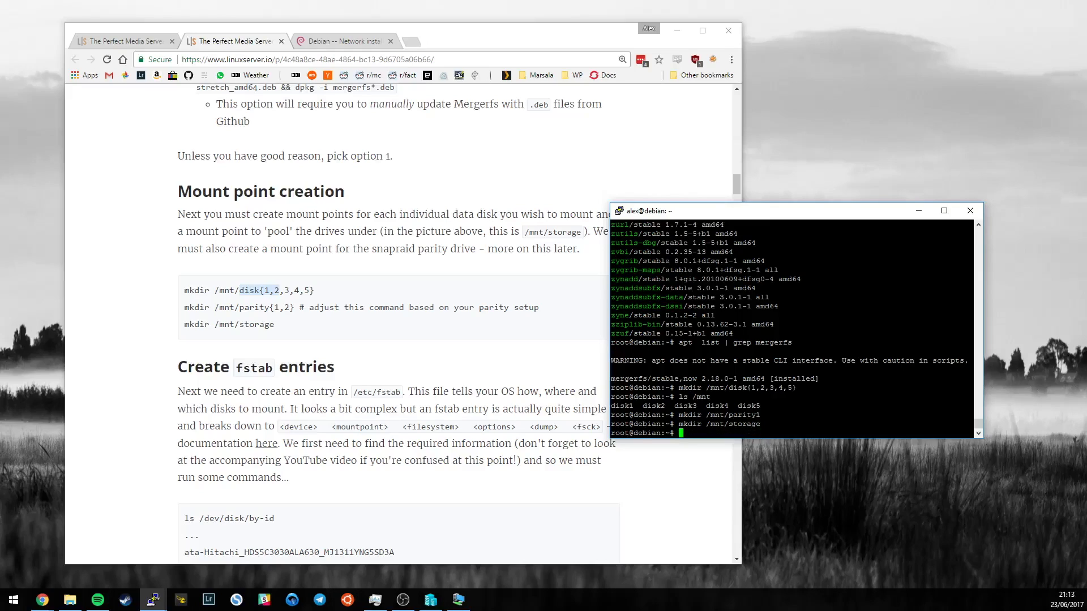
- Run ls -la /dev/disk/by-id/ to show every drive's model-serial name and partition symlinks
scroll(down, 3)
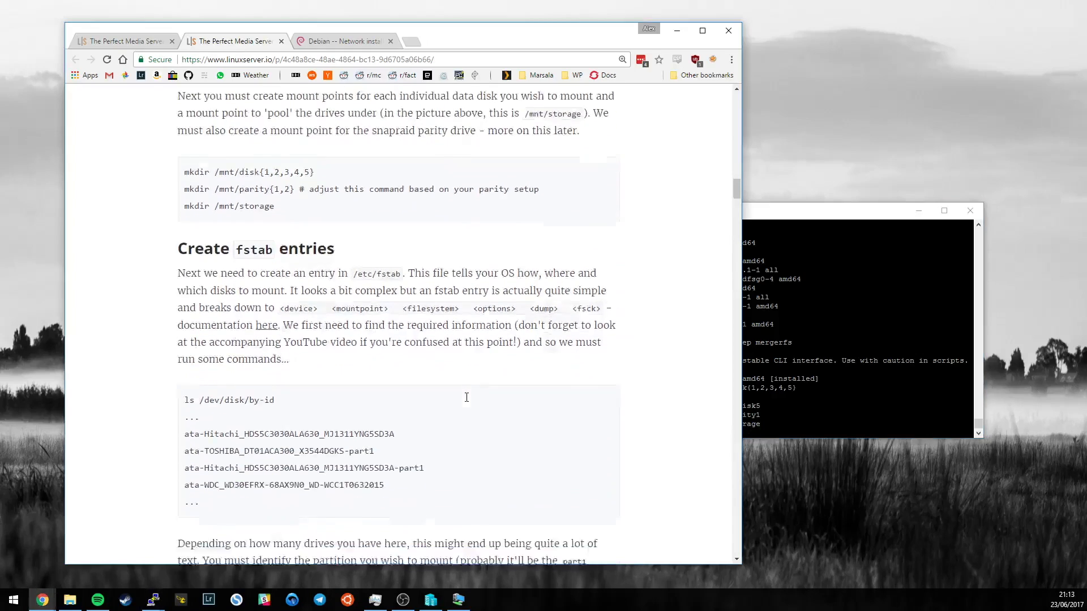
scroll(down, 3)
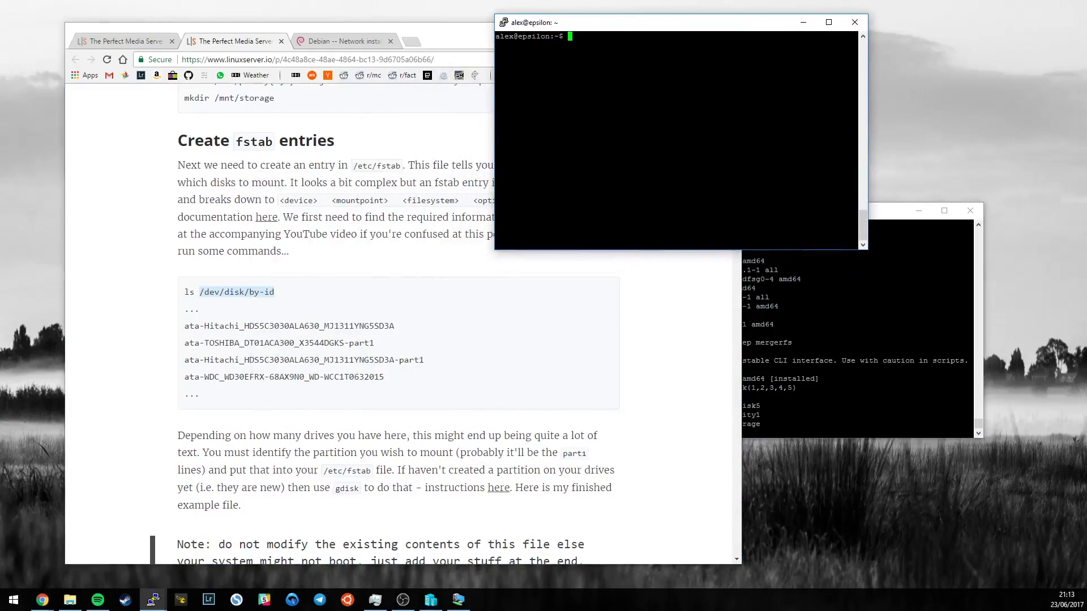
text(ls)
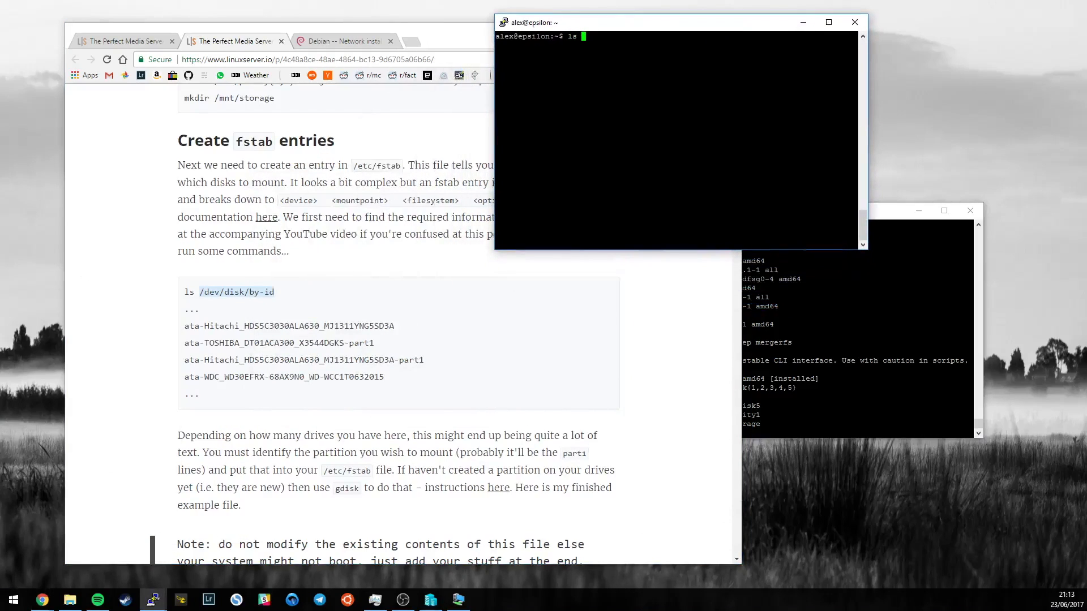
text(/dev/)
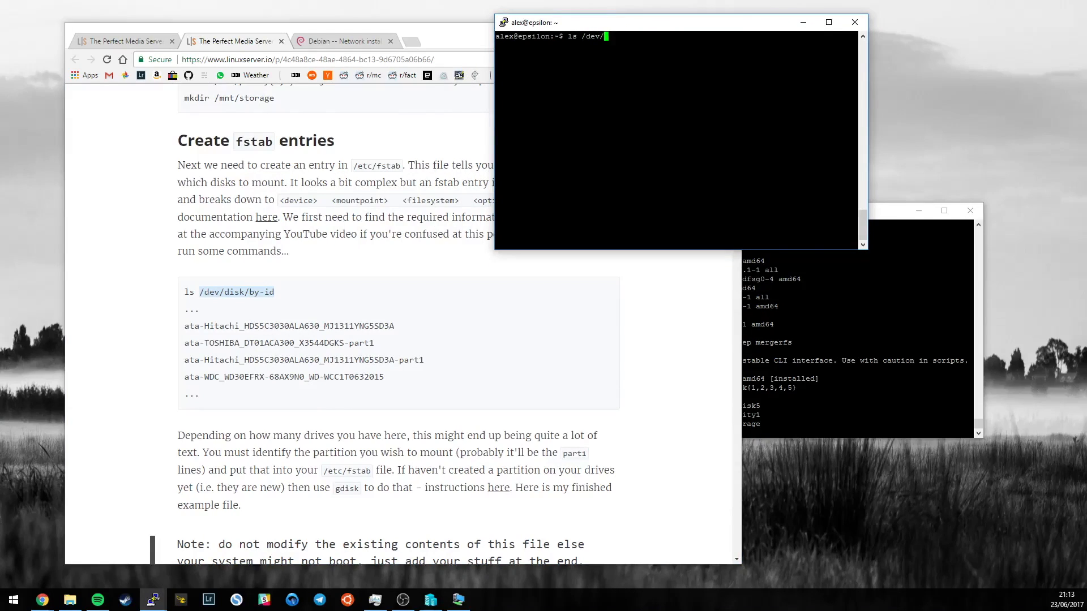
text(disk/by-)
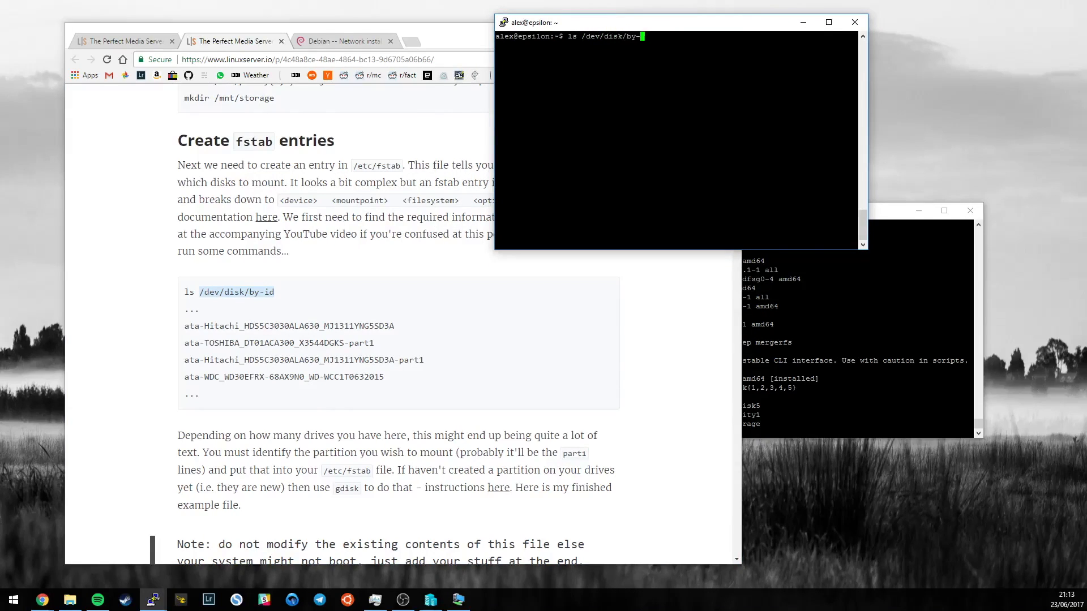
key(Tab)
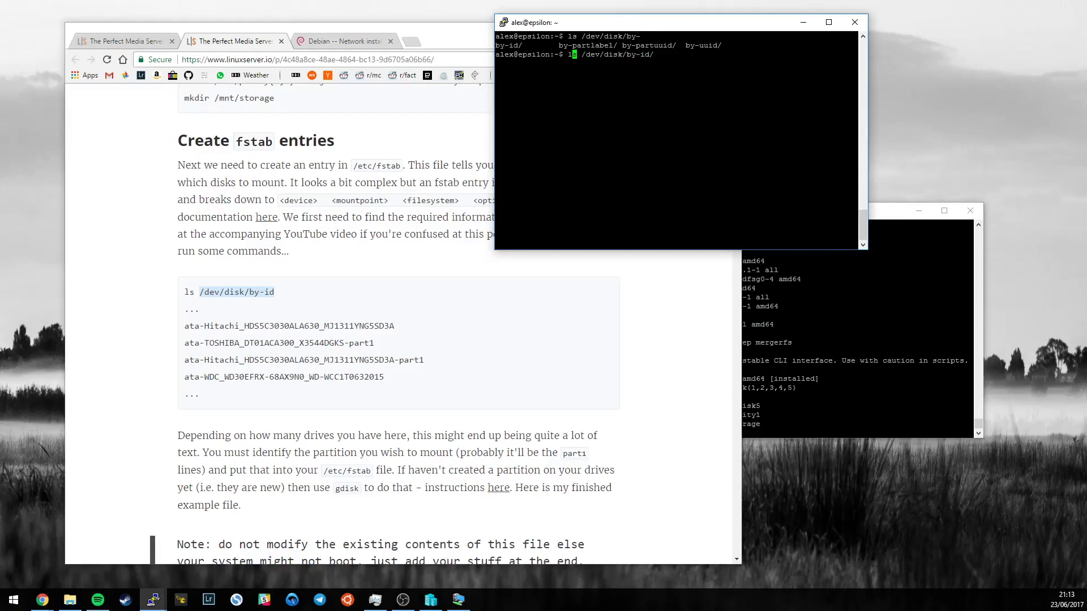
key(Return)
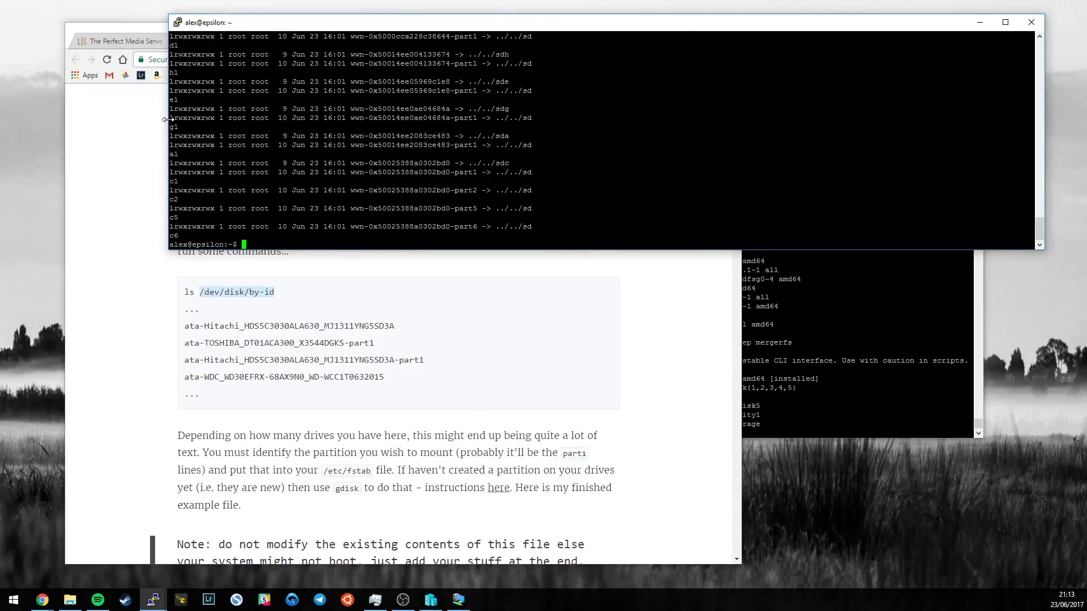
text(asciinema -h)
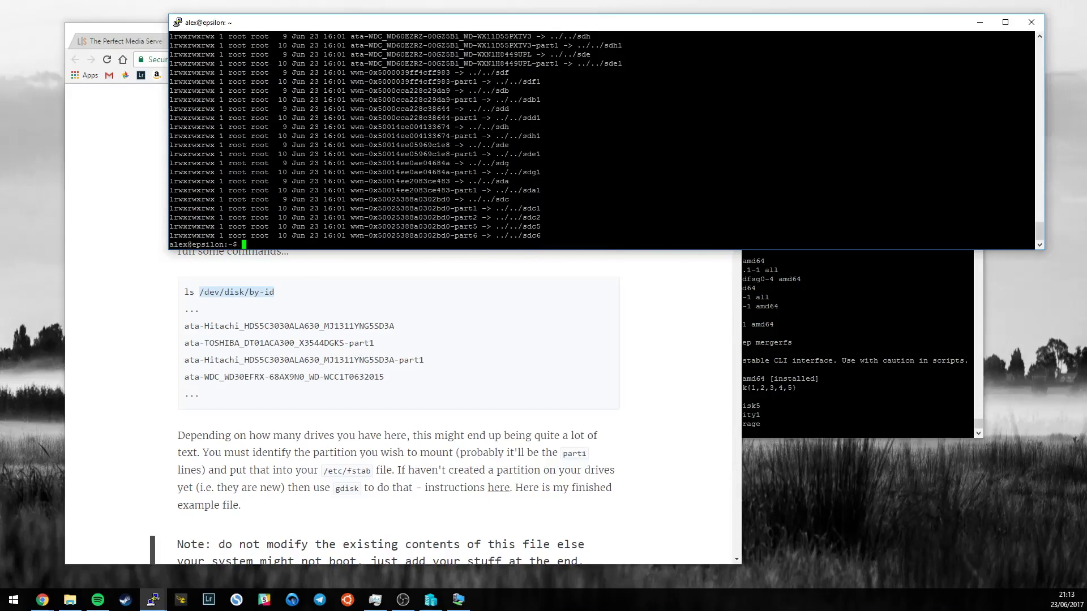
text(ls -la /dev/disk/by-u)
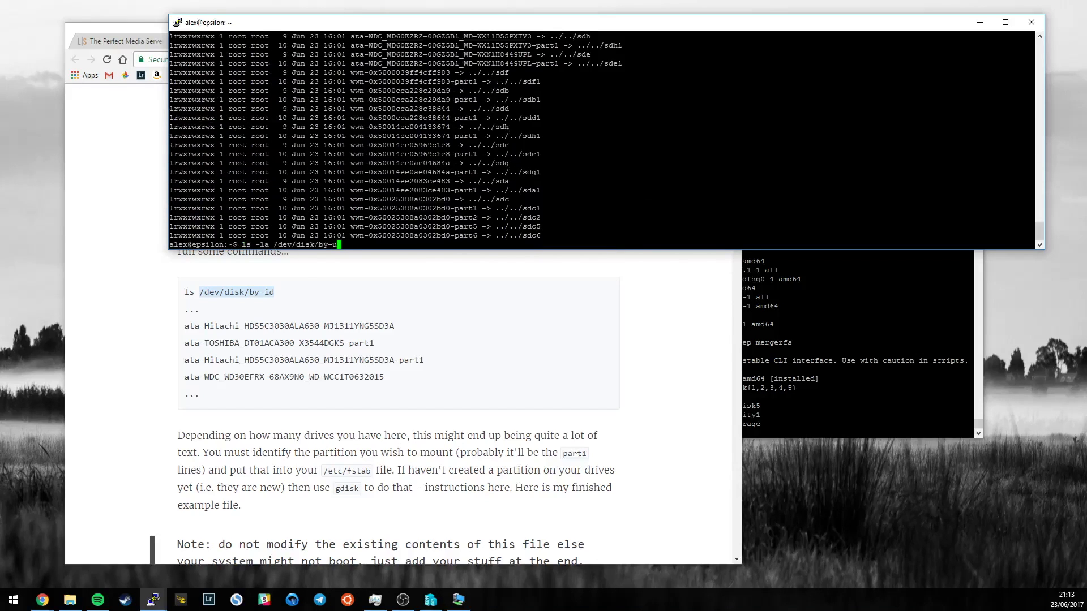
text(id/)
key(Return)
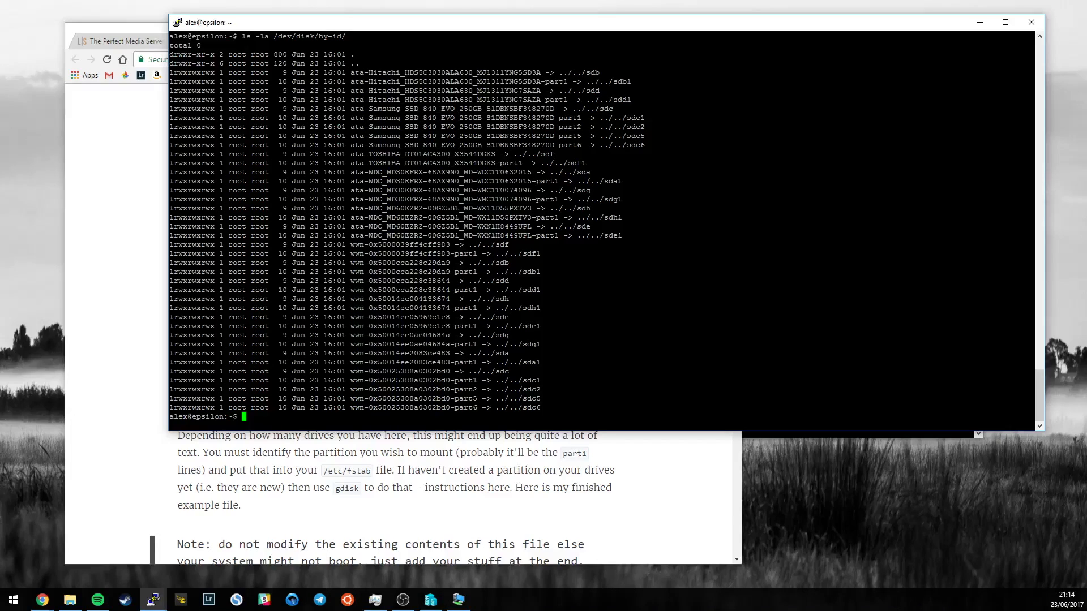
- Attempt gdisk on the Hitachi disk, then install gdisk with sudo apt install
text(g)
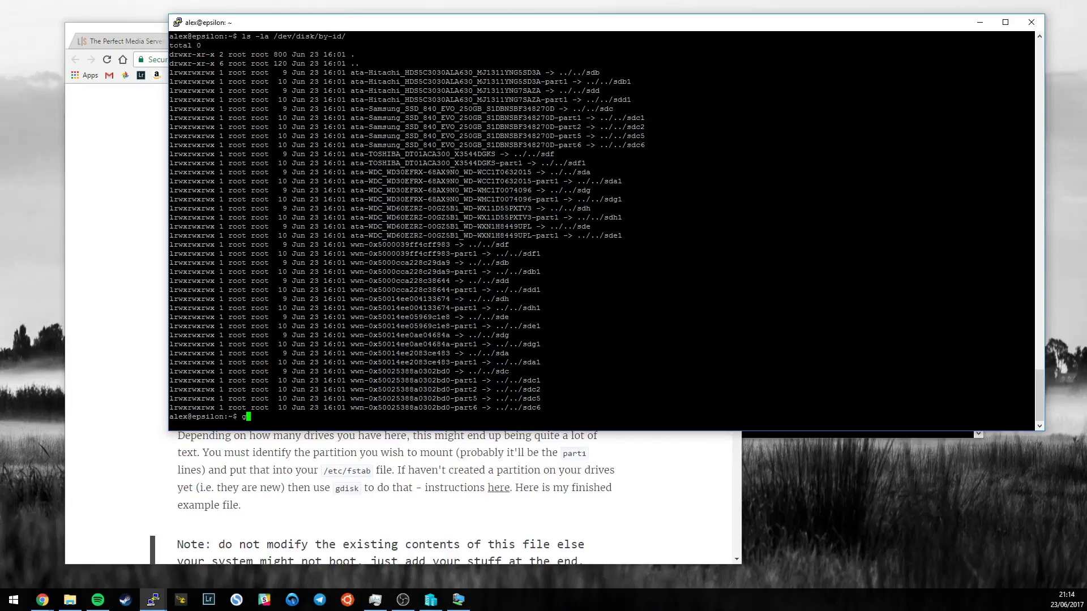
text(gdisk)
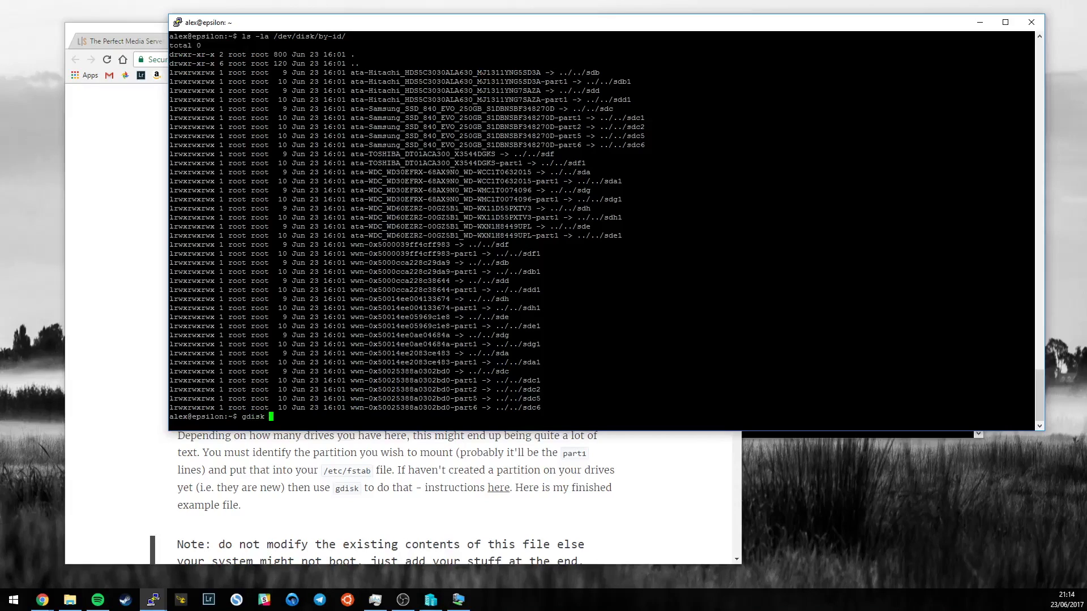
text(/dev/disk/by-id/)
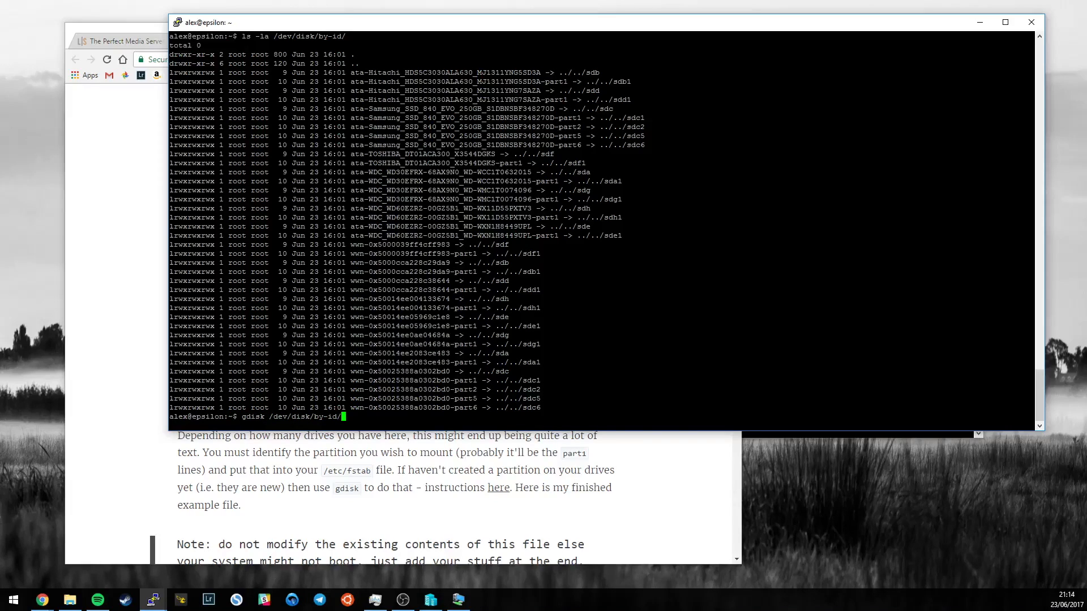
text(ata-Hitachi_HDS5C3030ALA630_MJ1311YNG5SD3A)
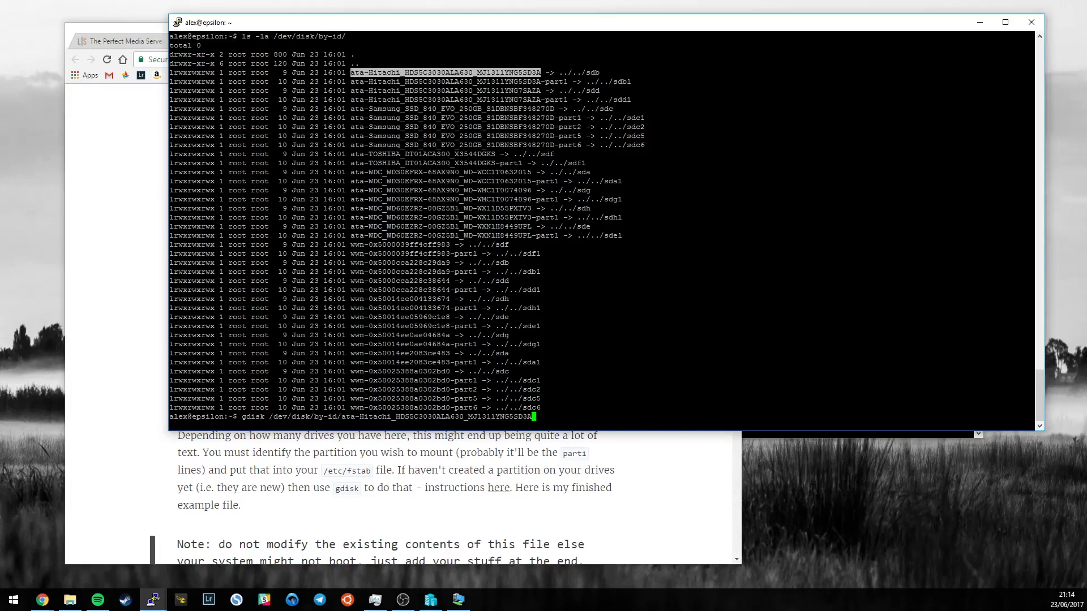
key(Return)
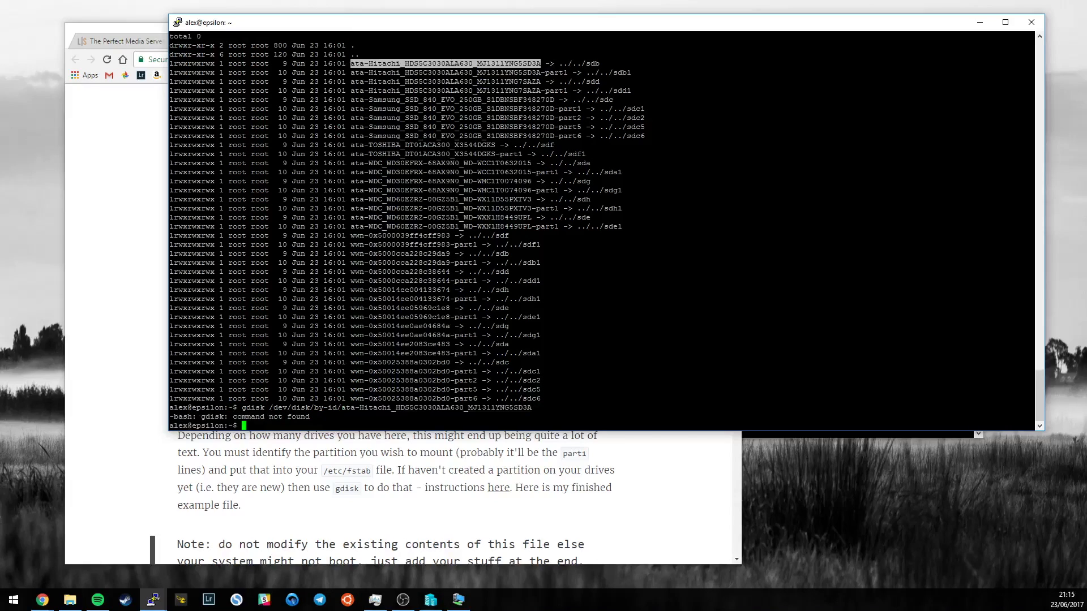
text(apt install)
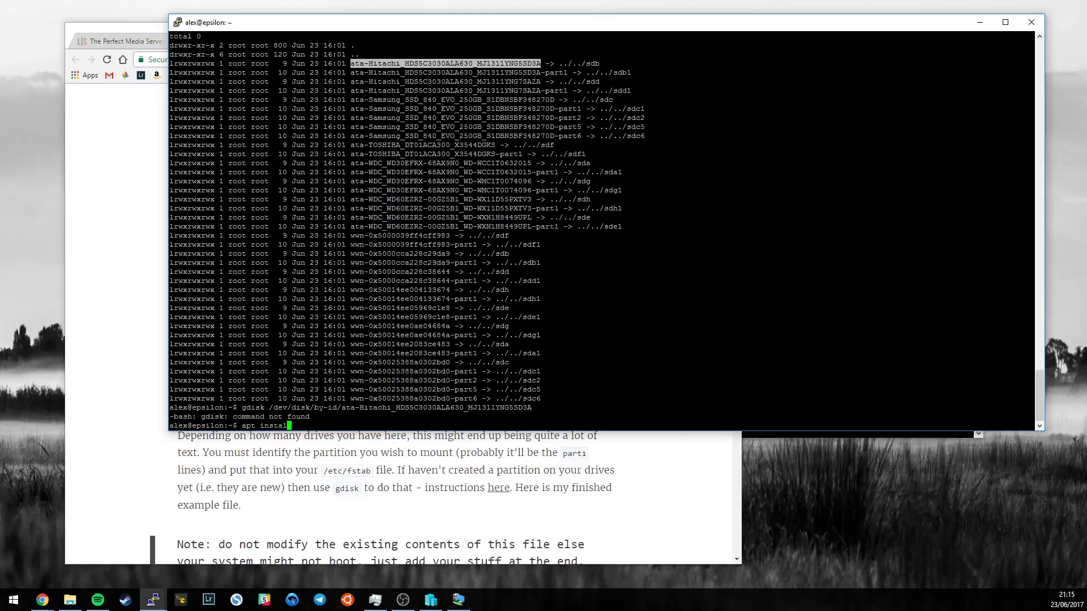
text(sudo)
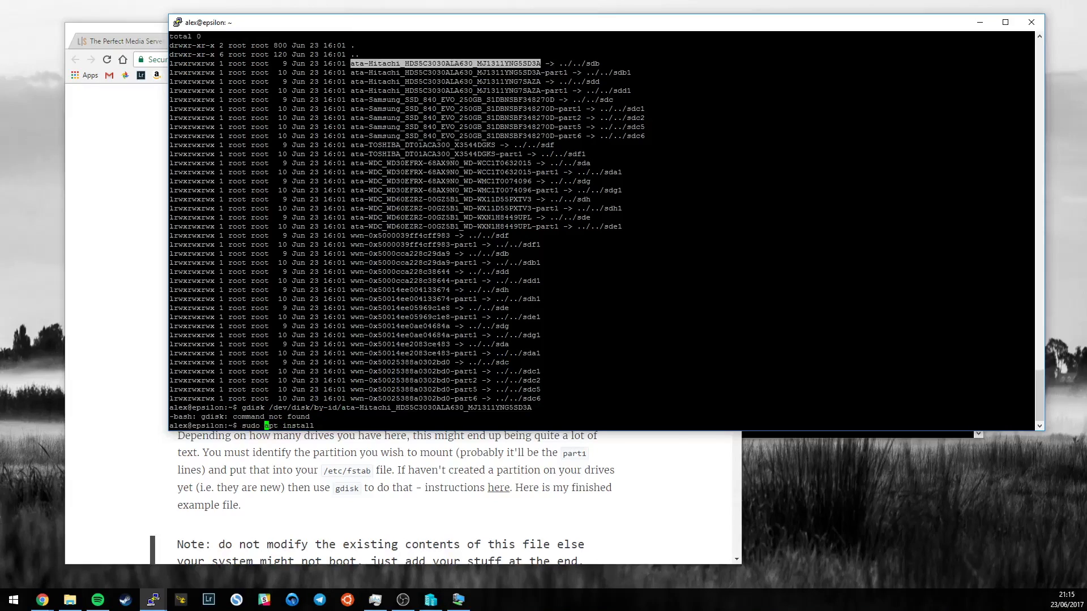
text(g)
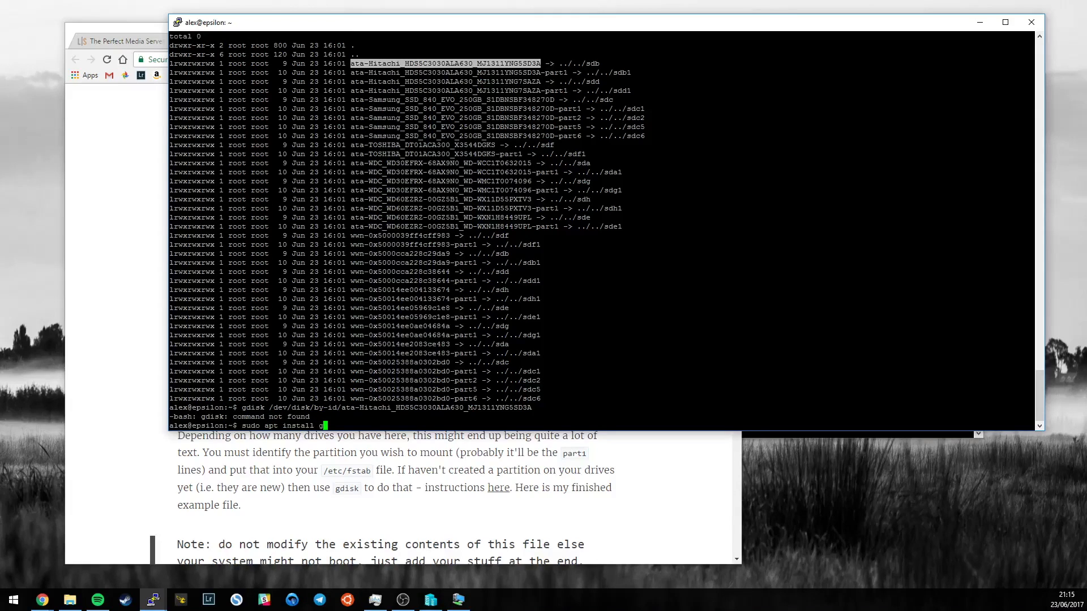
key(Return)
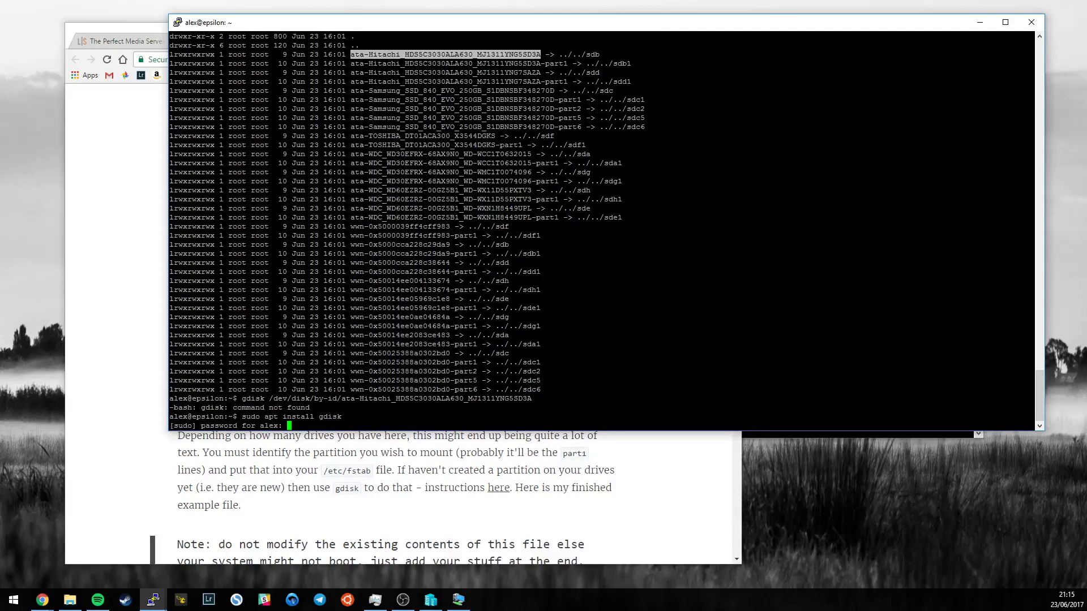
key(Return)
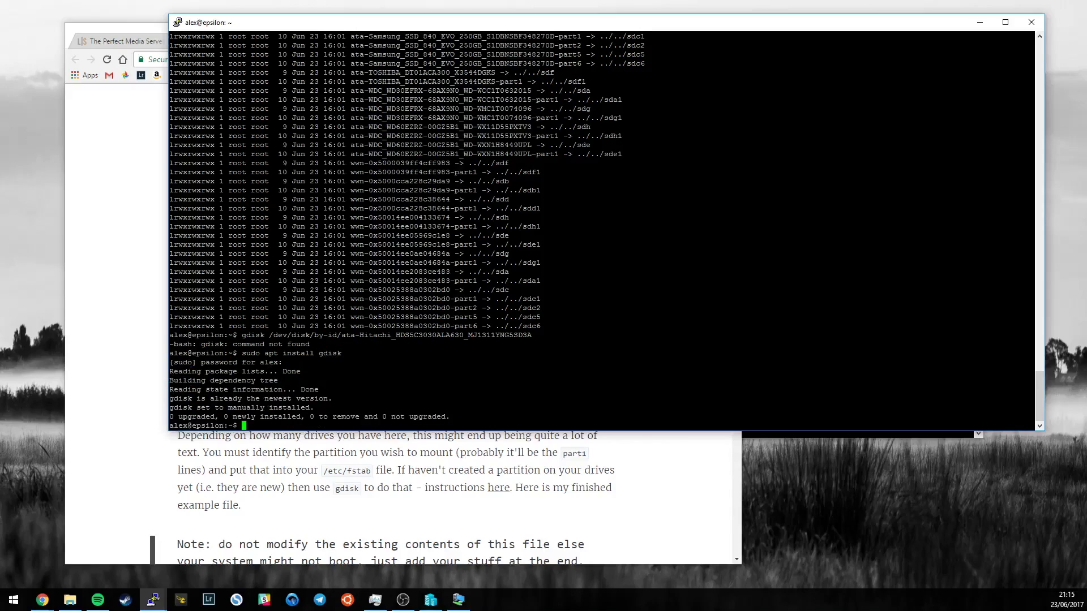
- Open the Hitachi HDS5C3030ALA630 disk in gdisk, print its table and replace it with an empty GPT
text(gdisk /dev/disk/by-id/ata-Hitachi_HDS5C3030ALA630_MJ1311YNG5SD3A)
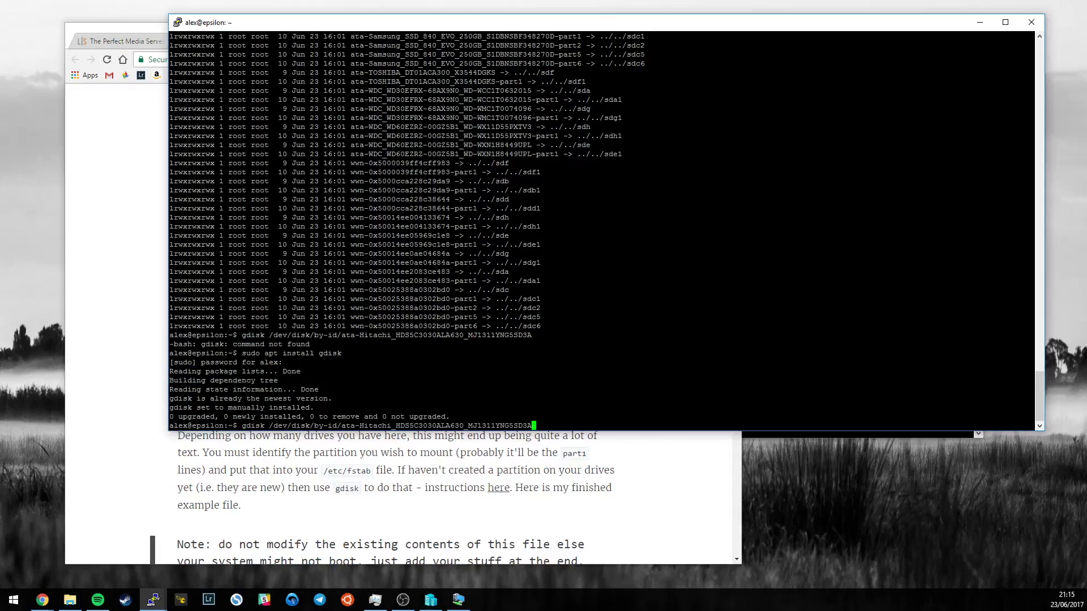
text(sudo )
key(Return)
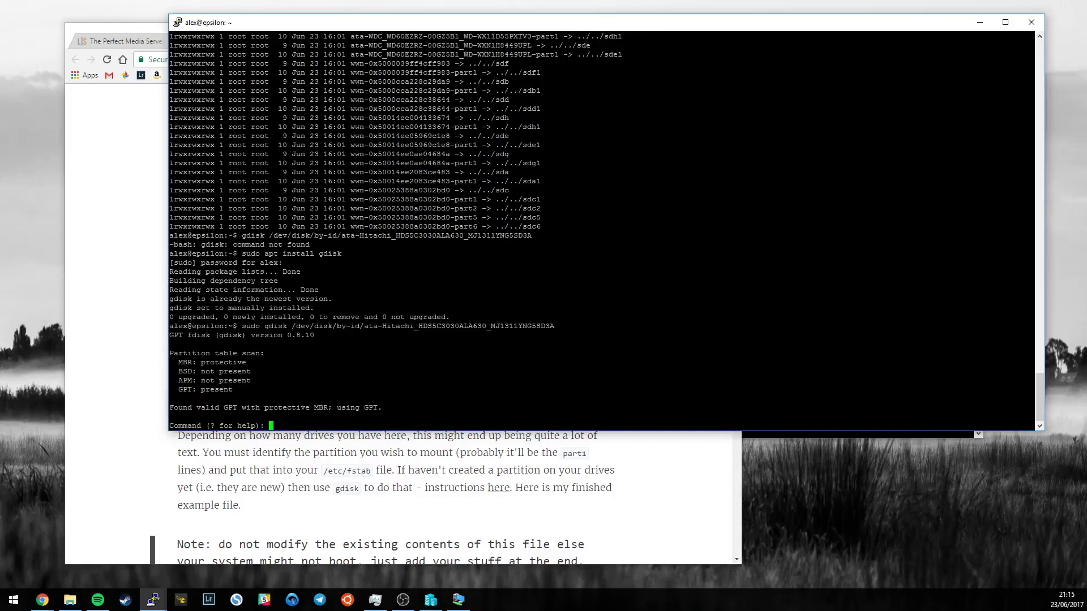
text(p)
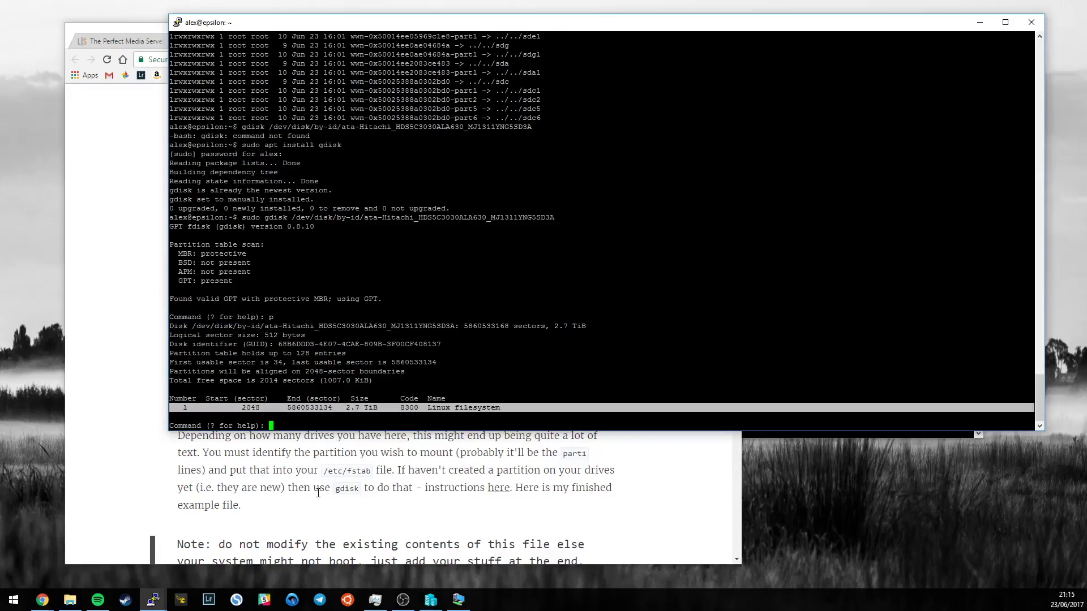
double_click(437, 408)
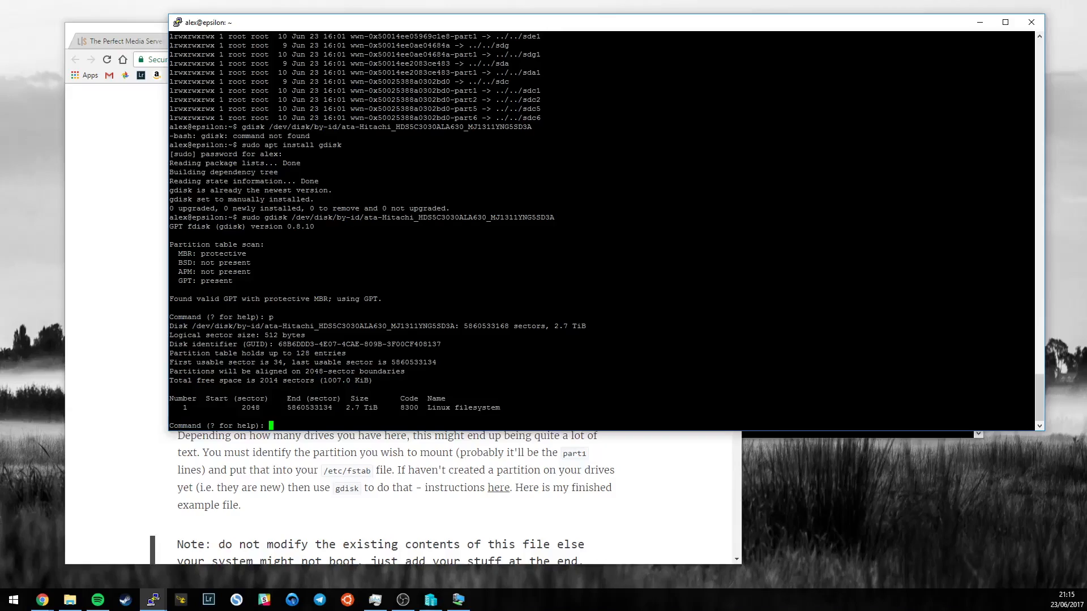
text(?)
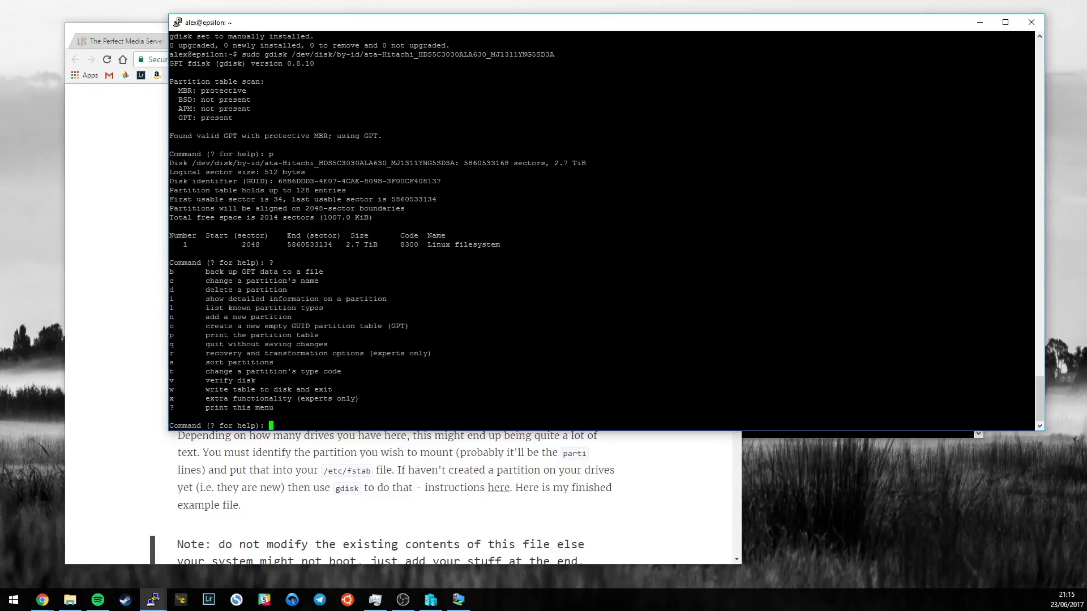
double_click(219, 326)
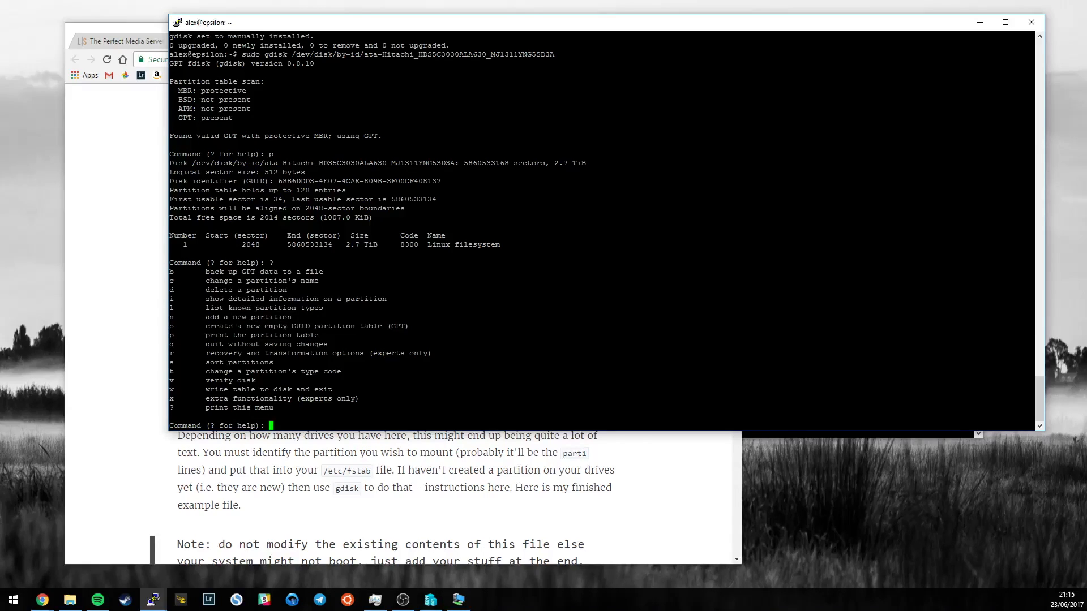
text(o)
text(Y)
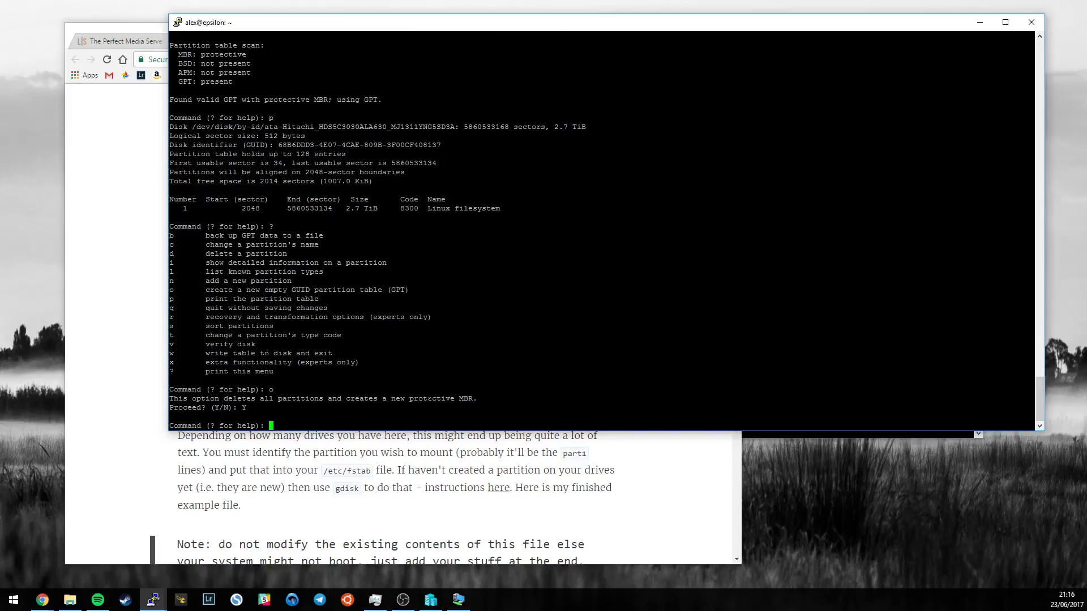
text(p)
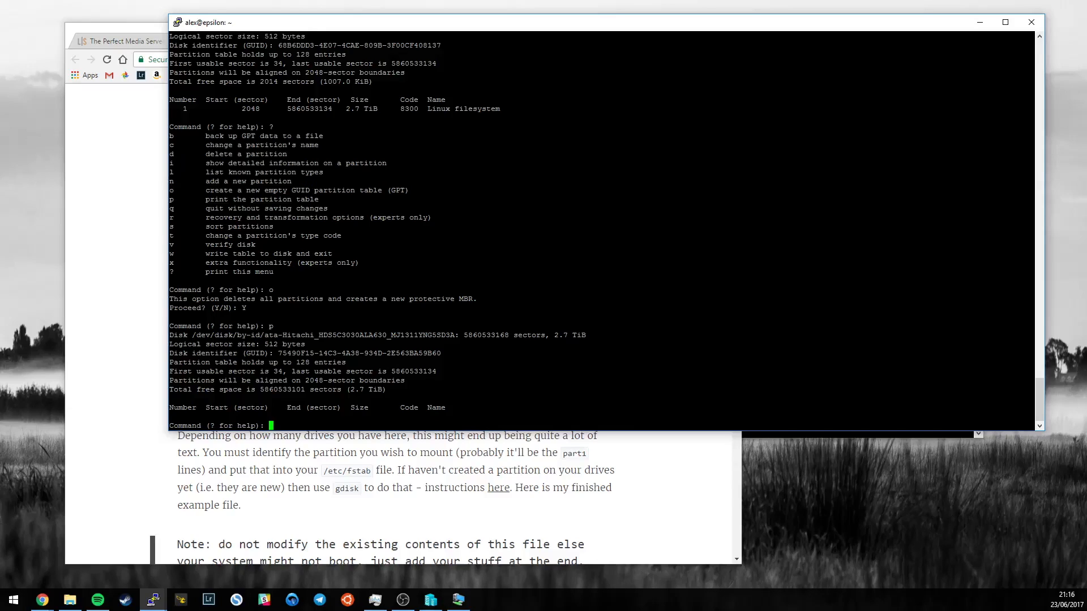
- Start a new partition, accepting default number 1 and first sector, keeping the default end
text(n)
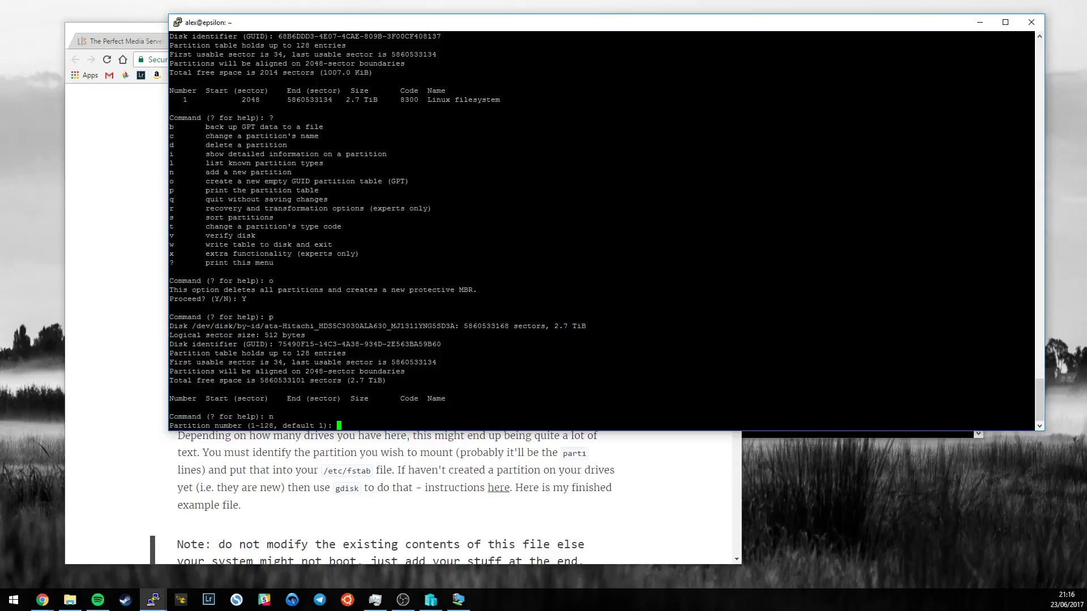
key(Return)
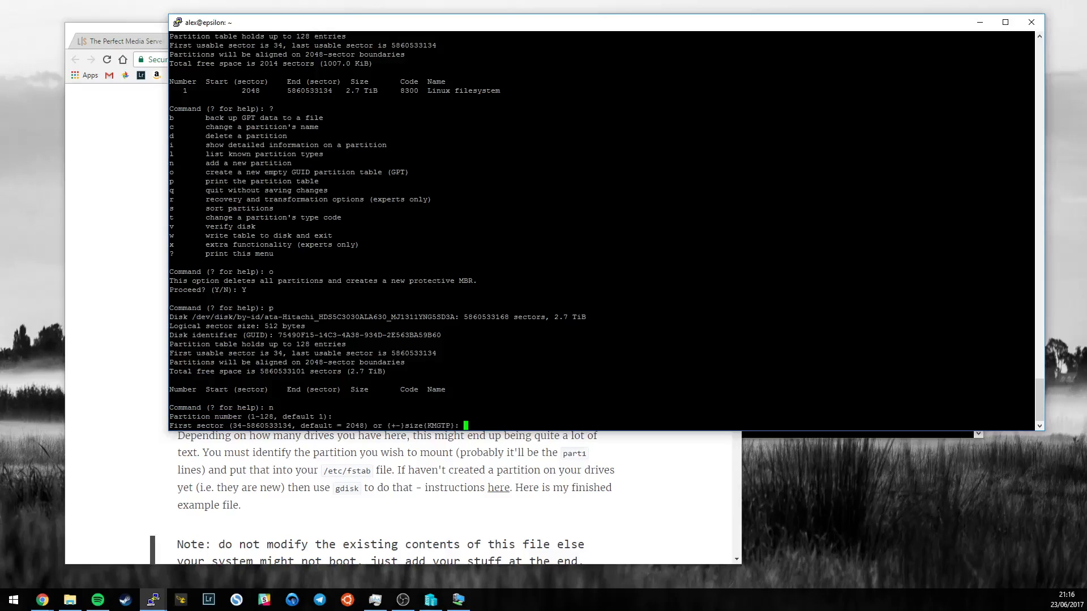
key(Return)
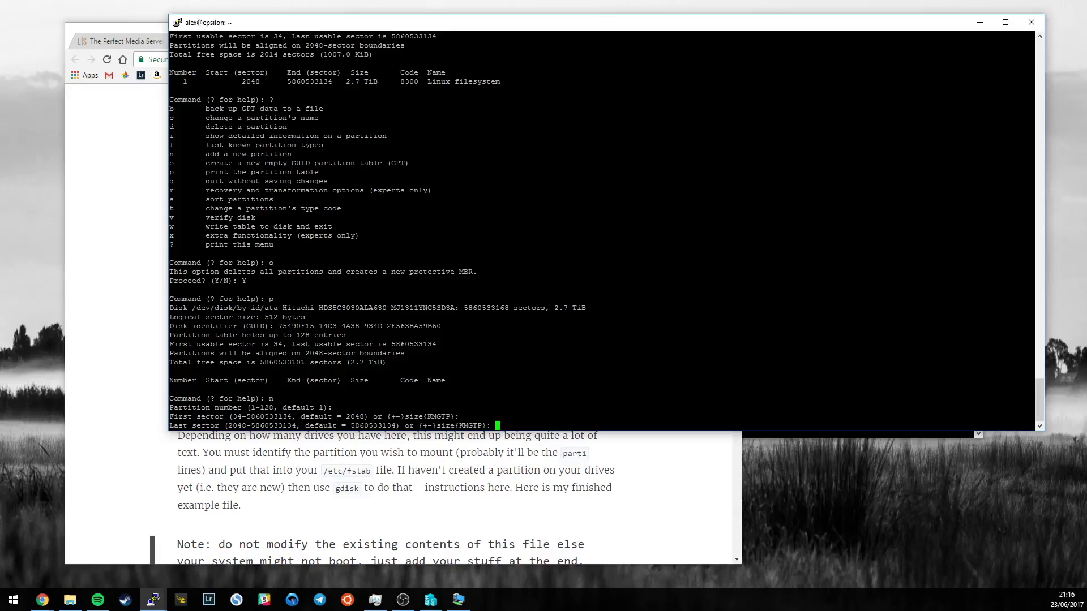
text(100G)
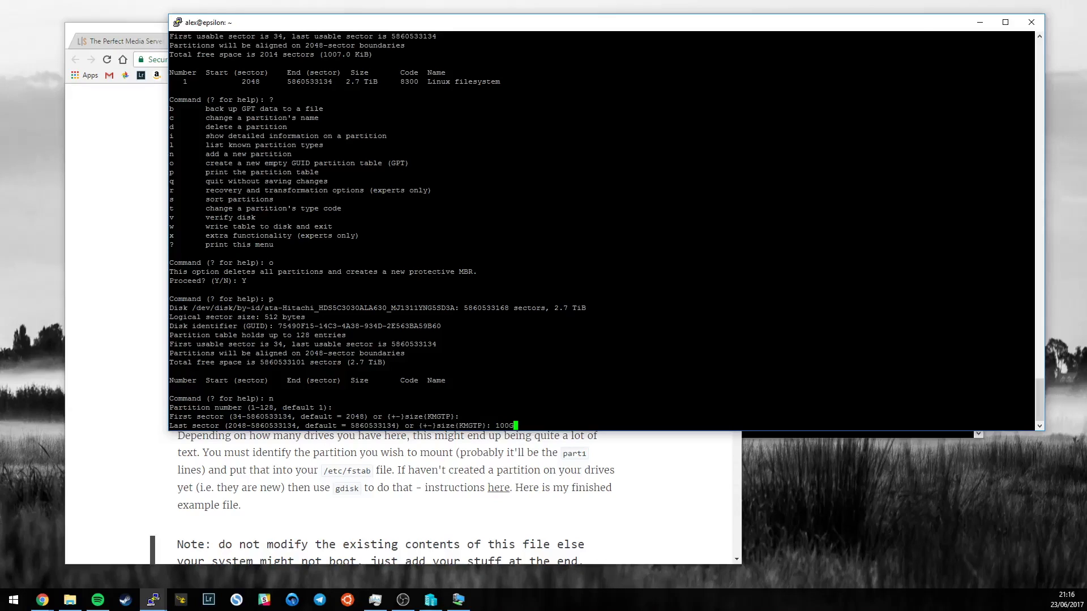
key(Backspace)
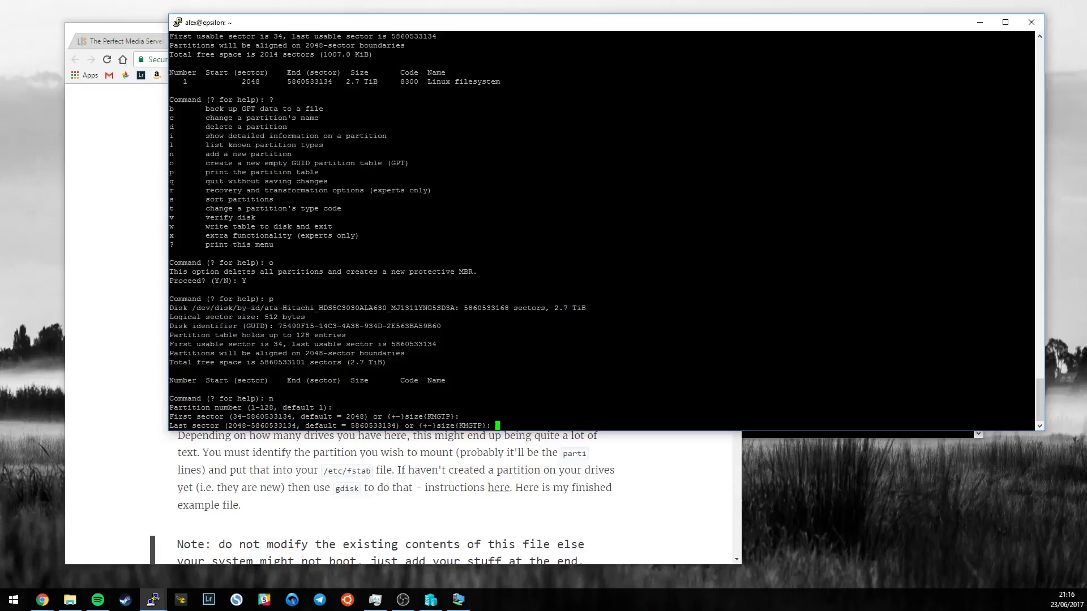
- Accept the default last sector and set the partition type to 8300 Linux filesystem
key(Return)
text(L)
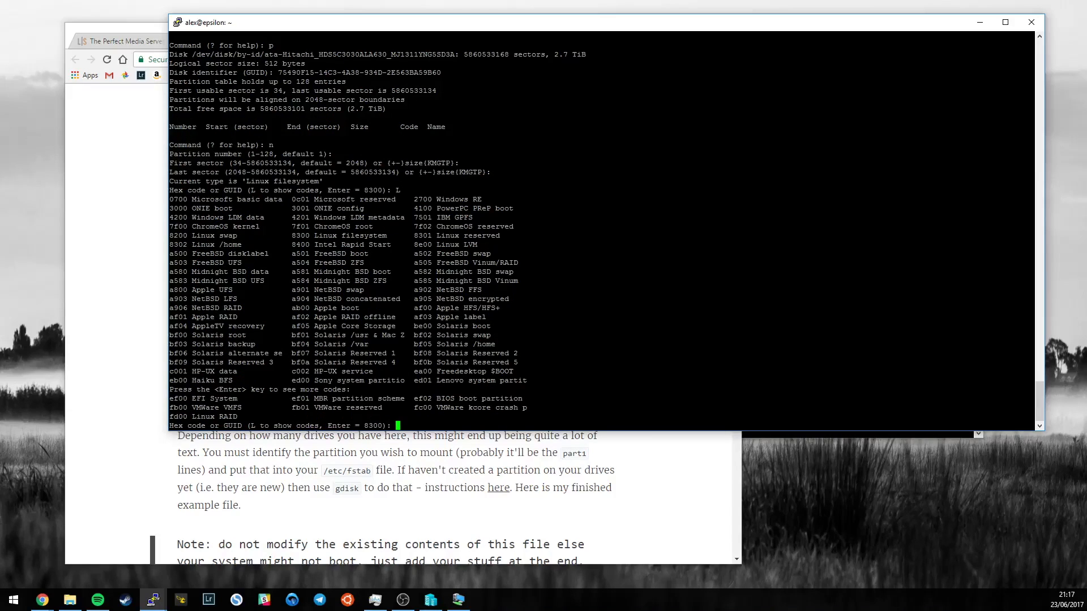
double_click(202, 397)
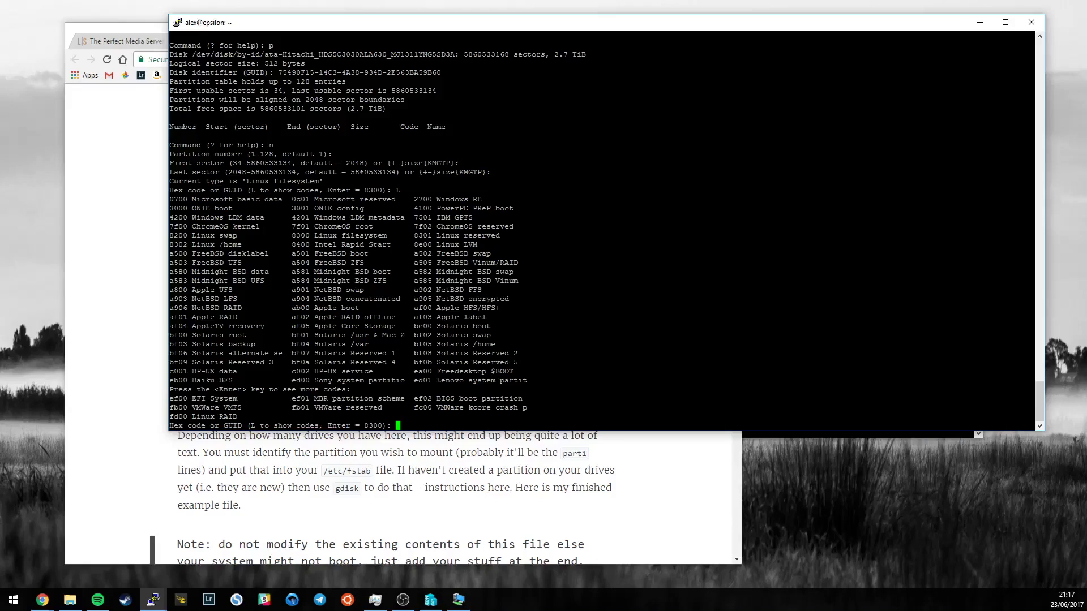
text(8300)
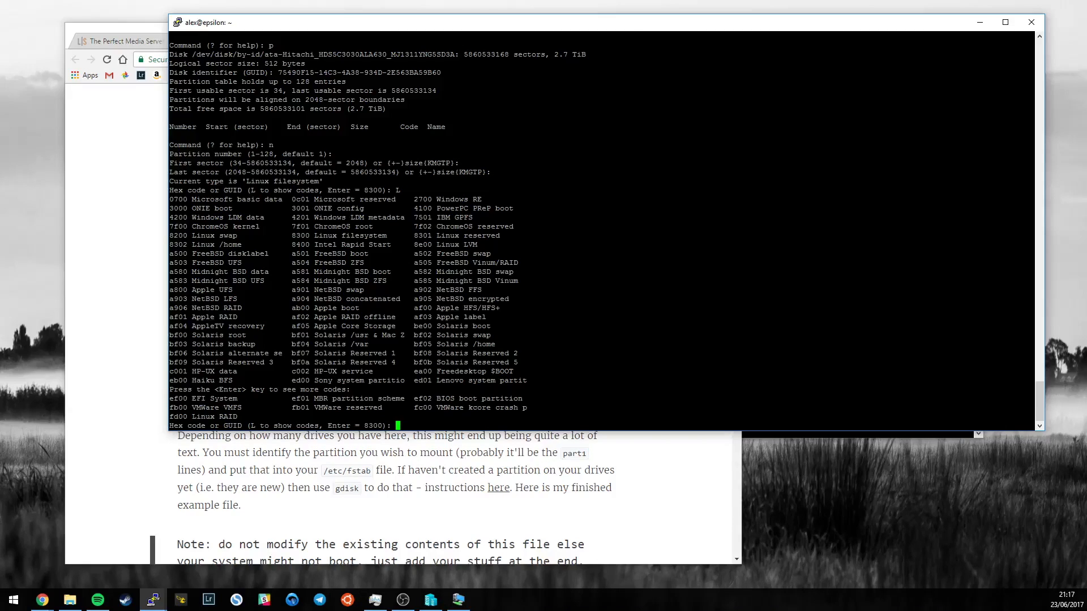
key(Return)
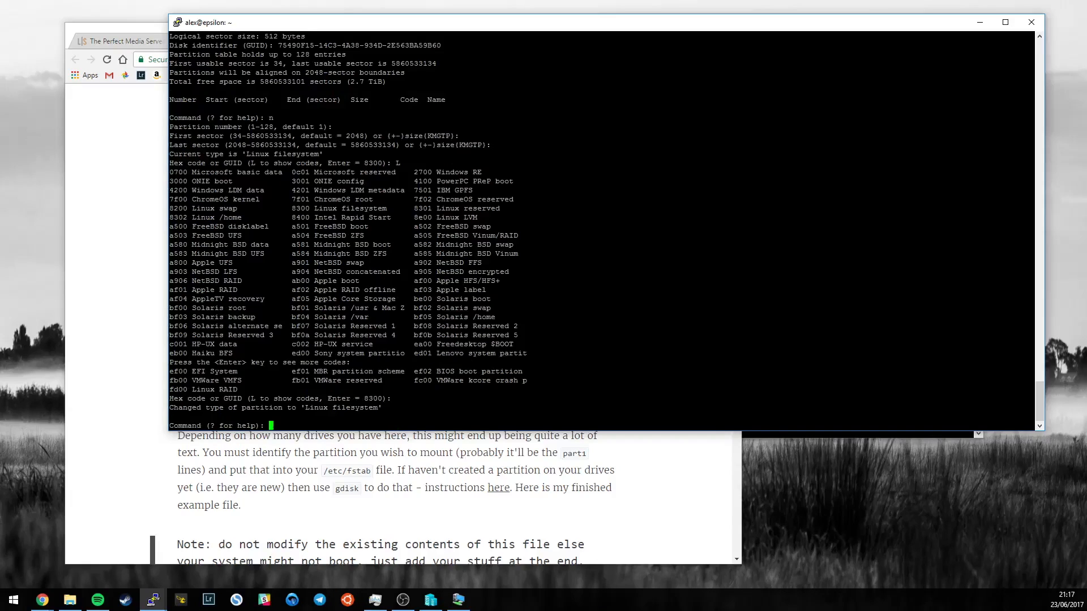
- Quit gdisk without writing changes to the Hitachi disk and recall the sudo gdisk command
text(?)
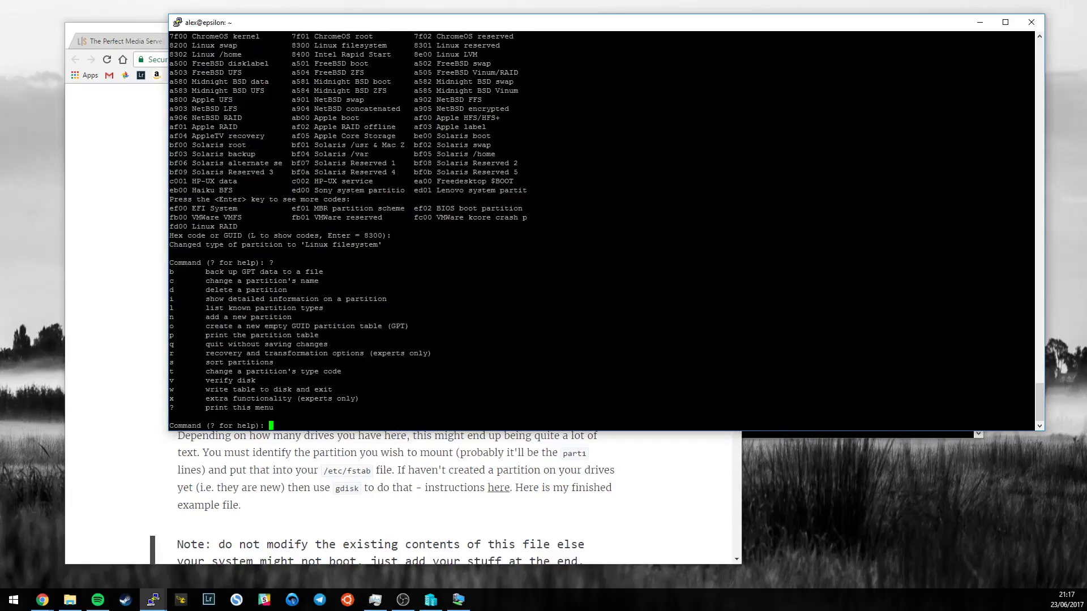
double_click(272, 335)
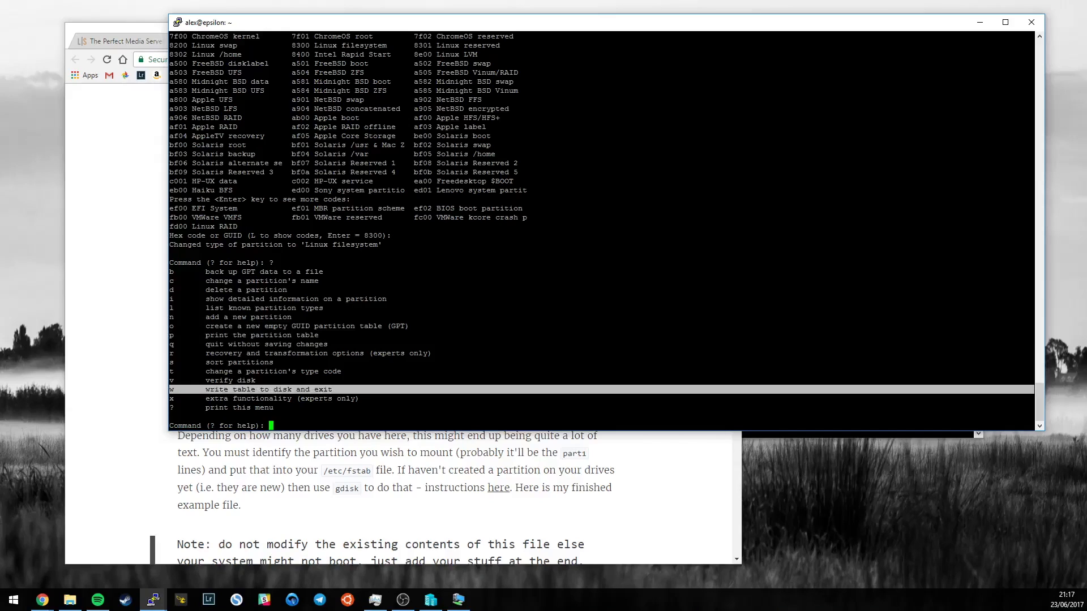
text(w)
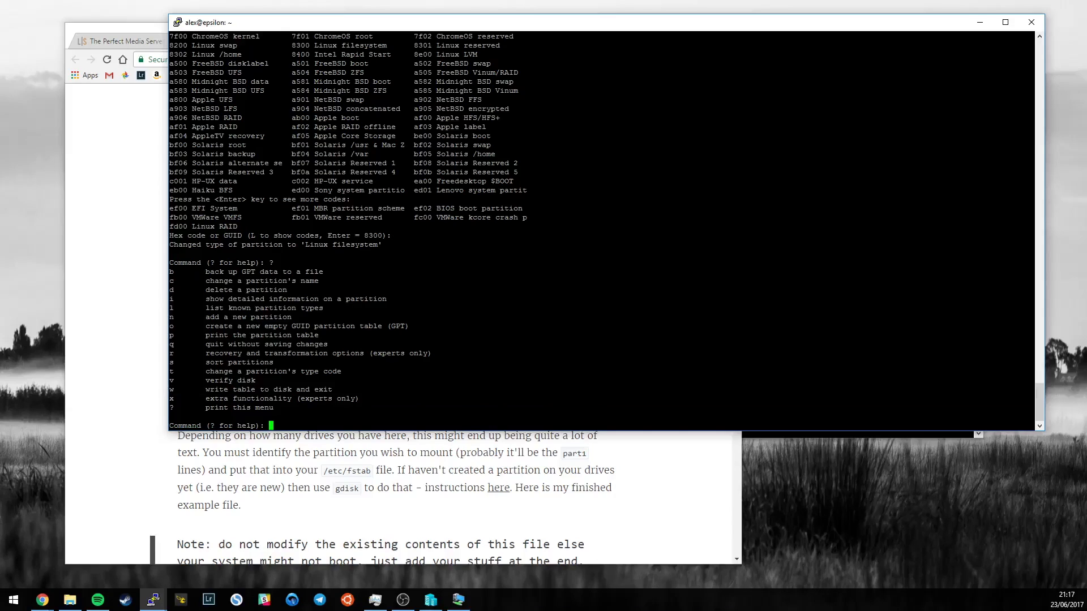
text(q)
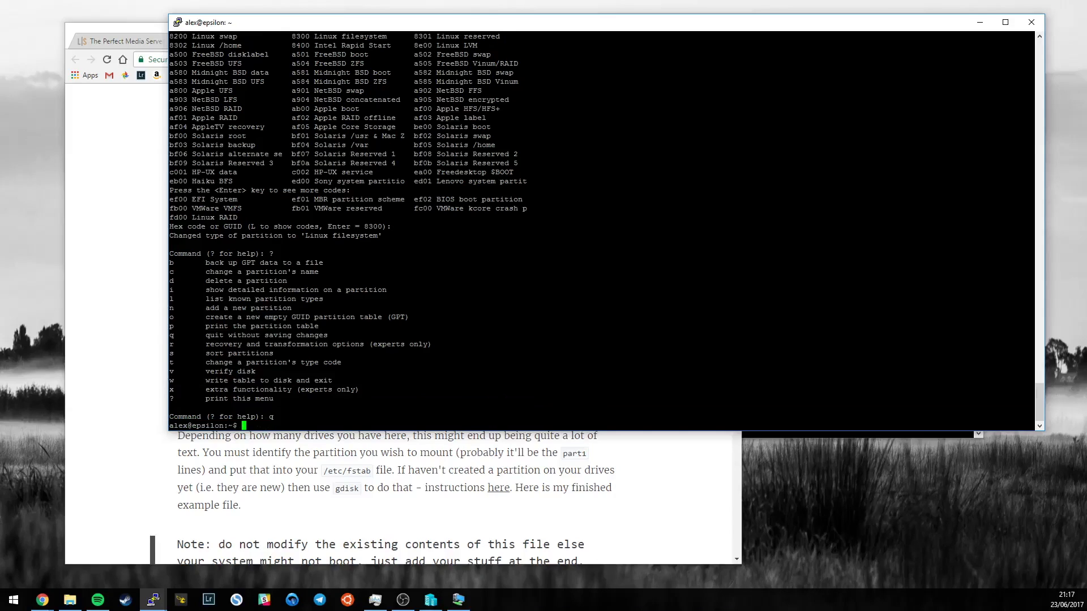
text(sudo gdisk /dev/disk/by-id/ata-Hitachi_HDS5C3030ALA630_MJ1311YNG5SD3A)
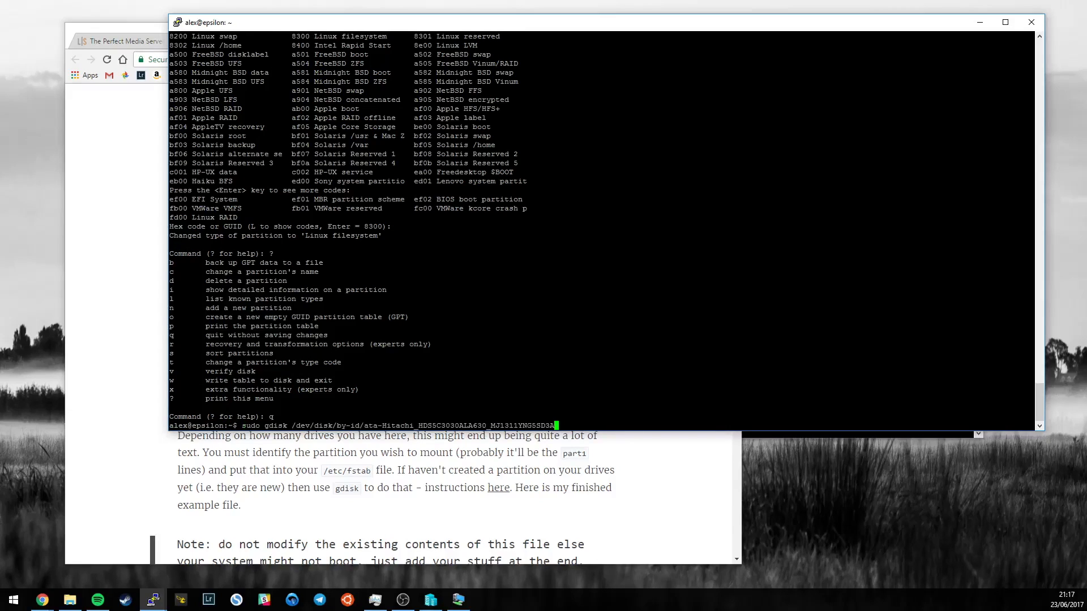
key(Return)
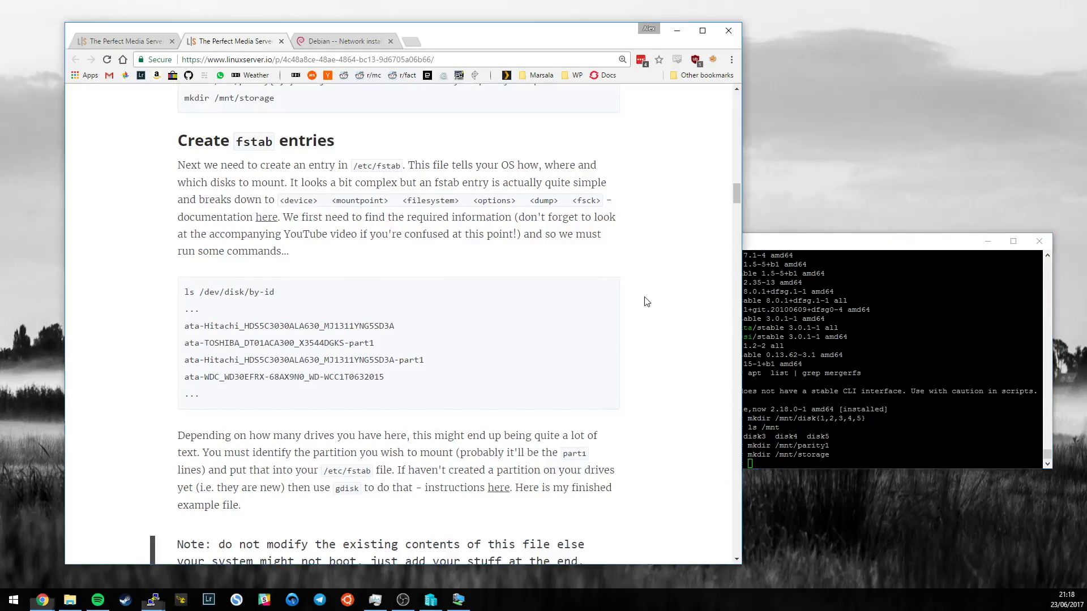
- Scroll the linuxserver.io guide to its example fstab block with by-id drive and mergerfs lines
scroll(down, 3)
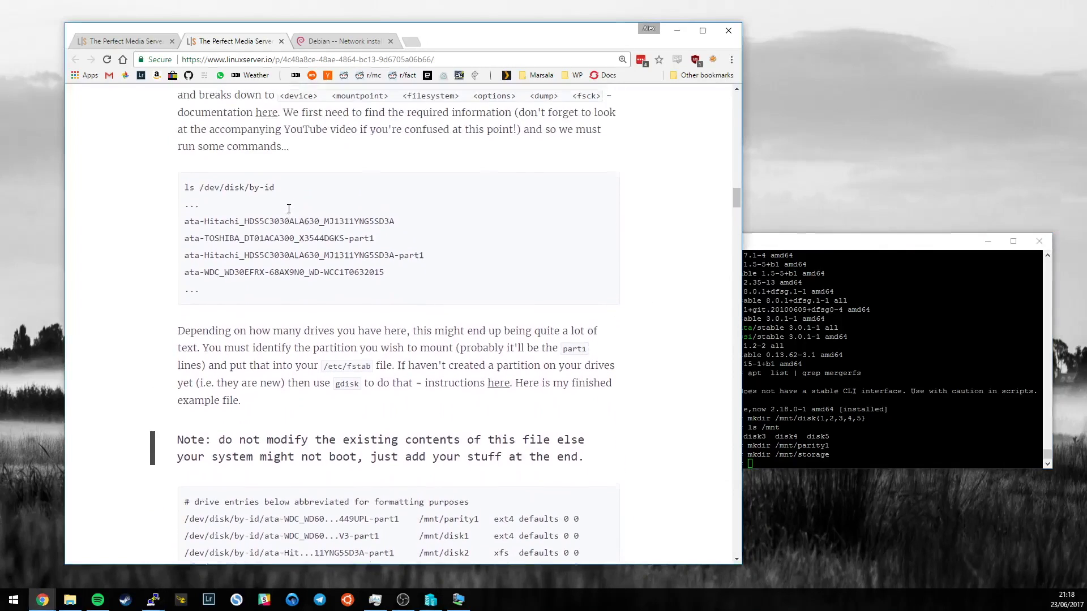
scroll(up, 3)
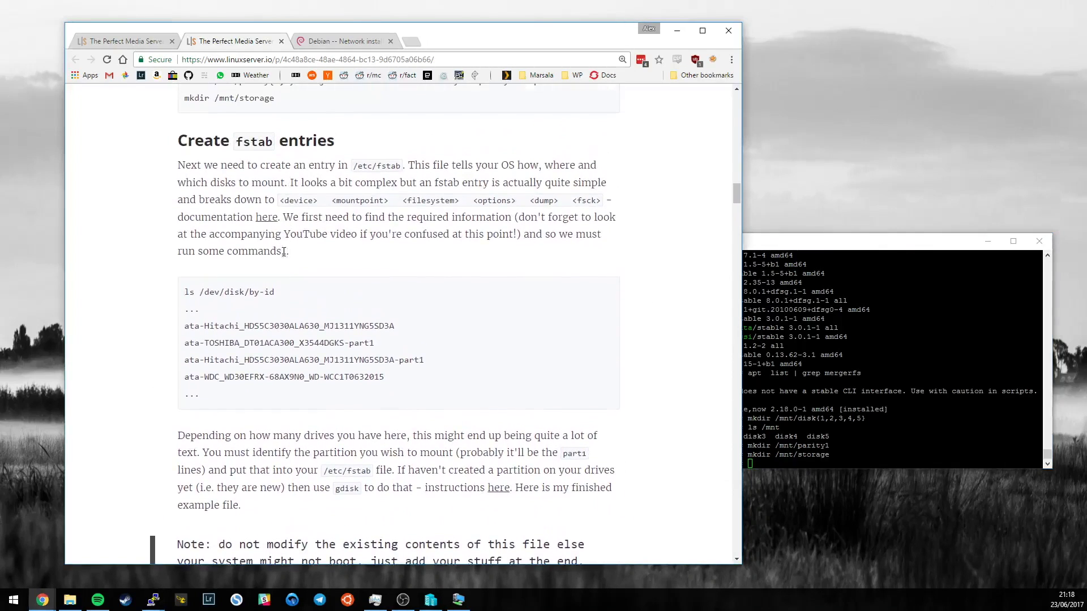
scroll(down, 3)
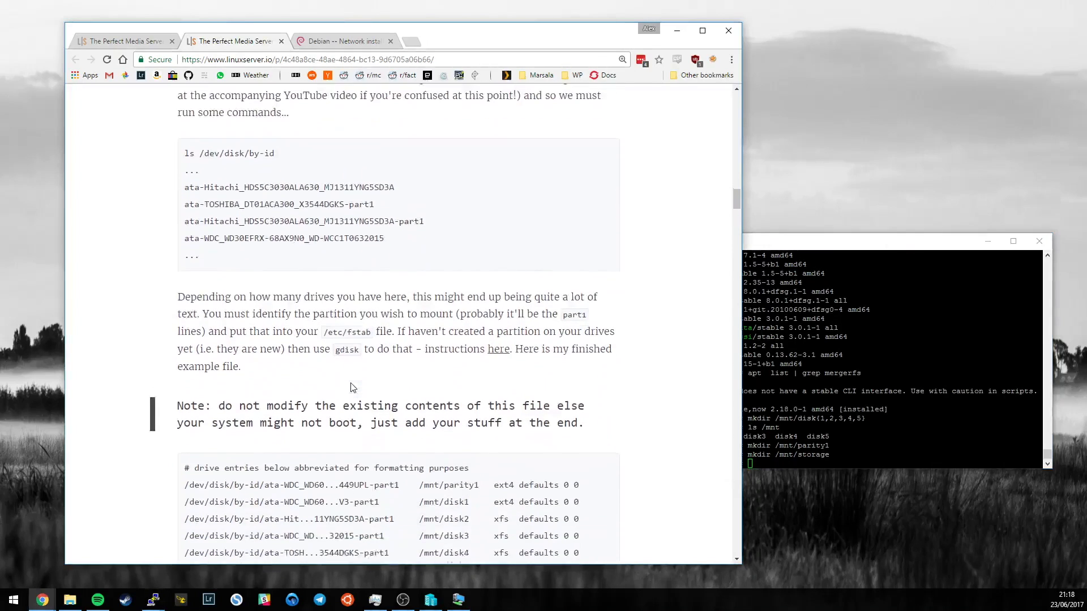
scroll(down, 3)
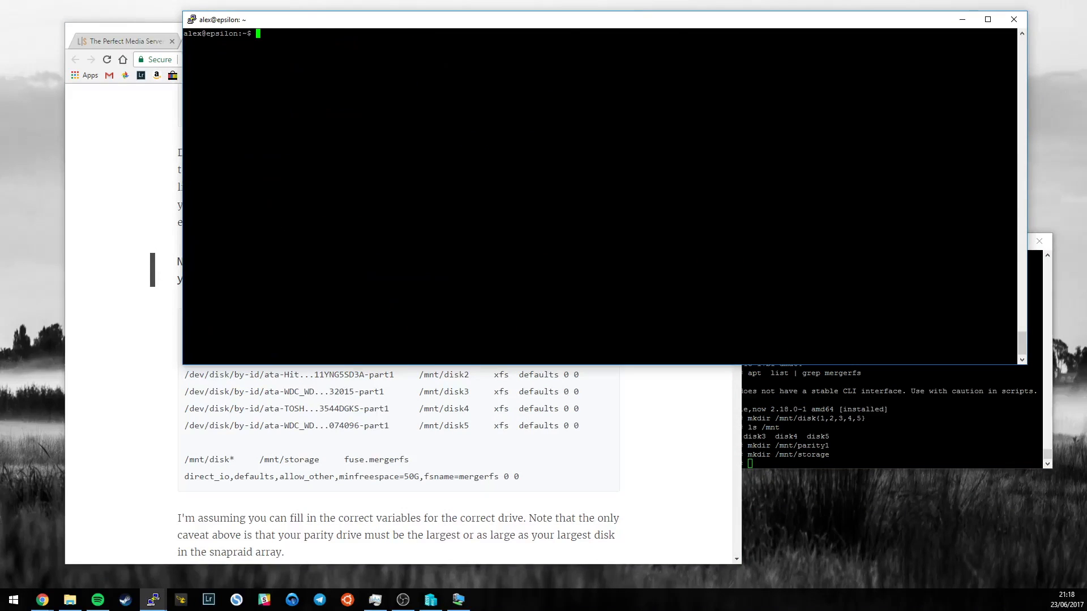
- Rerun ls -la /dev/disk/by-id/ from history and copy the Hitachi ...SD3A-part1 id
text(sudo gdisk /dev/disk/by-id/ata-Hitachi_HDS5C3030ALA630_MJ1311YNG5SD3A)
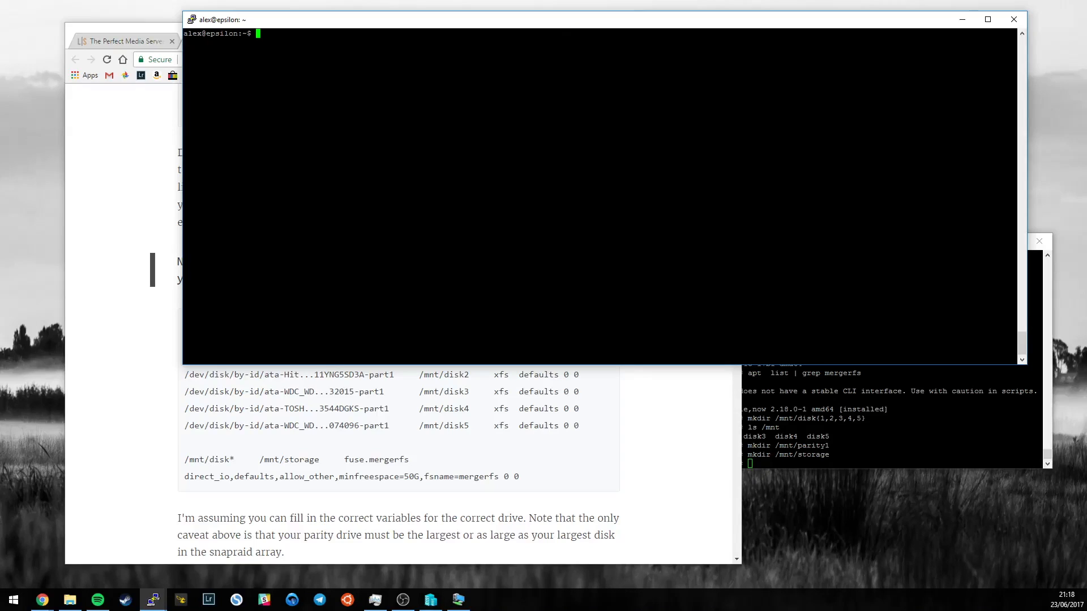
text(opijsdf)
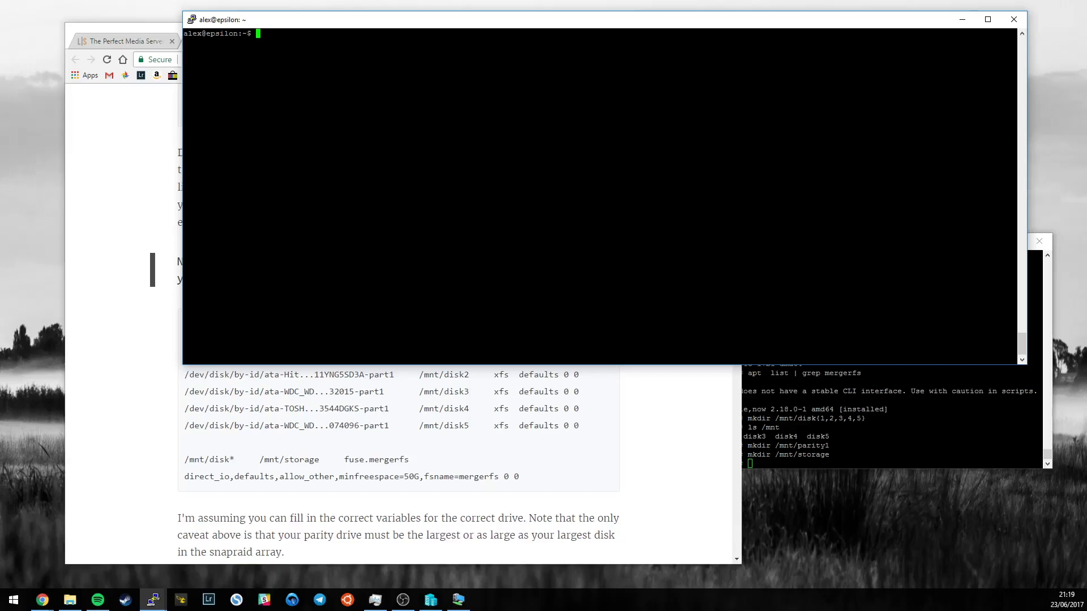
text(ls)
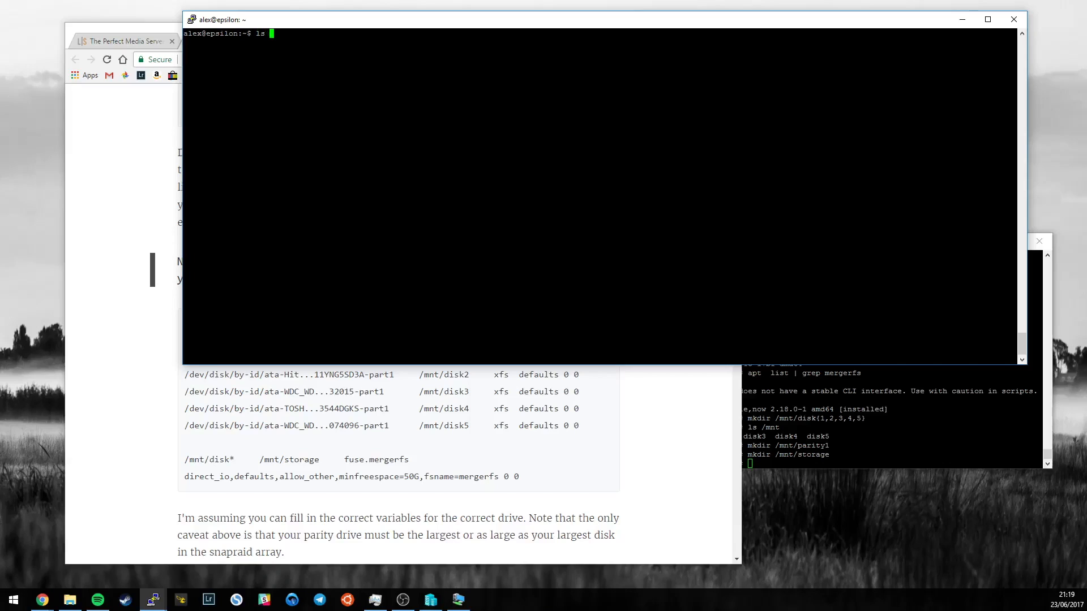
key(ctrl+c)
text(by-id)
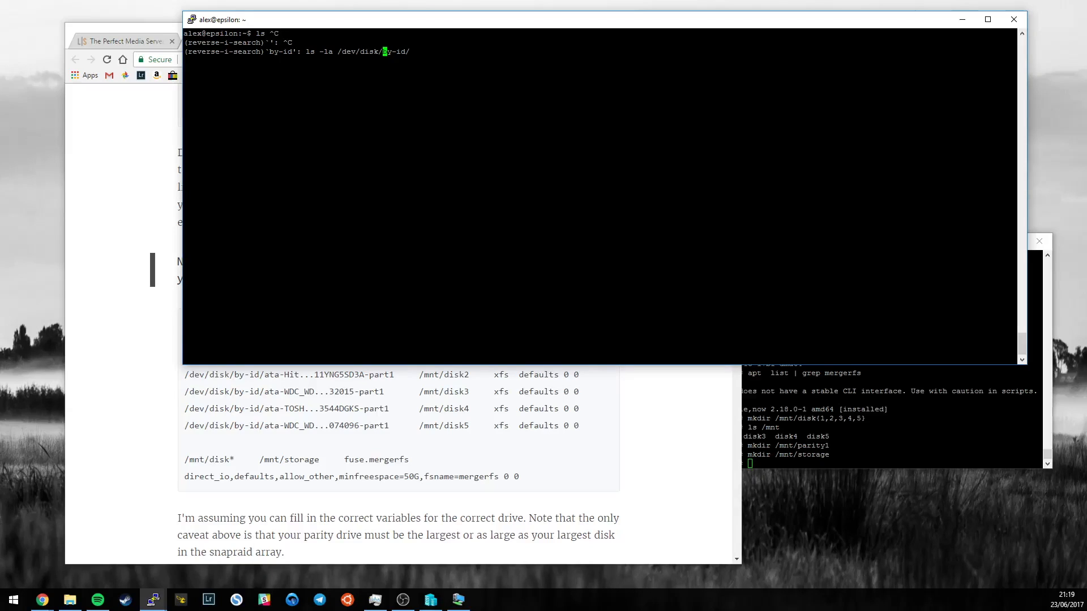
key(Return)
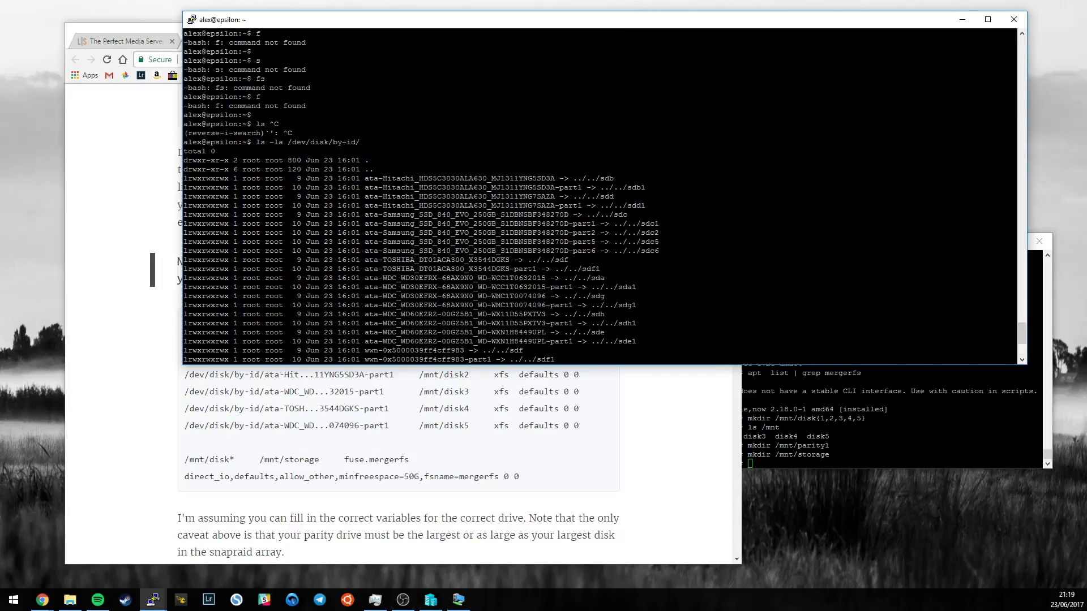
double_click(471, 187)
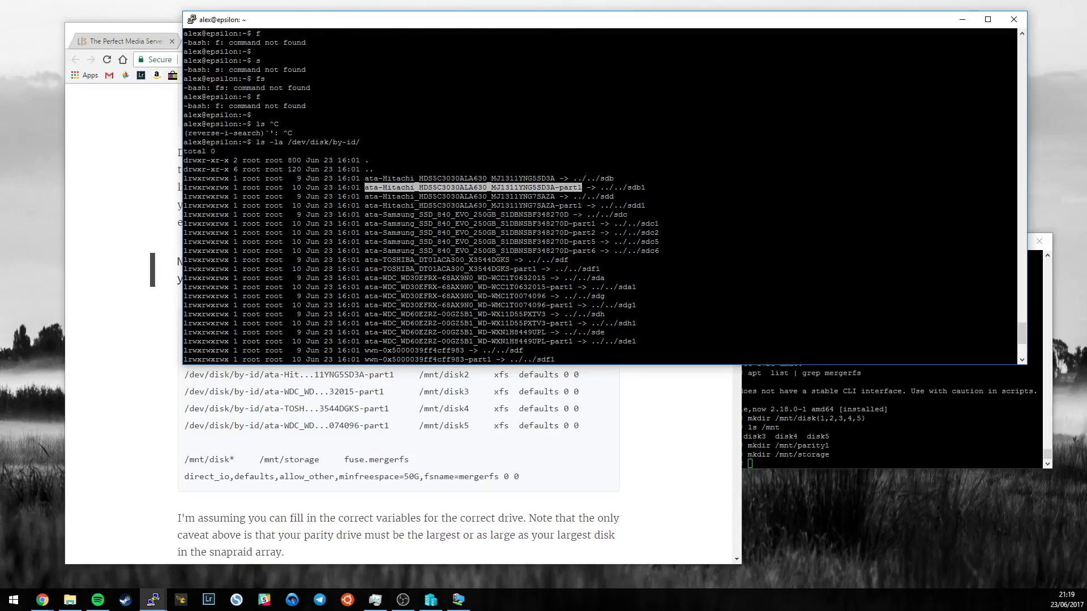
scroll(down, 3)
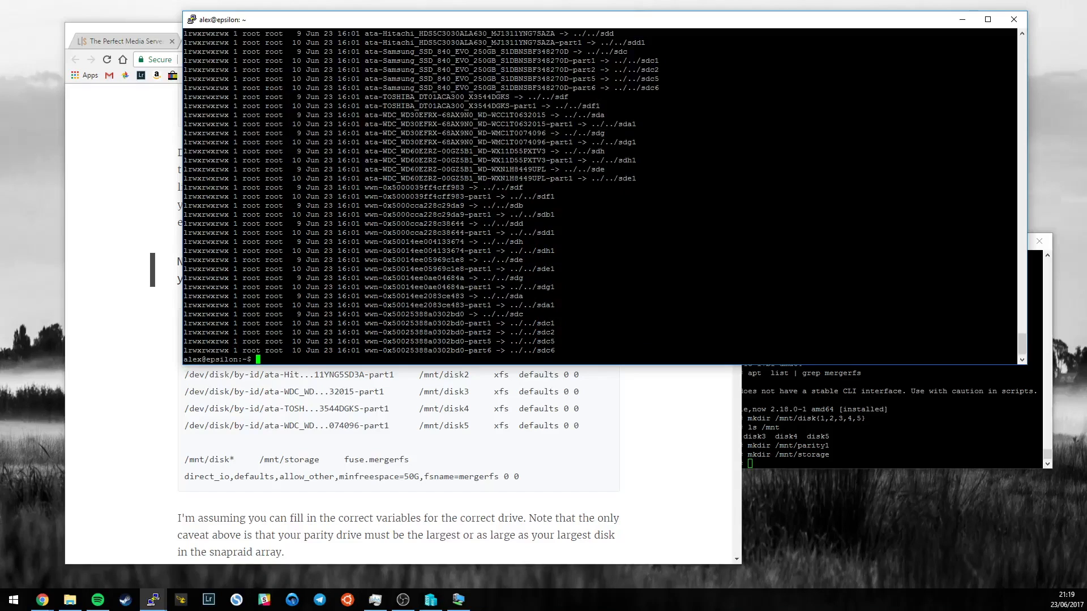
- Start an mkfs.ext4 on the Hitachi part1 path, abandon it, and find mkfs.xfs is not installed
text(mkfs.ext4)
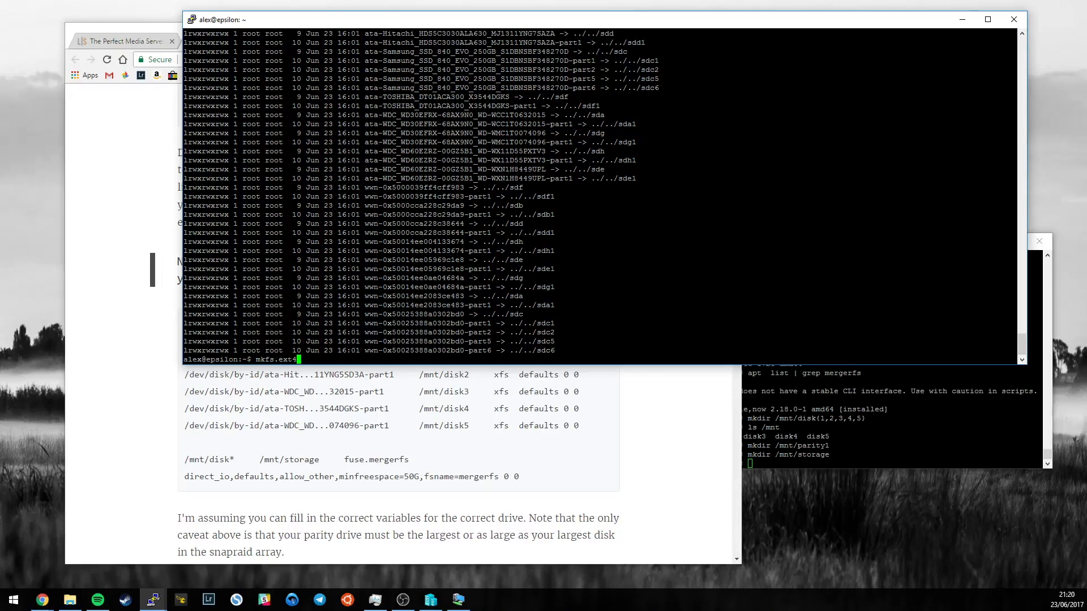
text(/d)
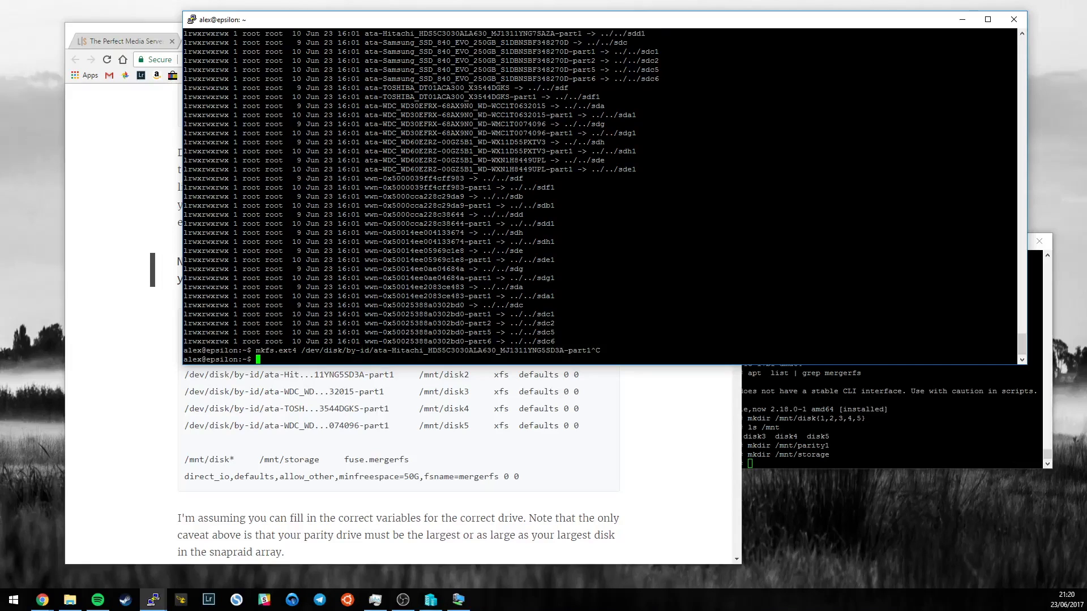
text(mkfs.xfs)
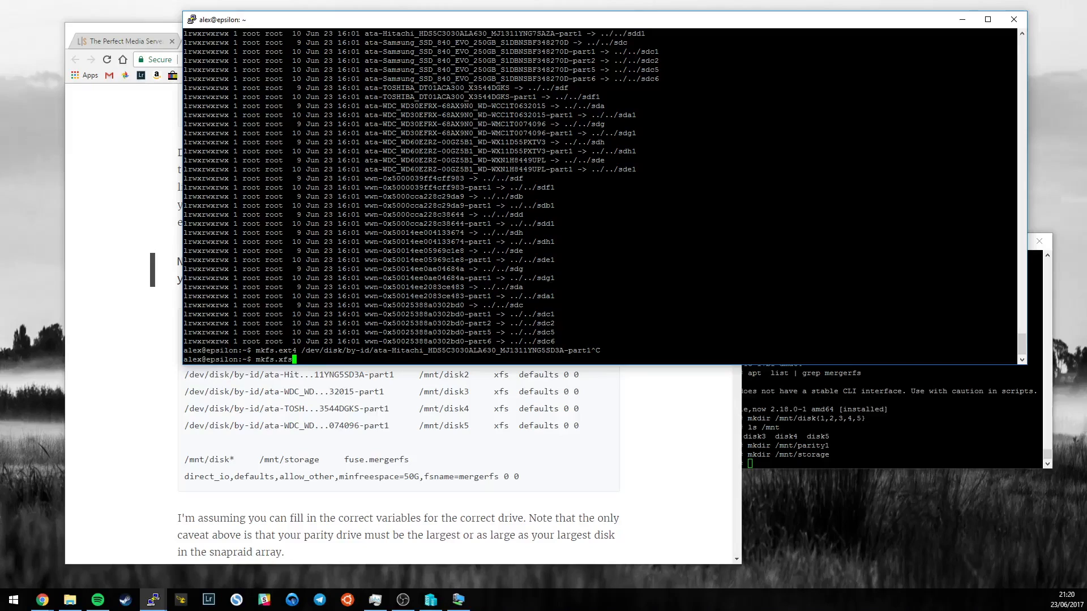
key(Return)
text(apt install x)
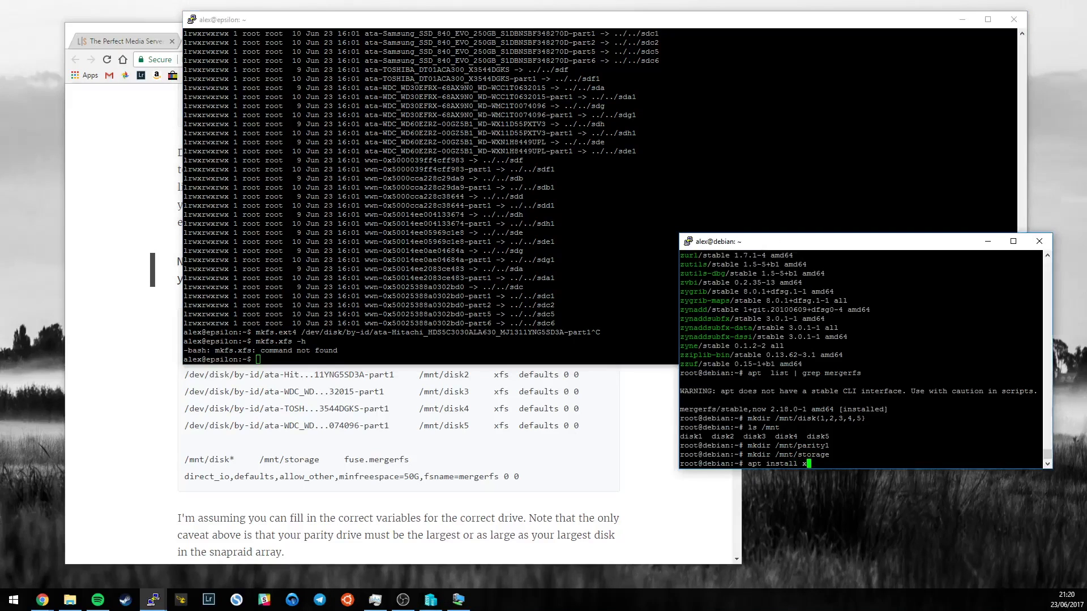
- Run apt install xfsprogs on the Debian root session and let it finish
key(Return)
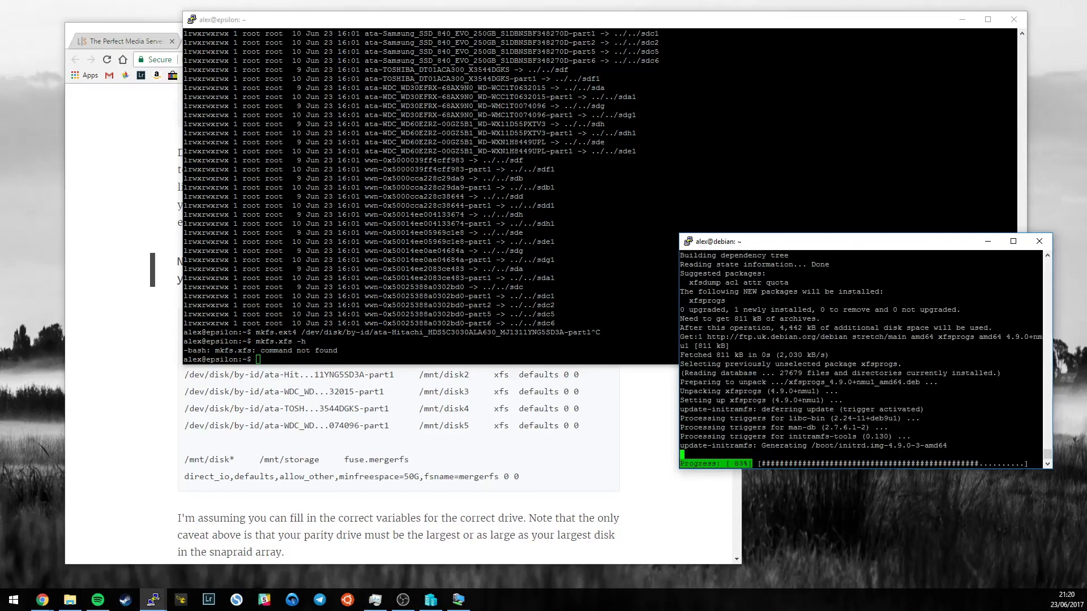
double_click(705, 300)
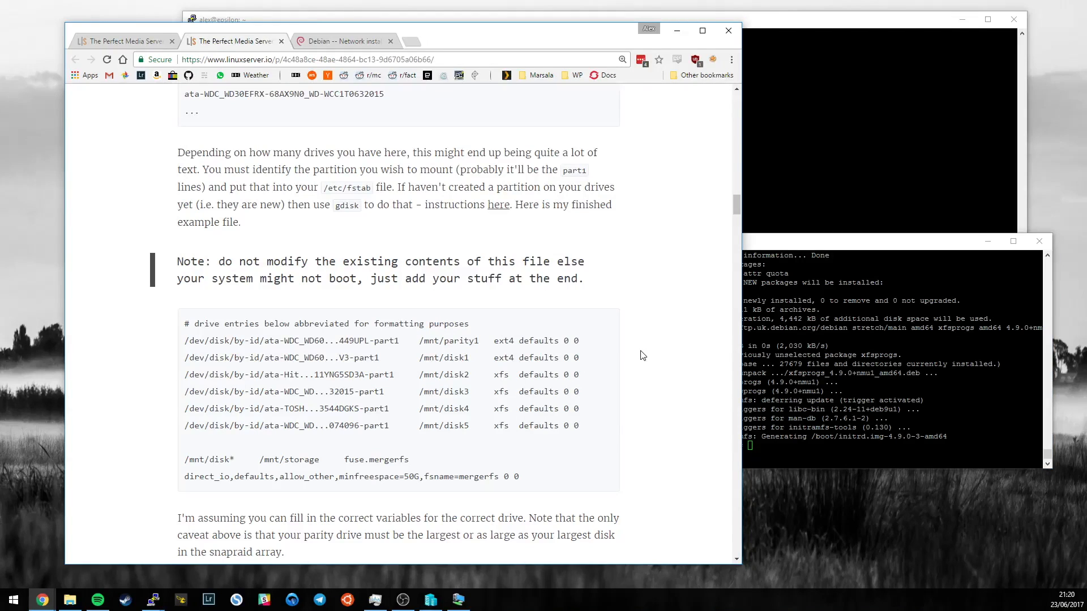
mouse_move(670, 240)
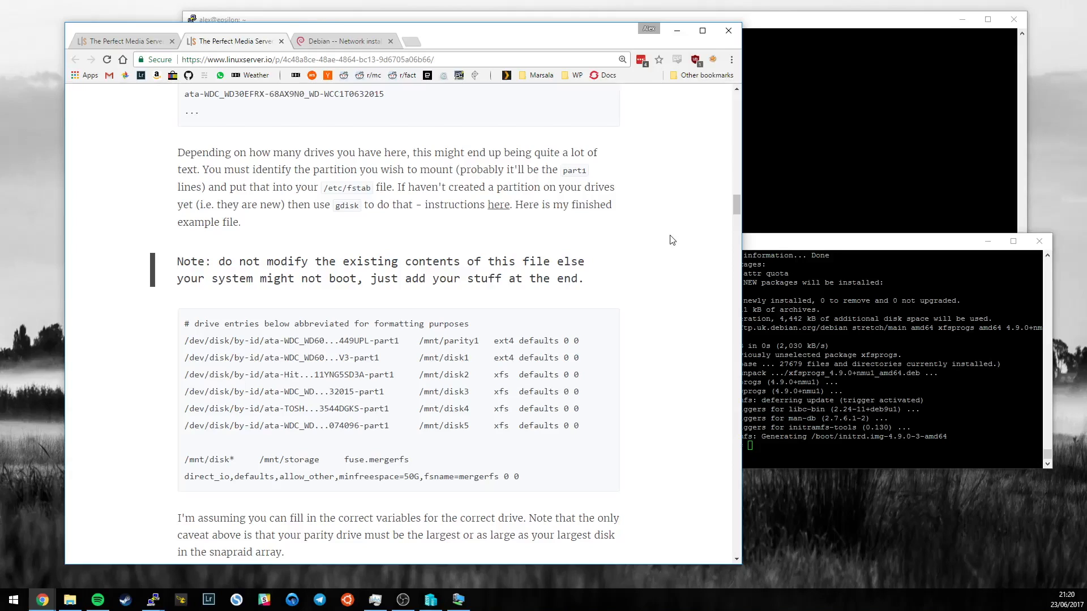
mouse_move(542, 355)
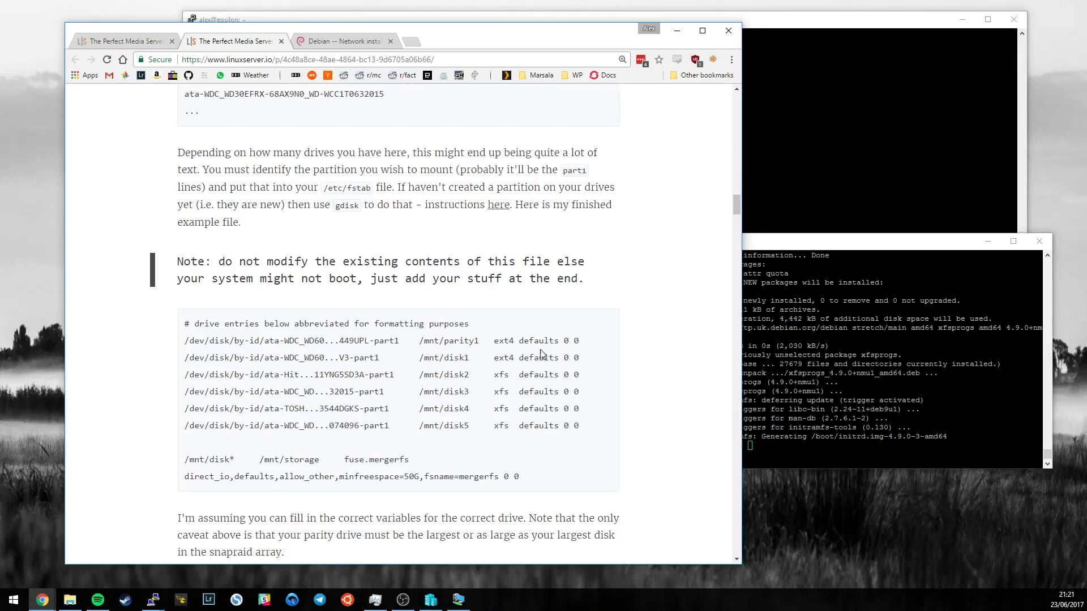
mouse_move(653, 363)
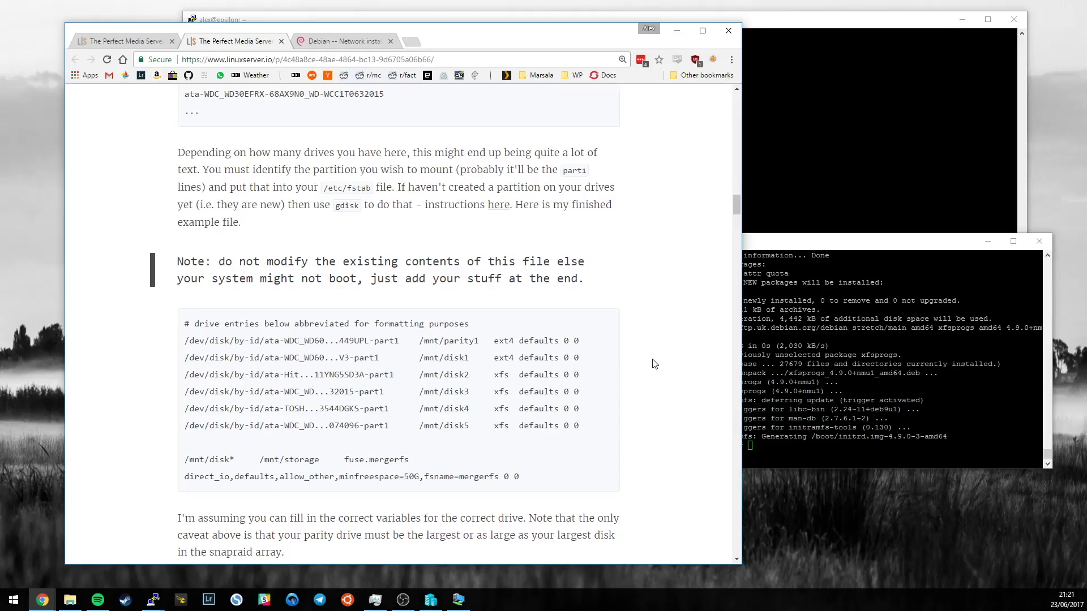
scroll(down, 3)
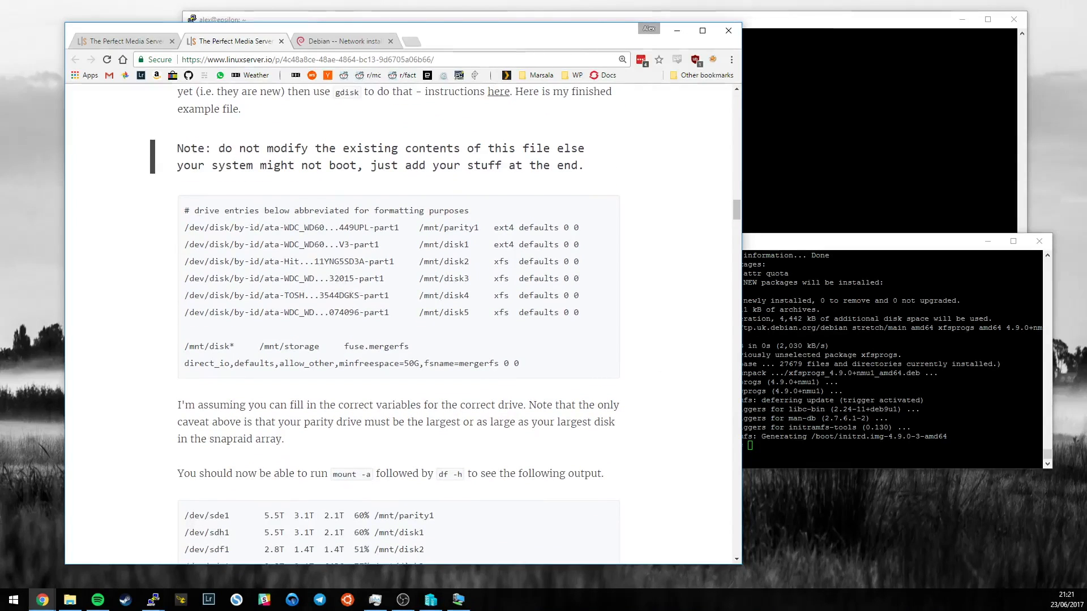
scroll(up, 3)
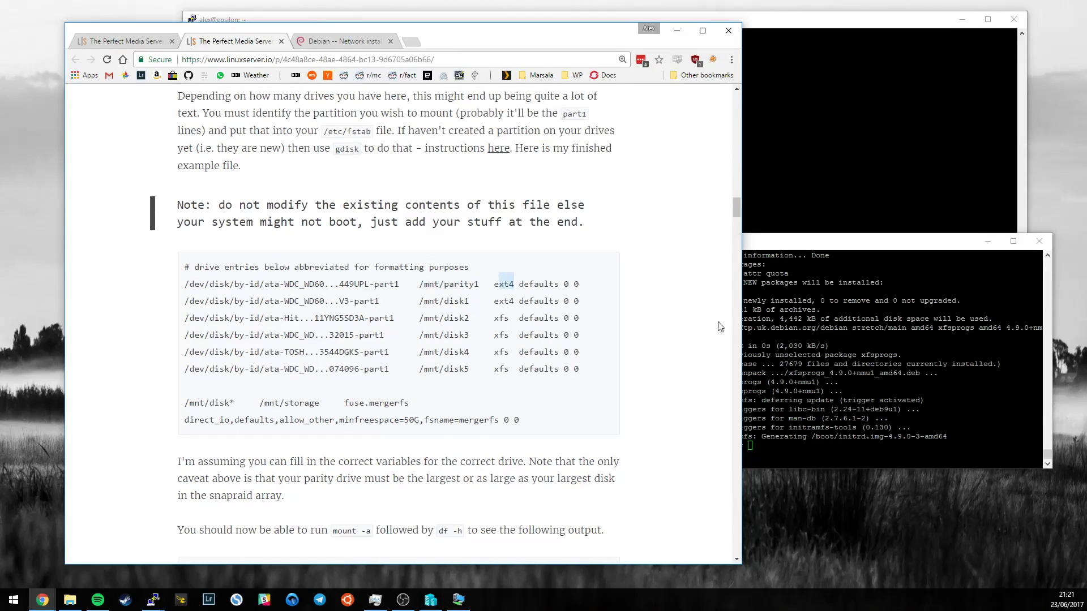
mouse_move(700, 333)
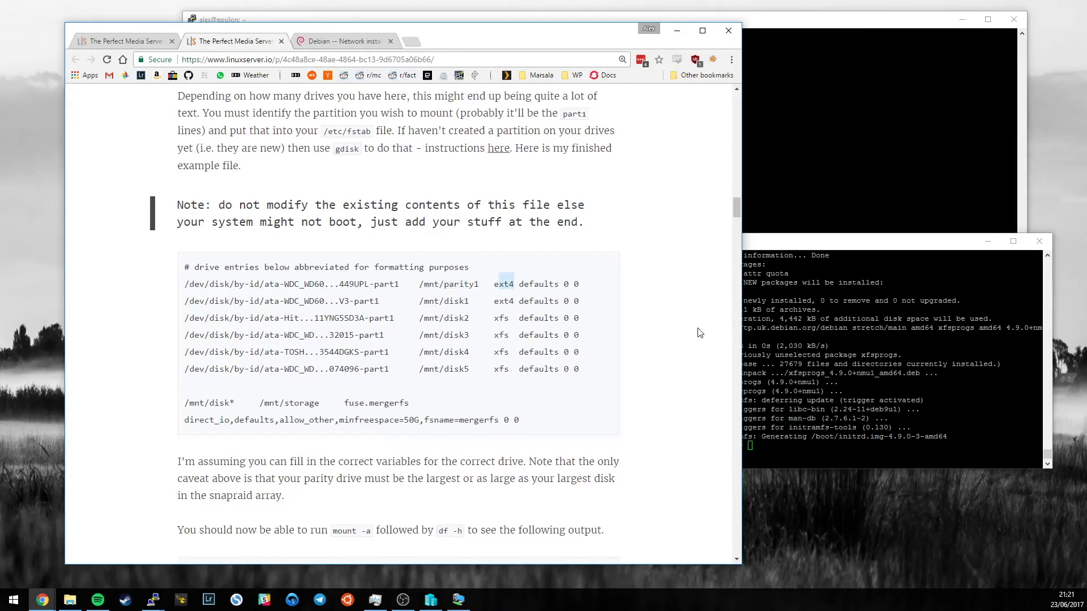
mouse_move(652, 312)
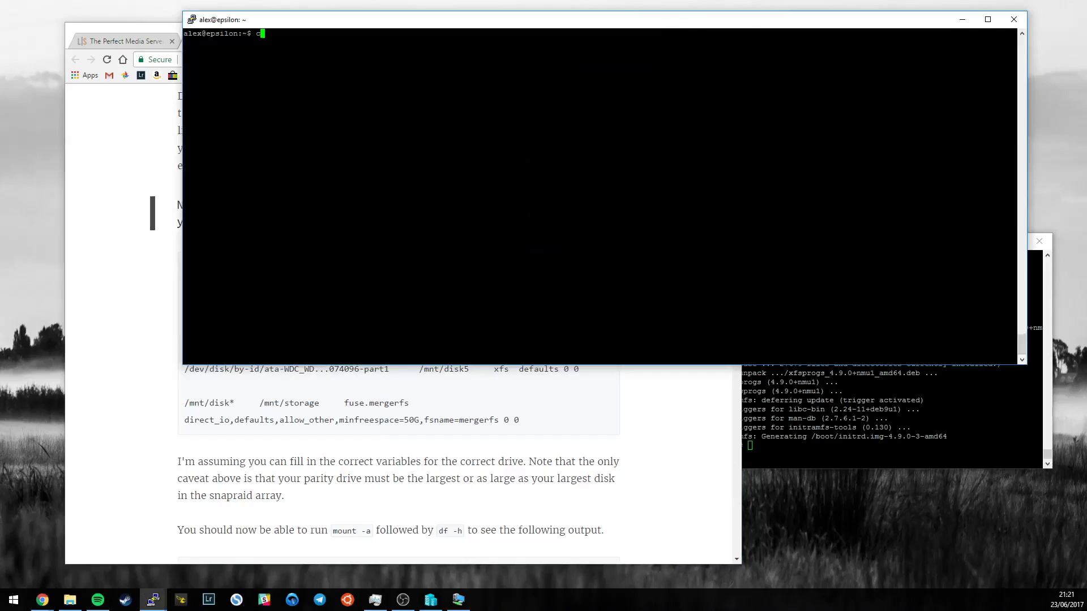
- Print /etc/fstab with its by-id entries and mergerfs line, then list /dev/disk/by-id
text(at /etc/fstab)
key(Return)
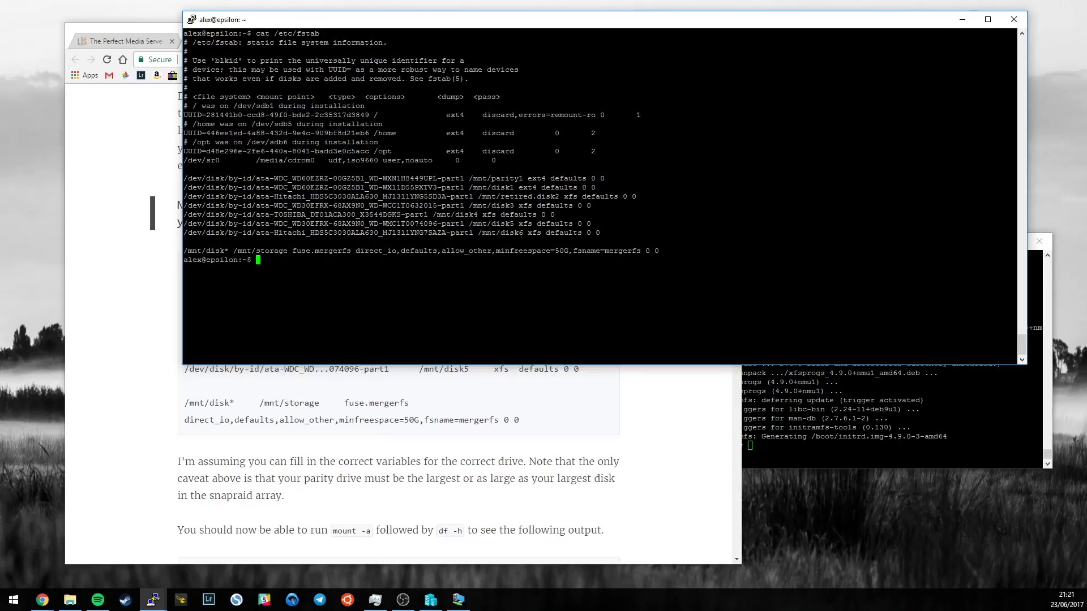
double_click(441, 178)
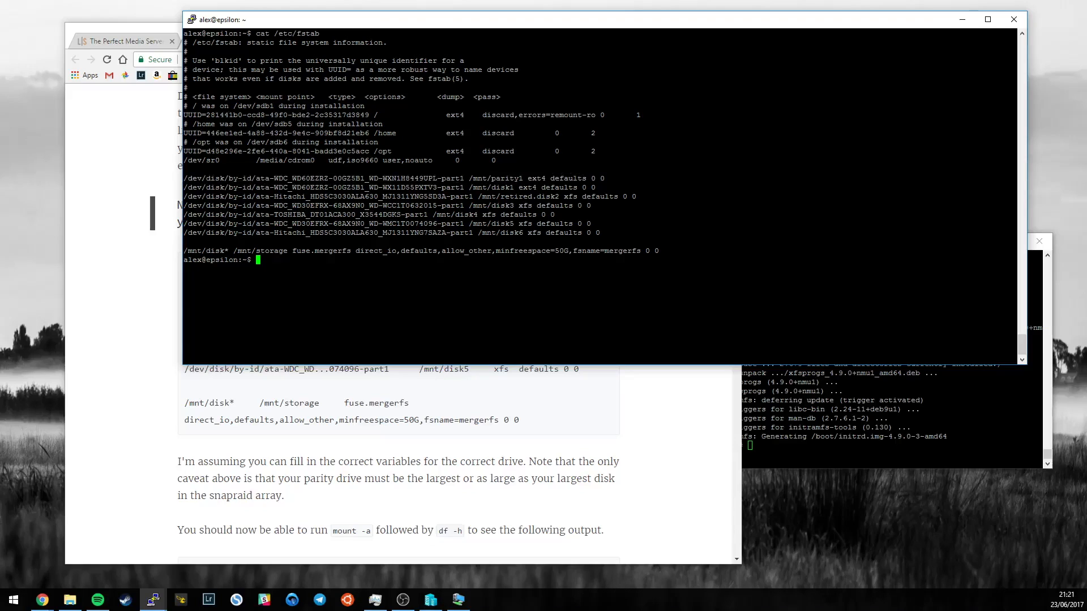
text(ls /dev/disk)
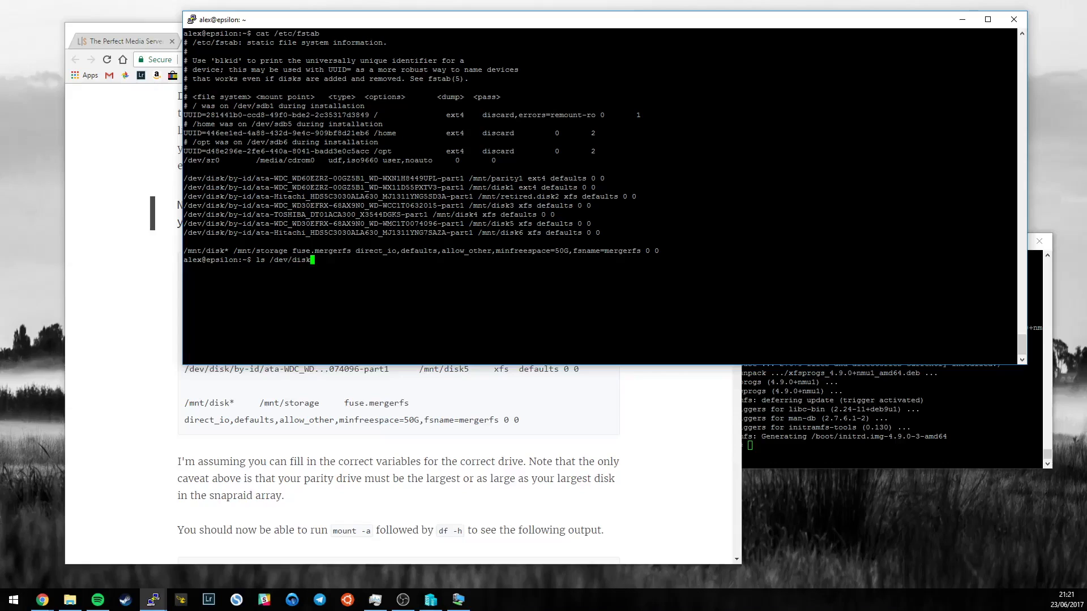
key(Return)
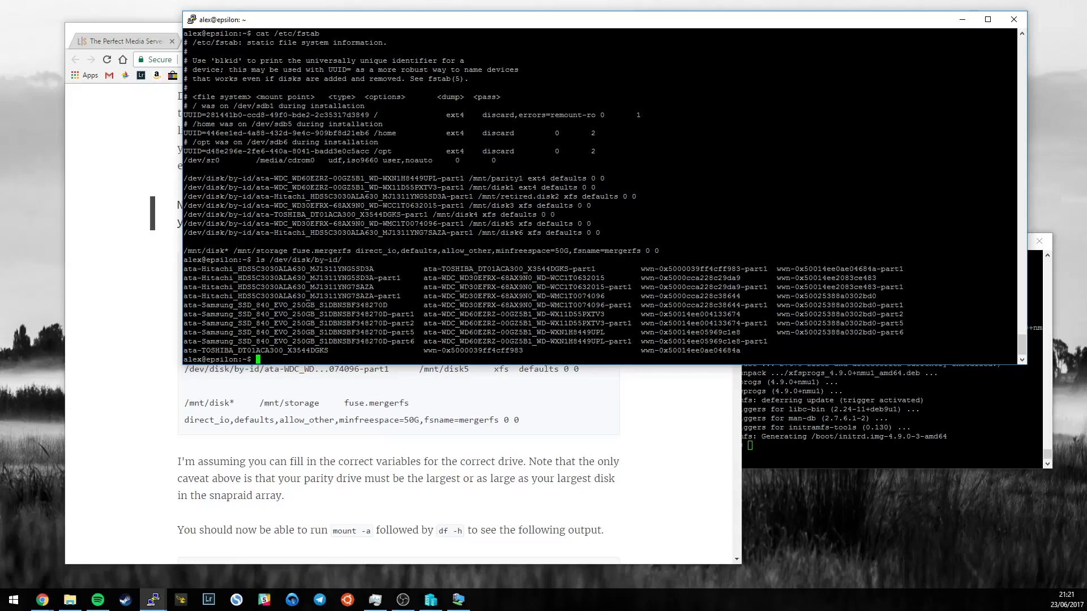
- Copy the /mnt/parity1 mount point from the fstab output and run df
double_click(494, 177)
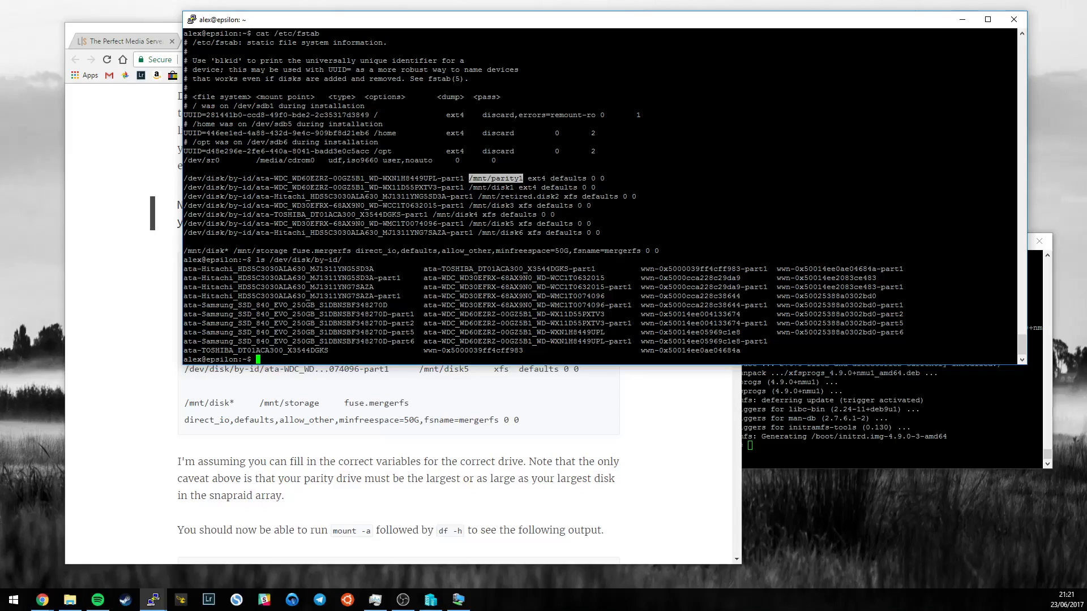
text(df)
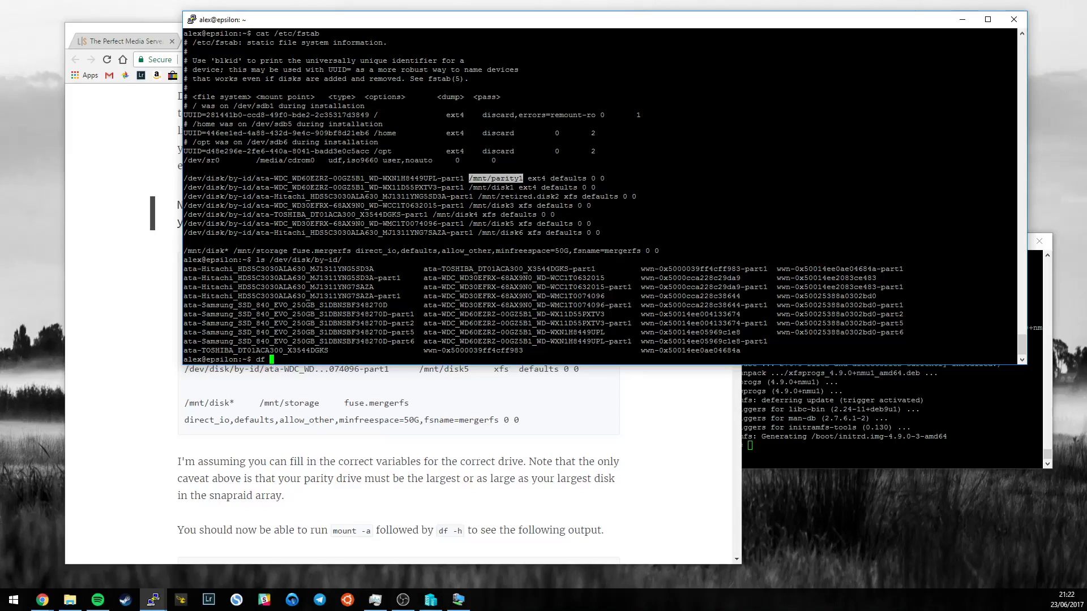
key(Return)
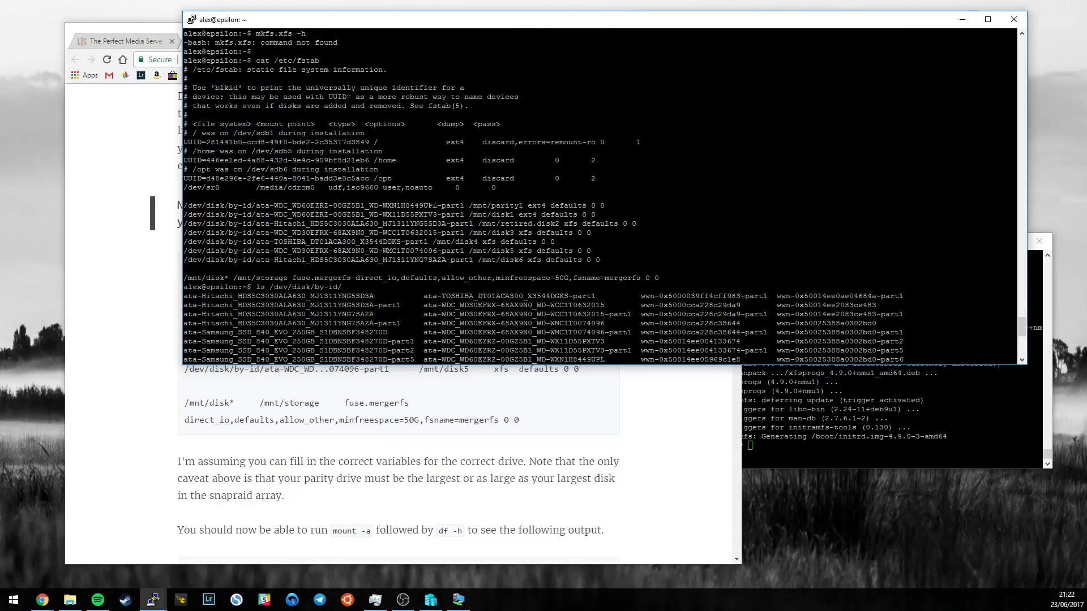
mouse_move(199, 473)
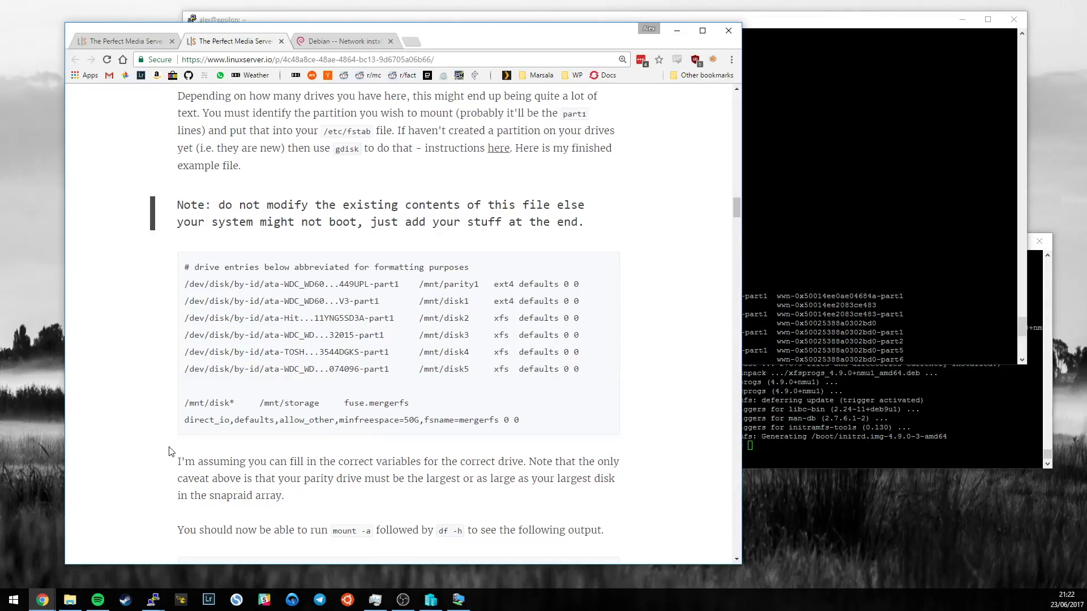
mouse_move(512, 317)
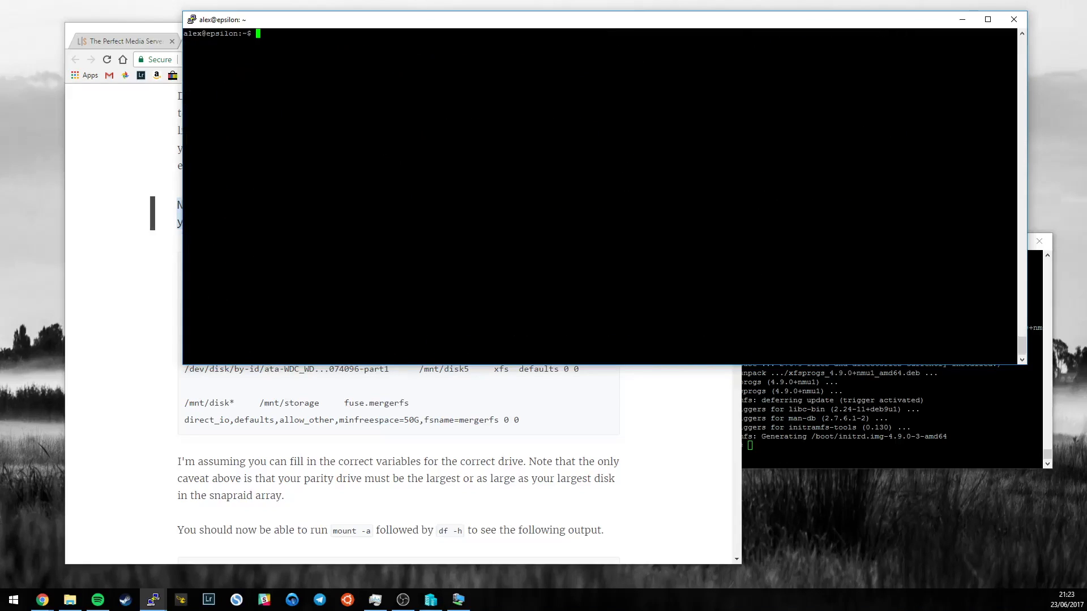
- Print /etc/fstab and review its disk and mergerfs entries
text(cat /etc/fstab)
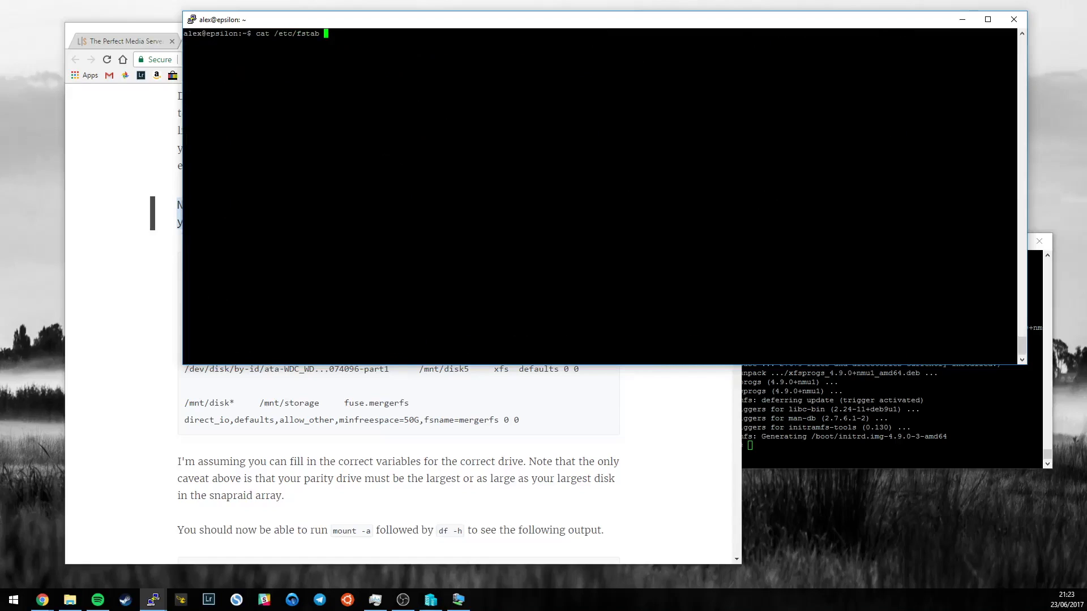
key(Return)
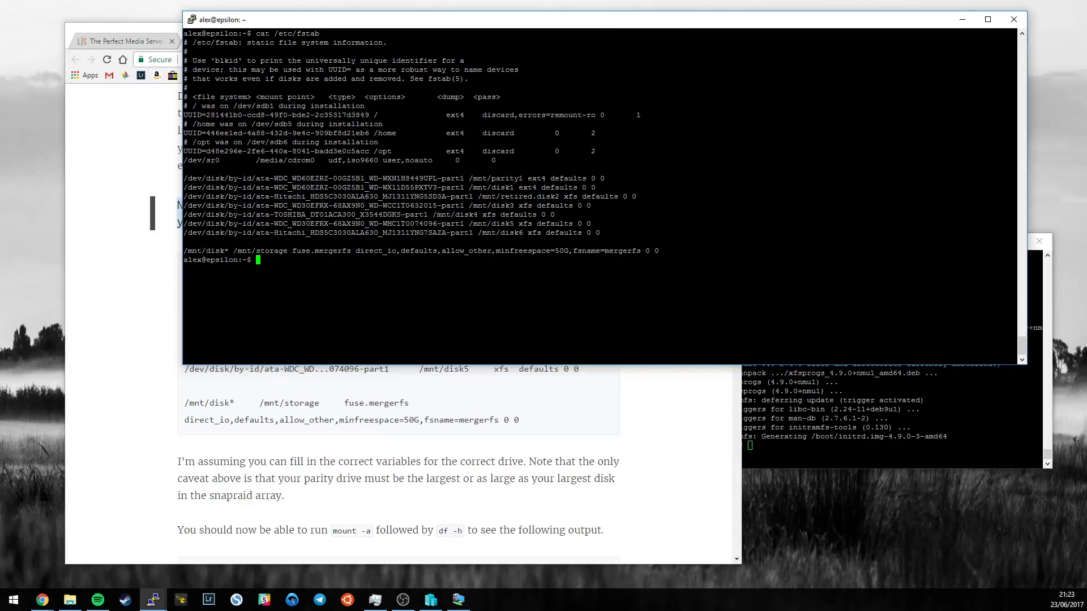
double_click(206, 251)
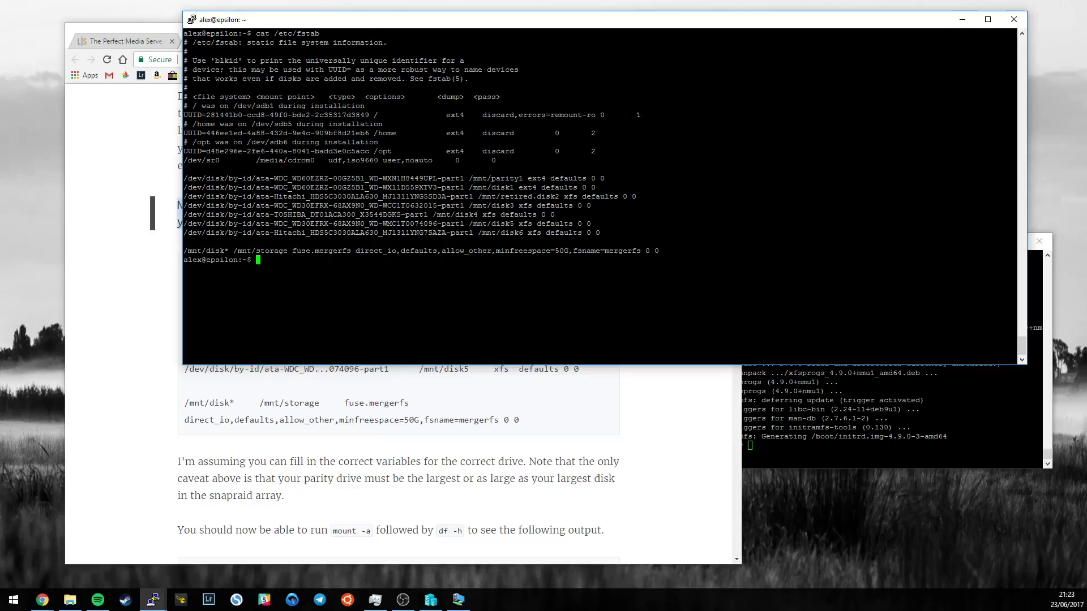
double_click(322, 250)
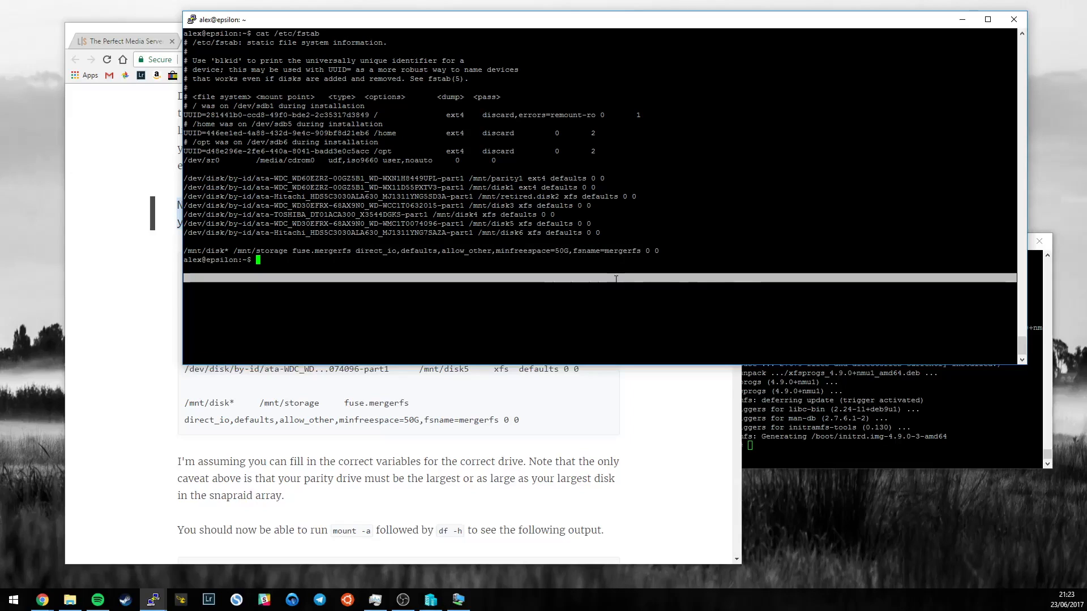
- Run df -h to see the mounted disks and pool, then return to the fstab printout
text(df -h)
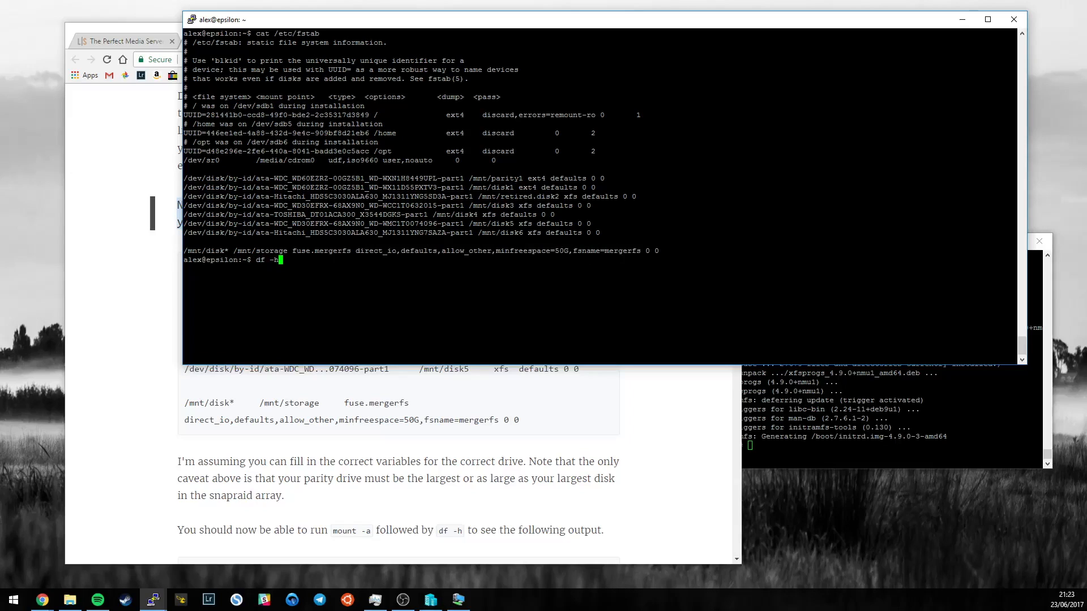
key(Return)
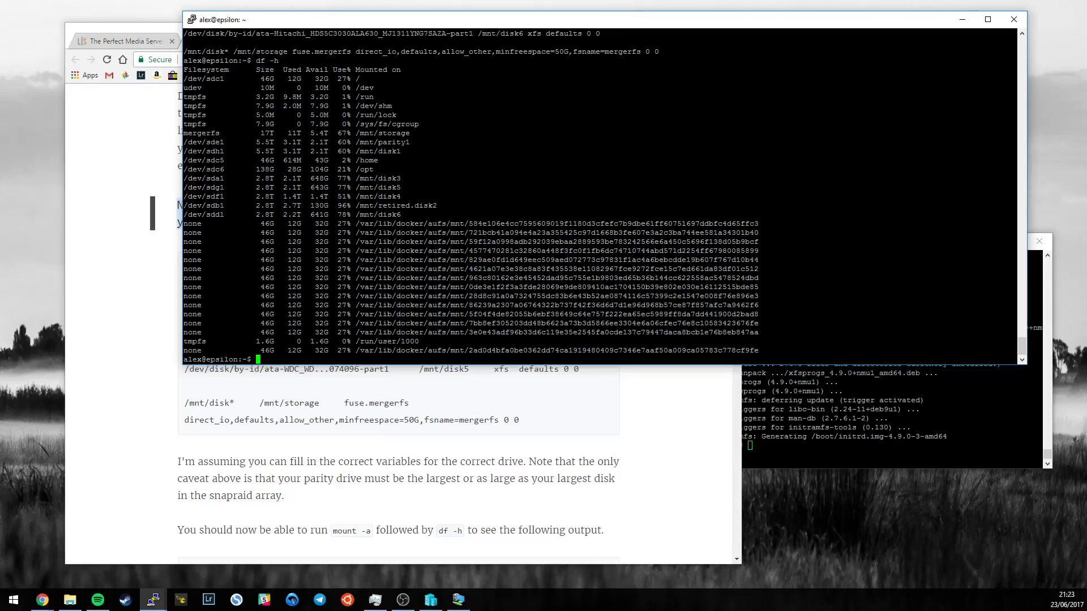
double_click(202, 133)
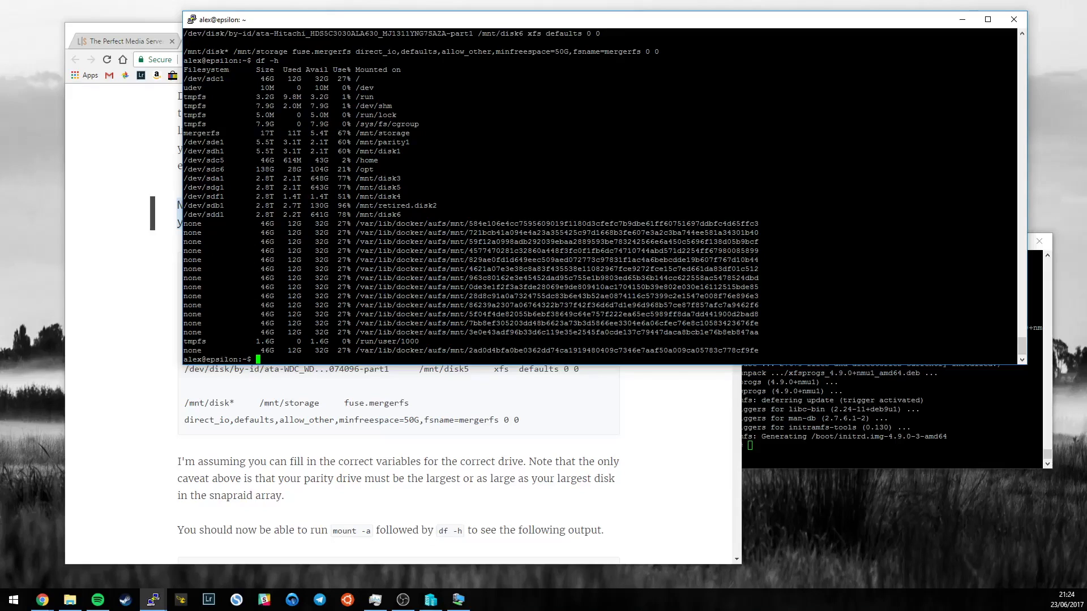
double_click(201, 132)
text(cat /etc/fstab)
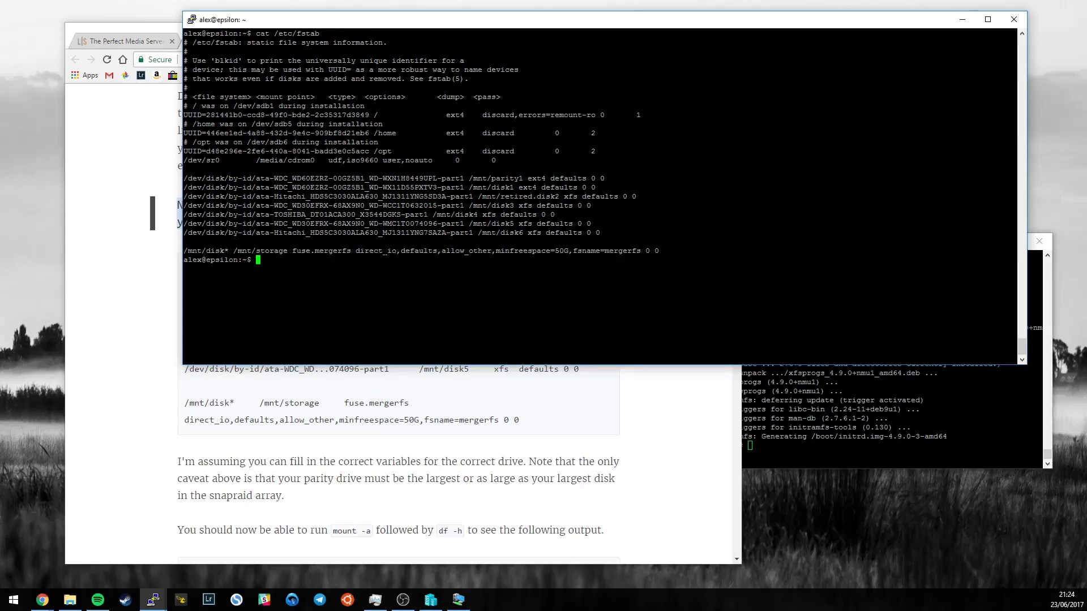
double_click(375, 250)
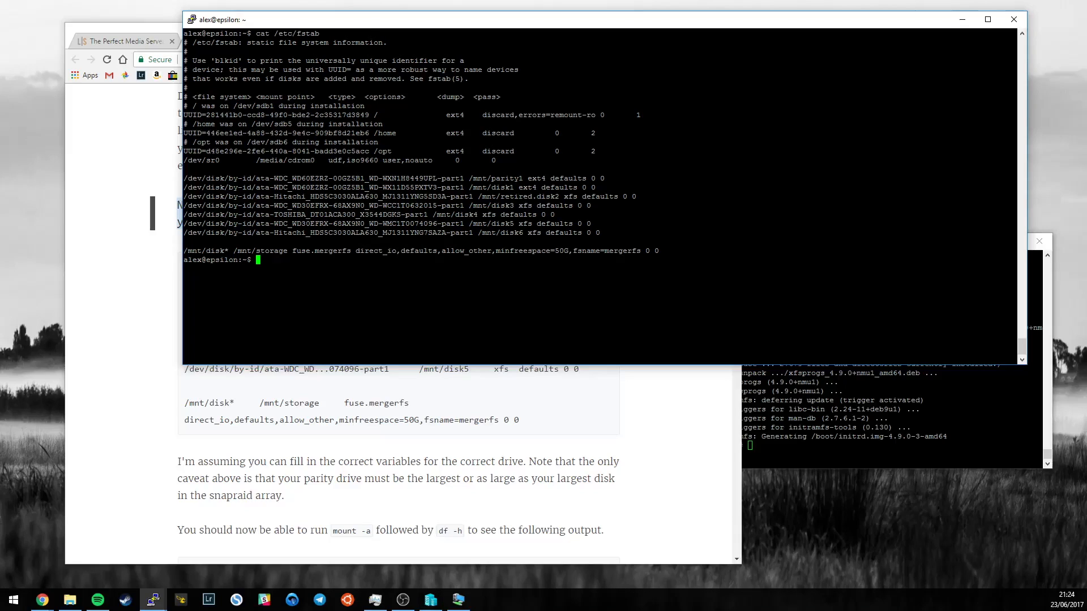
- Attempt mount -a, then run df -h showing mergerfs at 17T on /mnt/storage
text(mount -a)
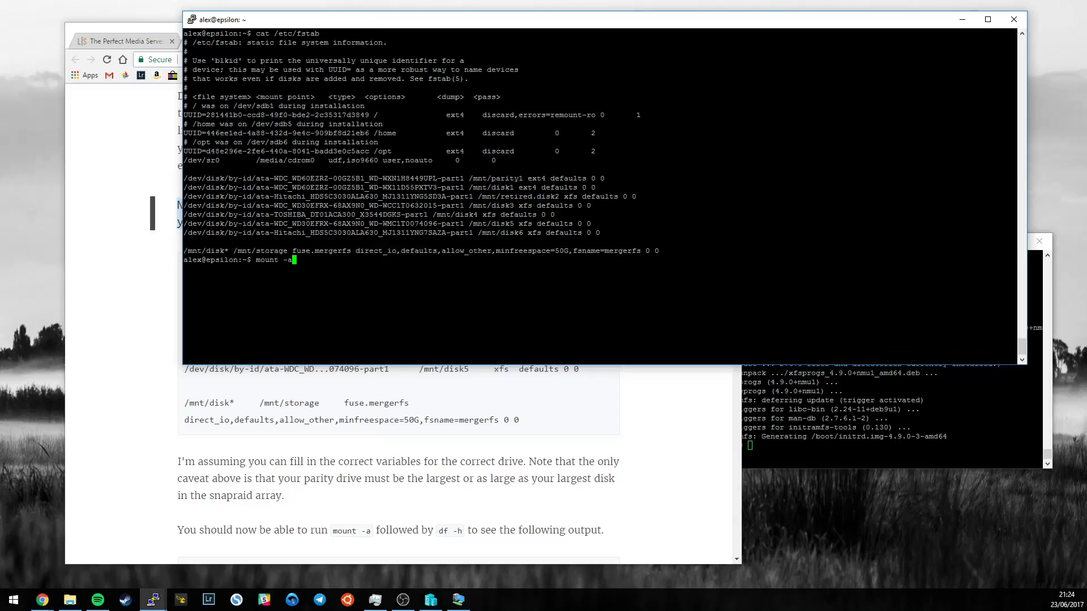
text(df -h)
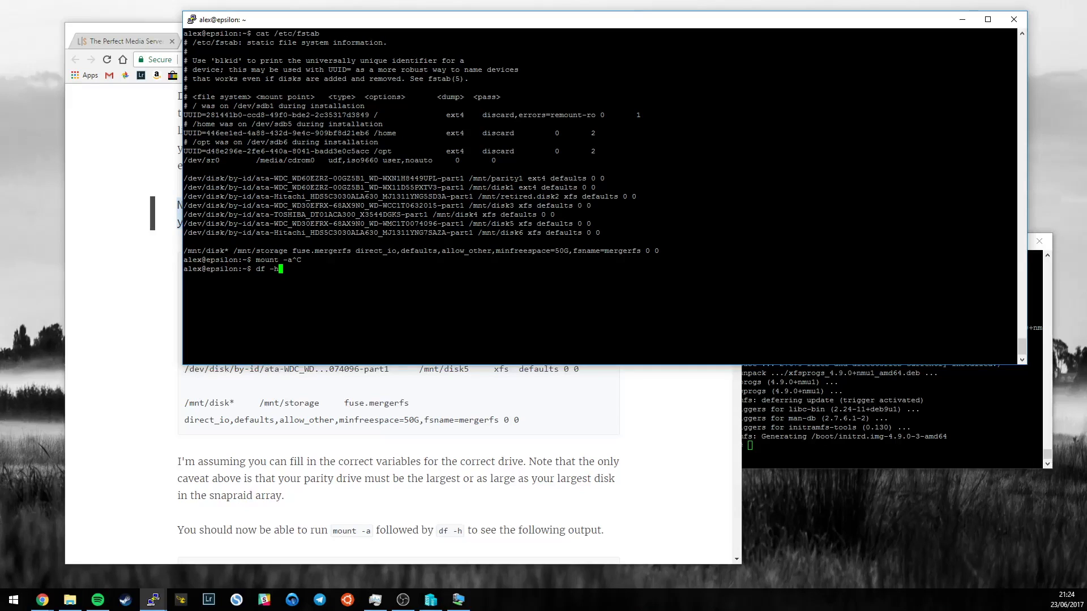
key(Return)
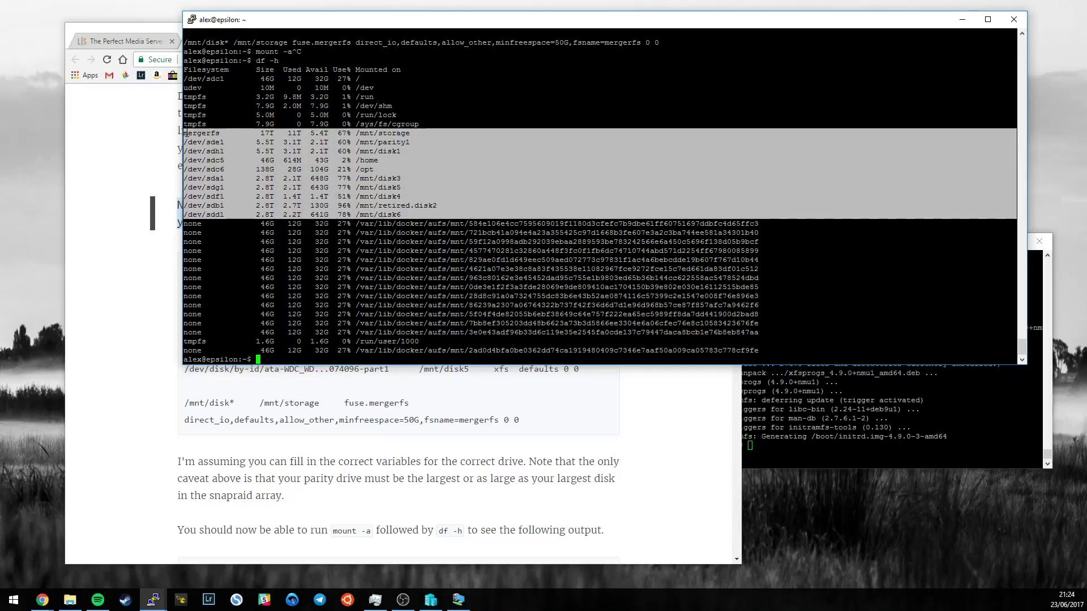
mouse_move(122, 153)
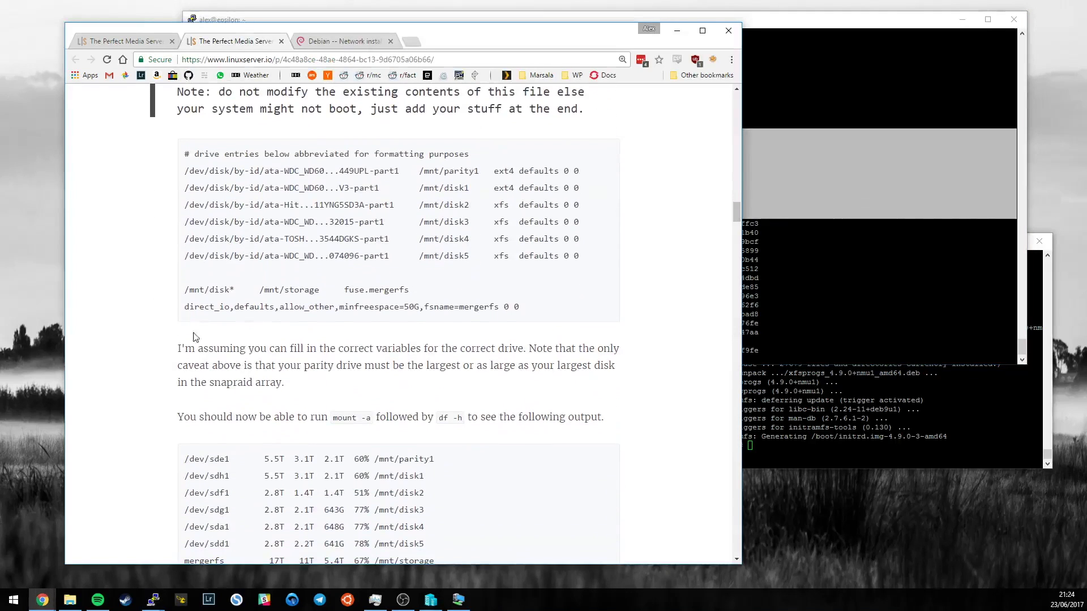
mouse_move(591, 394)
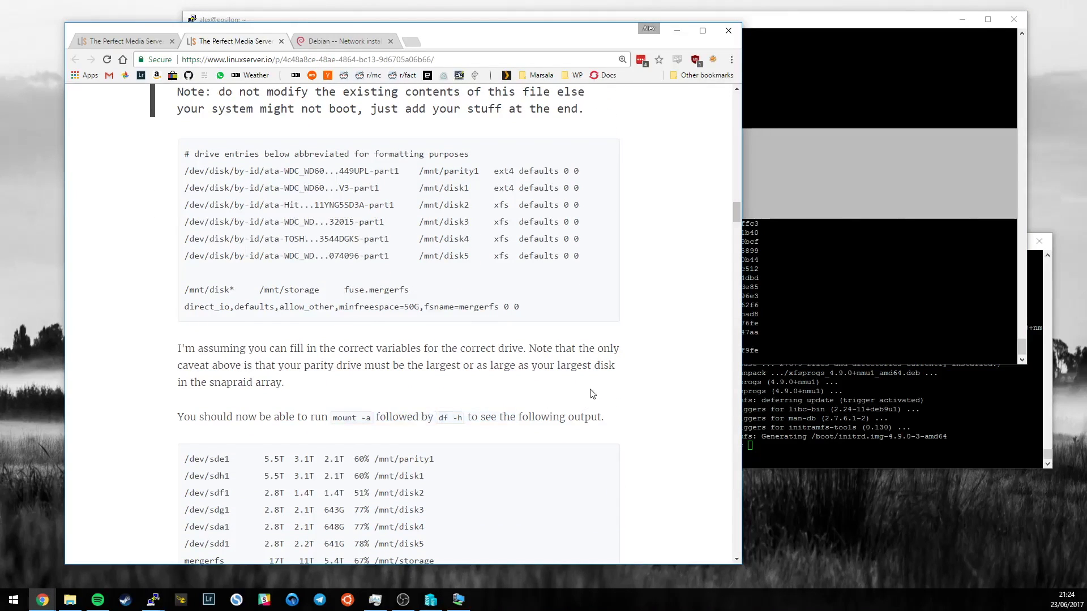
- Scroll the guide past the drive setup summary to the Installing Docker heading
scroll(down, 3)
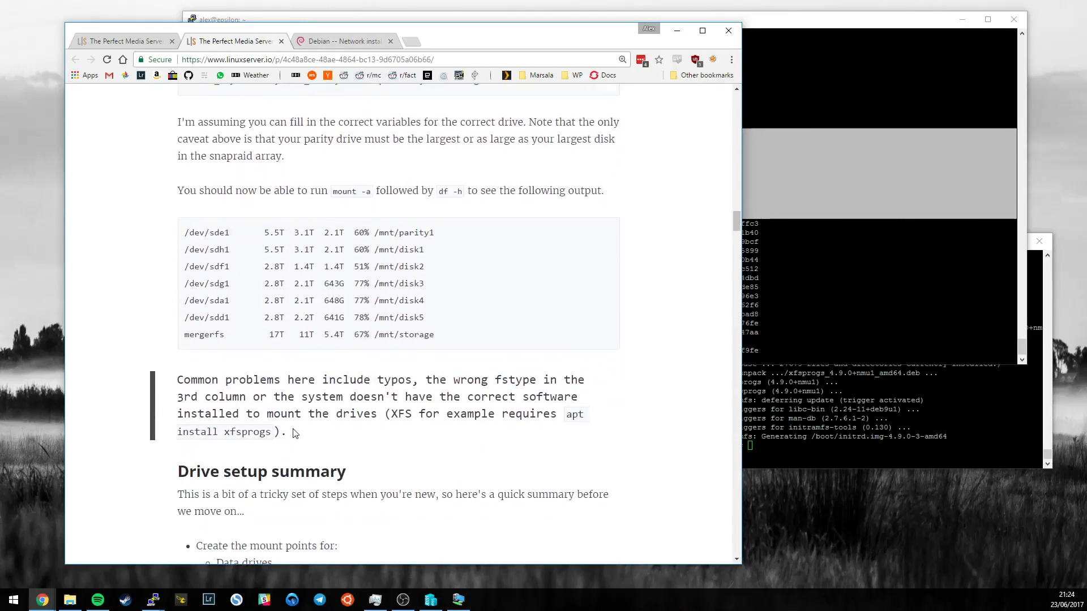
mouse_move(167, 346)
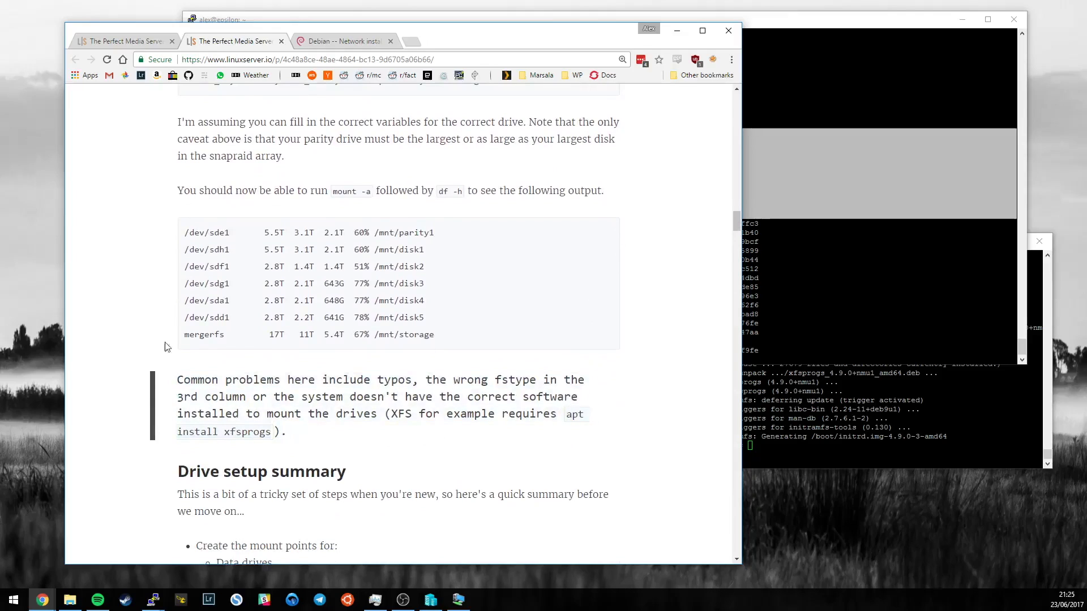
scroll(down, 3)
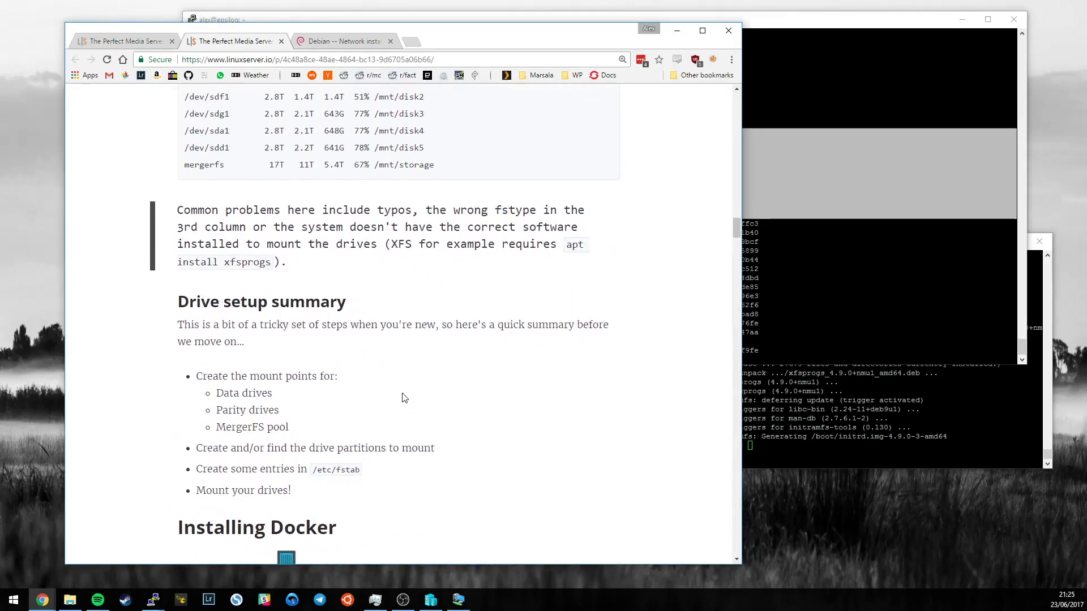
mouse_move(372, 415)
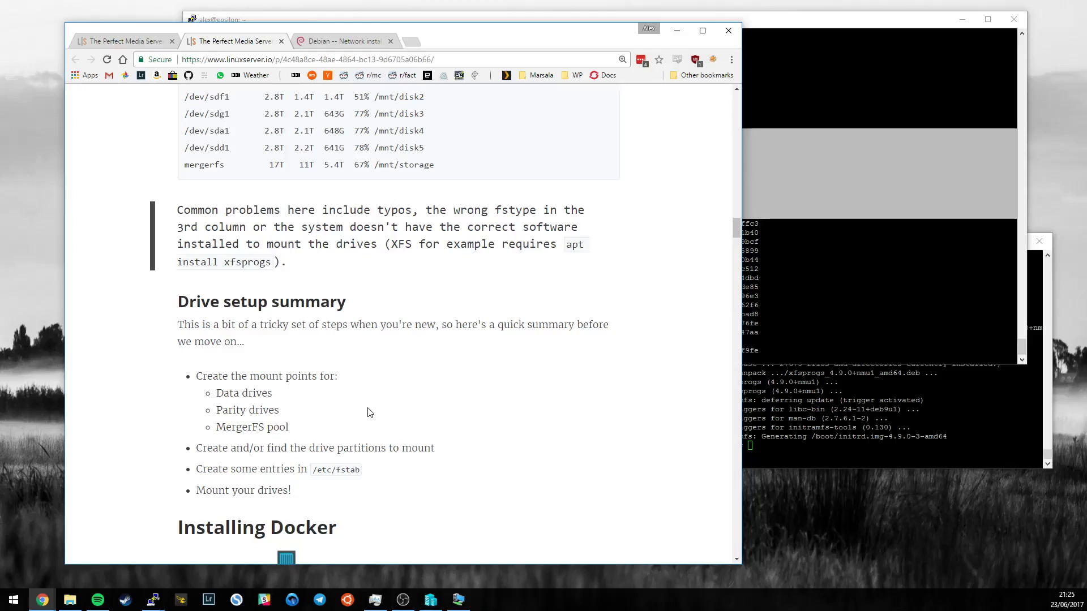
mouse_move(291, 374)
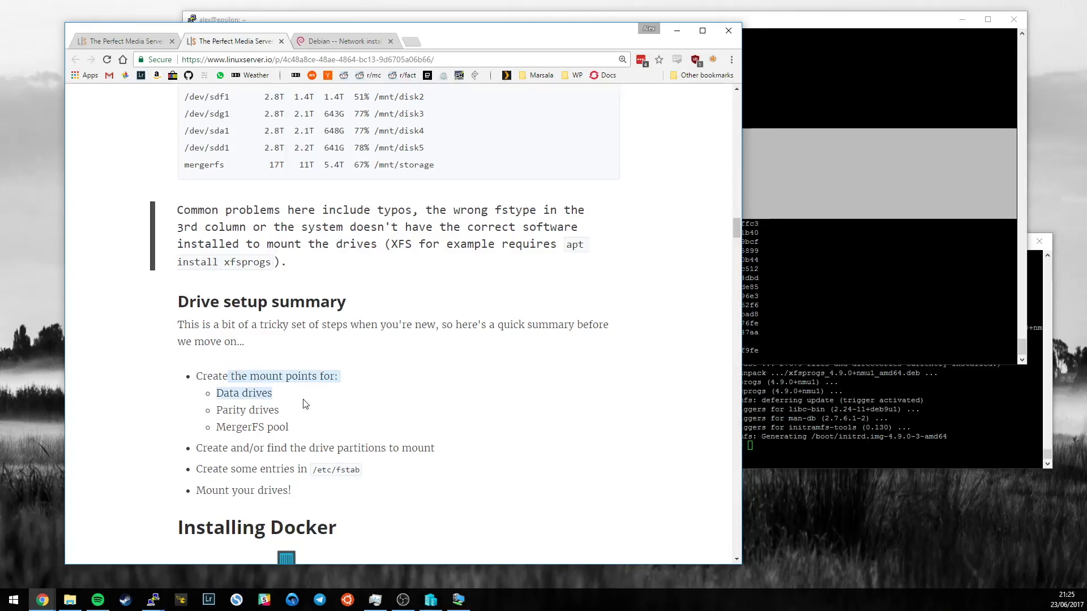
mouse_move(250, 422)
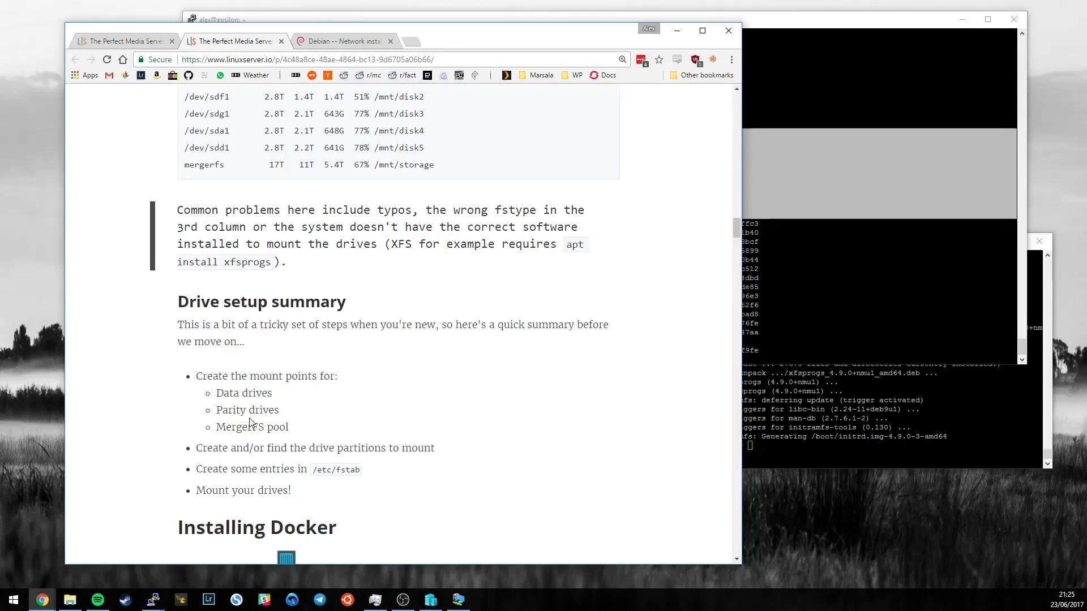
mouse_move(314, 411)
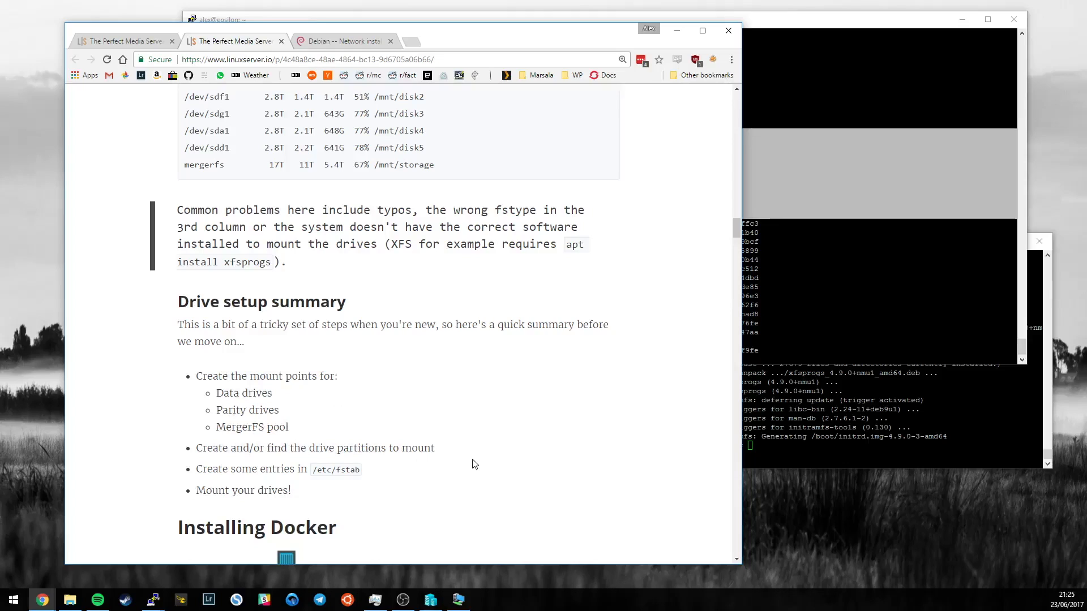
mouse_move(267, 480)
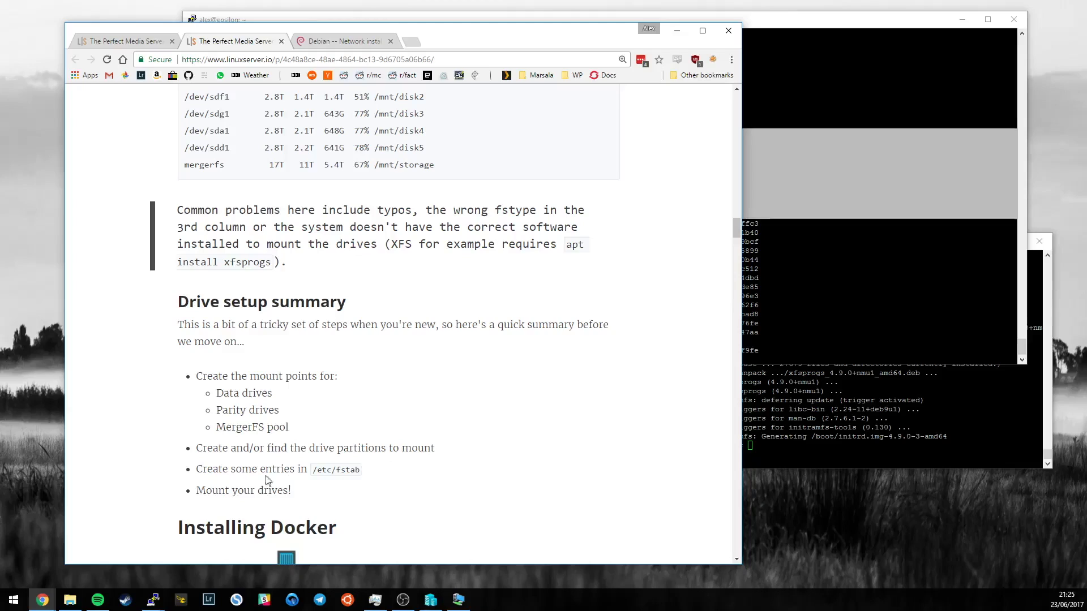
mouse_move(322, 474)
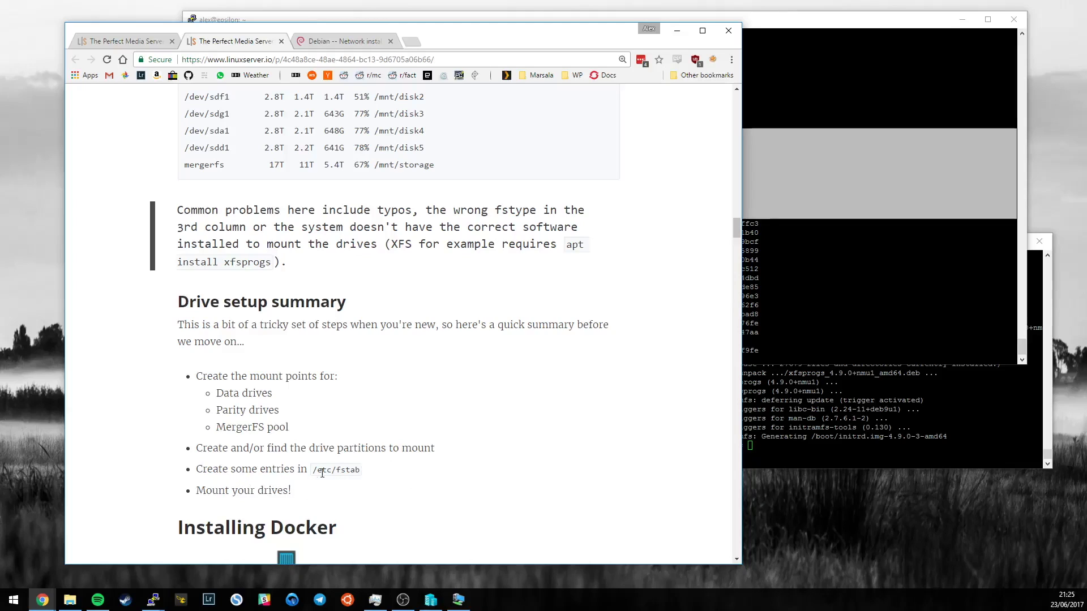
mouse_move(251, 502)
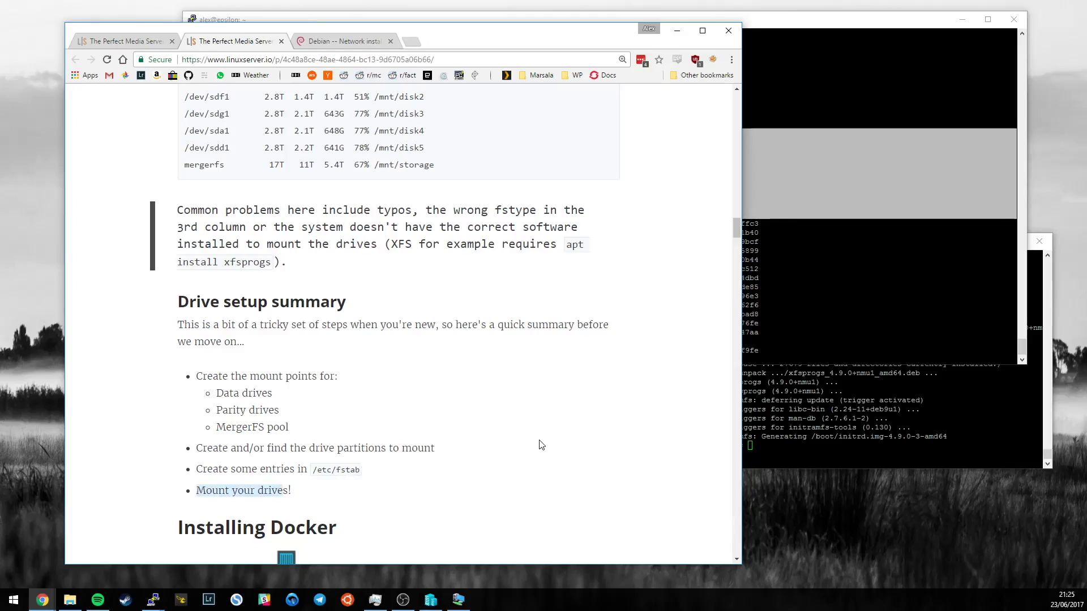
scroll(down, 3)
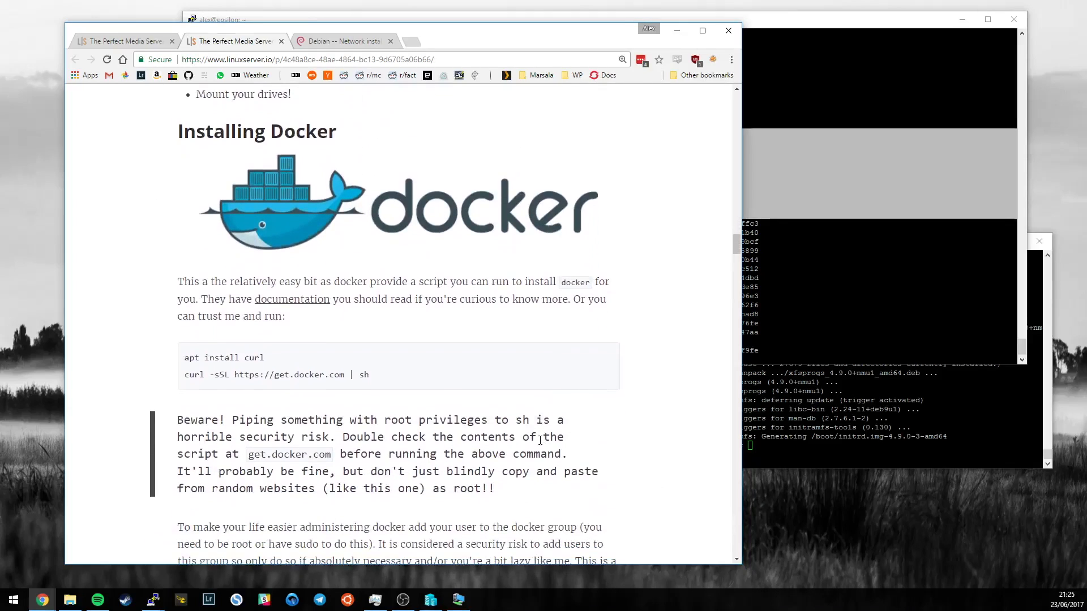
mouse_move(46, 493)
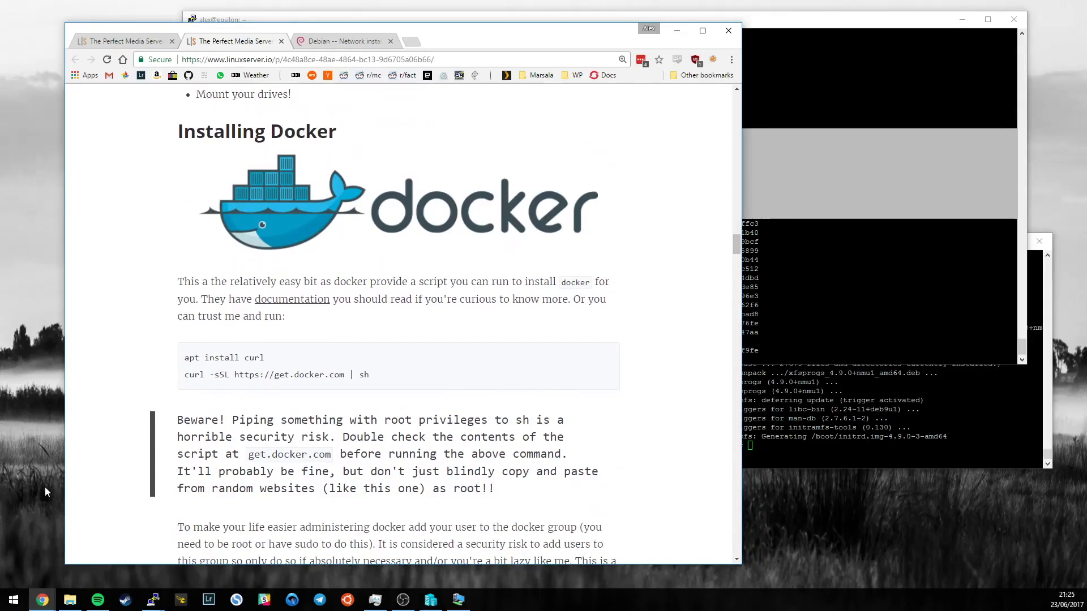